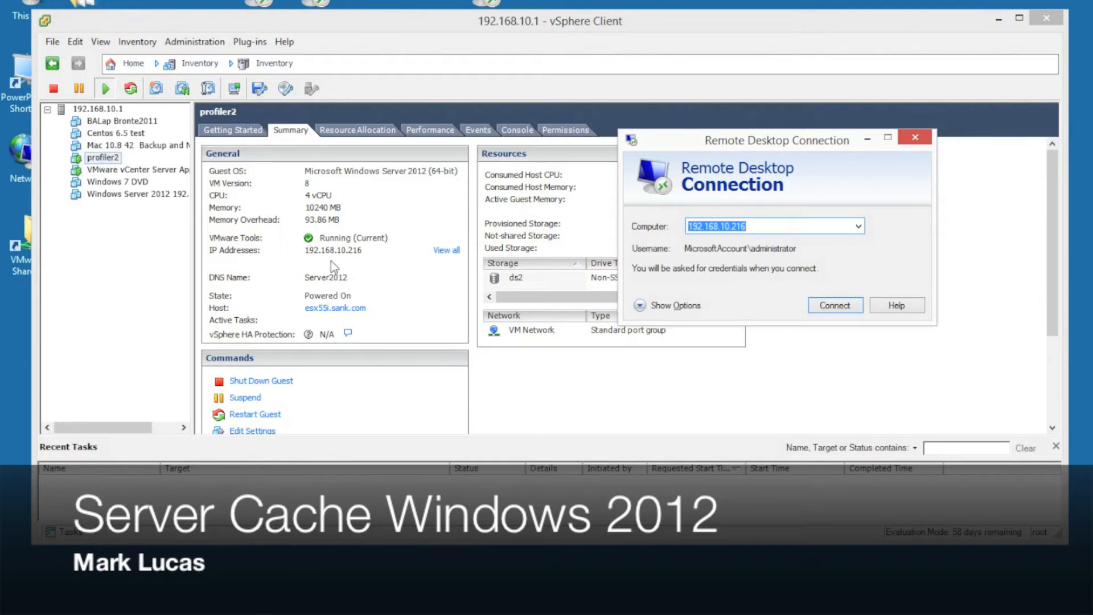
mouse_move(380, 186)
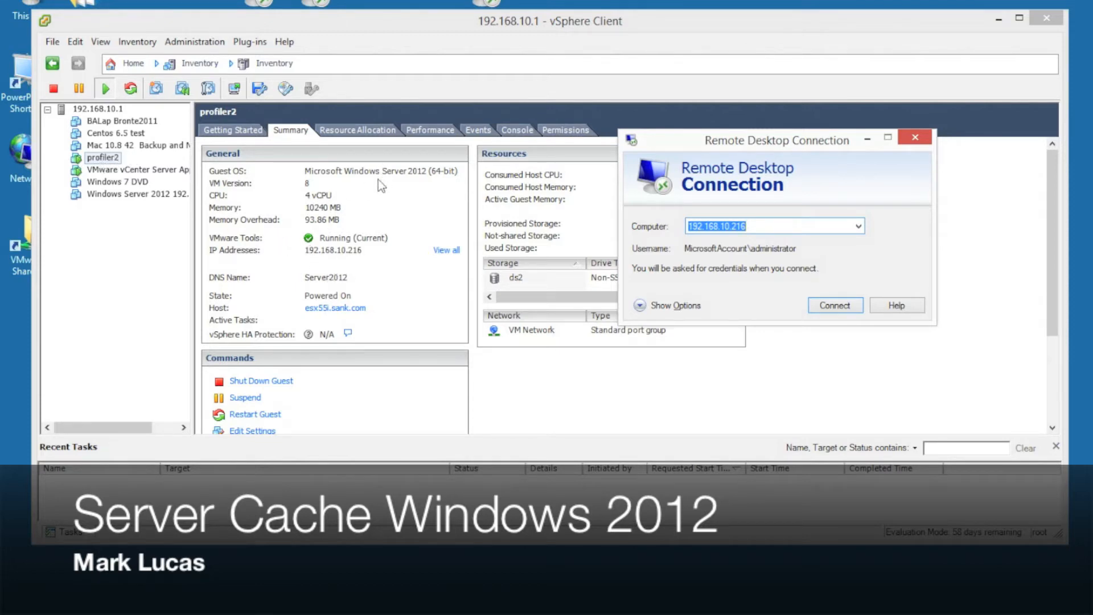
mouse_move(429, 187)
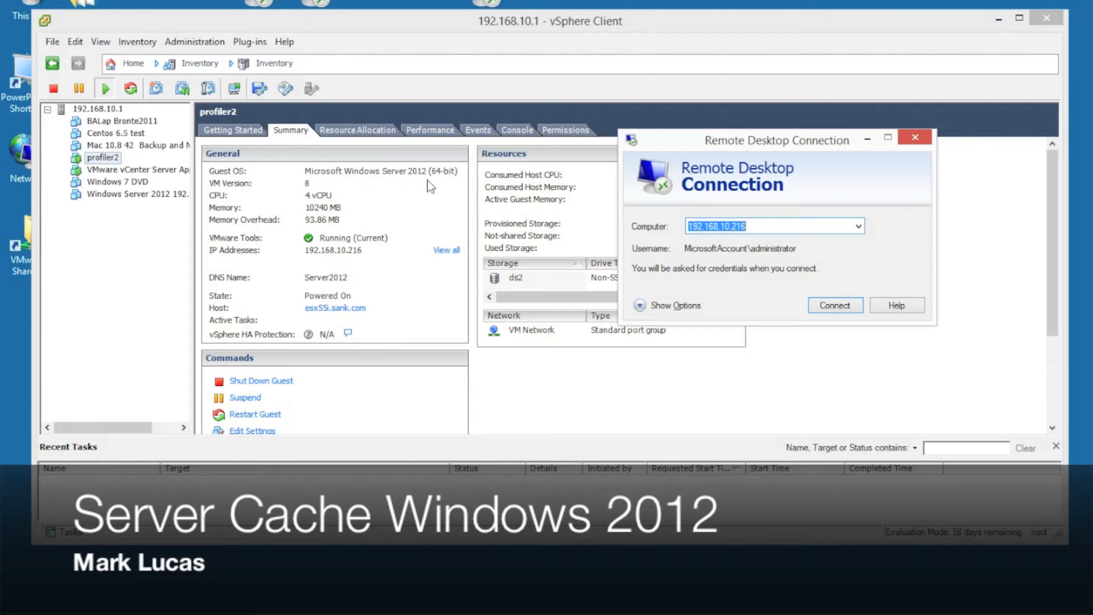
mouse_move(557, 280)
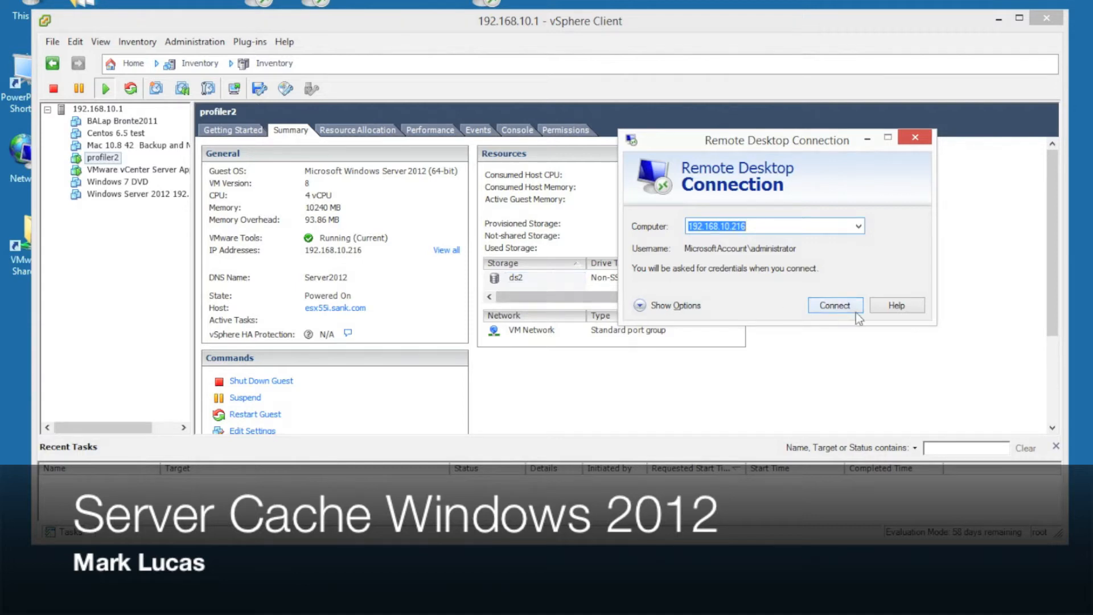
Connect to 192.168.10.216 and submit the administrator password; the log-on fails
left_click(835, 305)
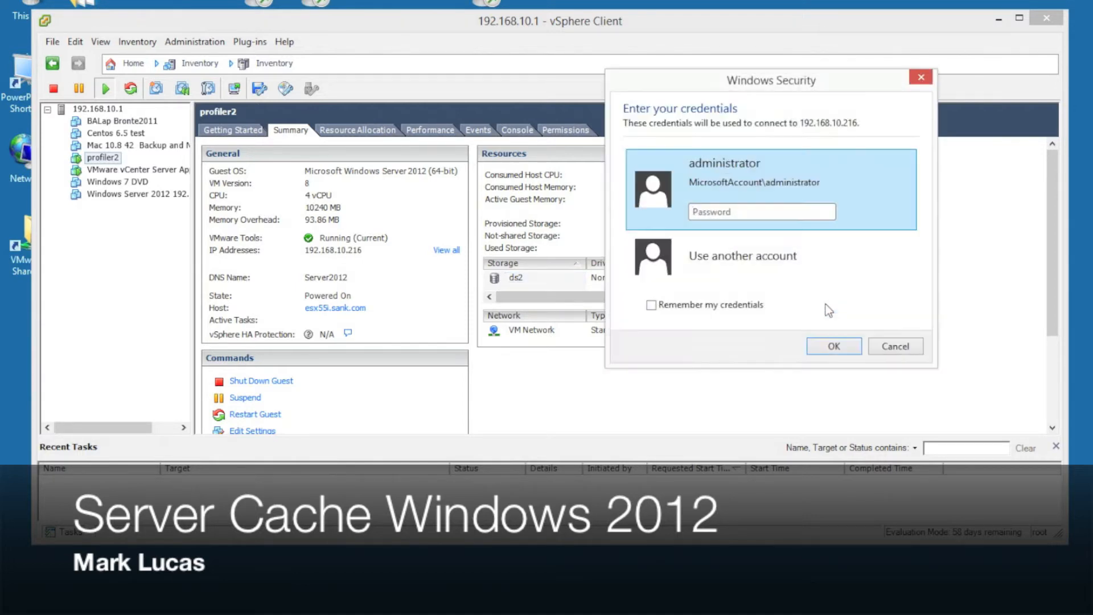
type("•••••")
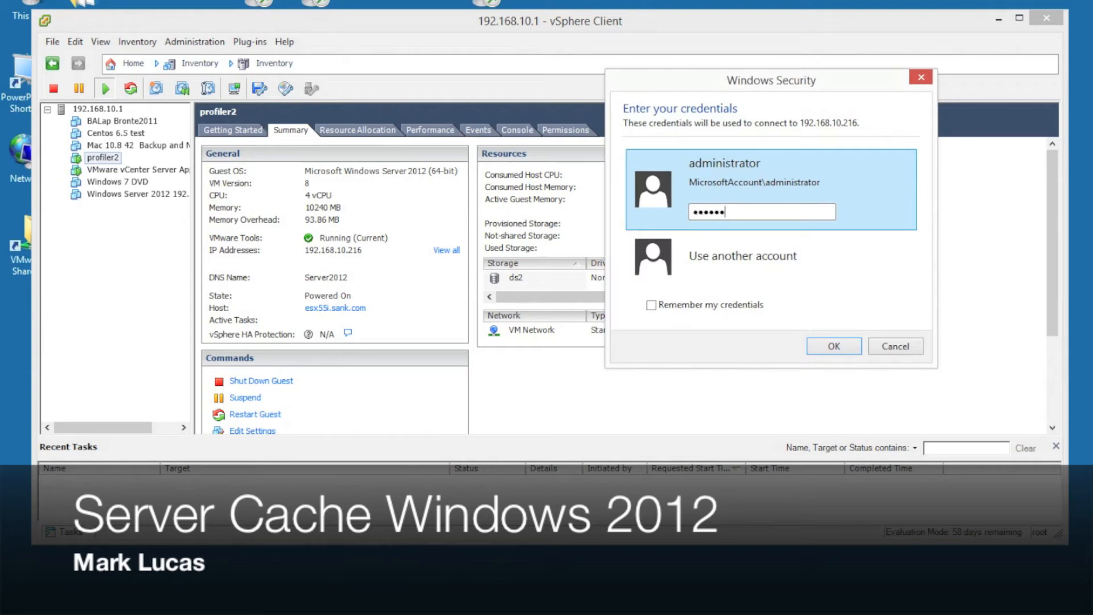
left_click(833, 346)
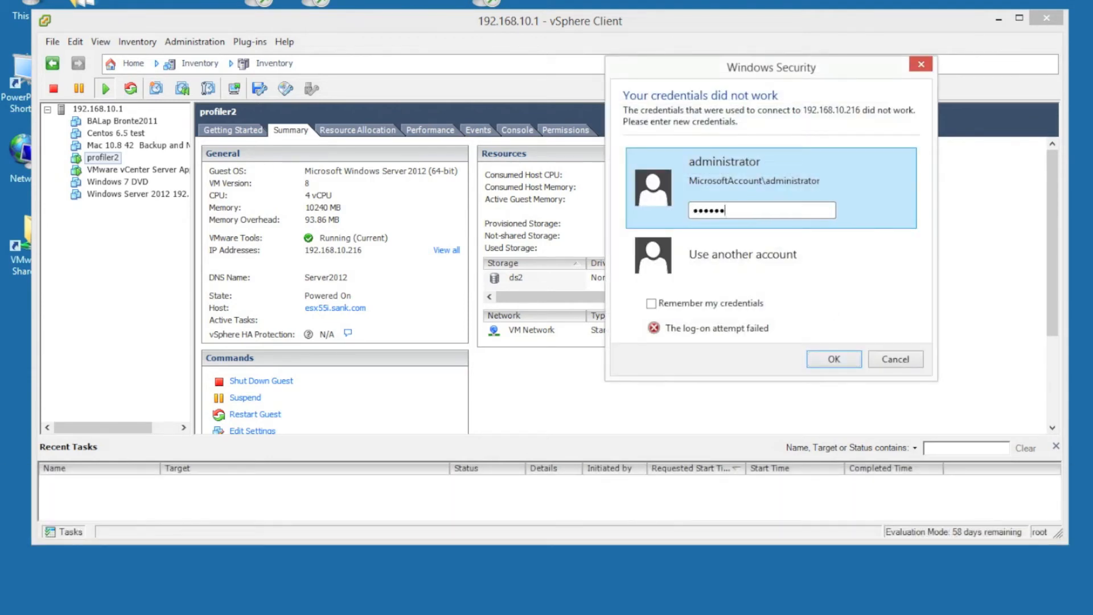
Log on, check that New Volume (E:) is empty, return to Downloads, and bring CrystalDiskMark forward
left_click(833, 359)
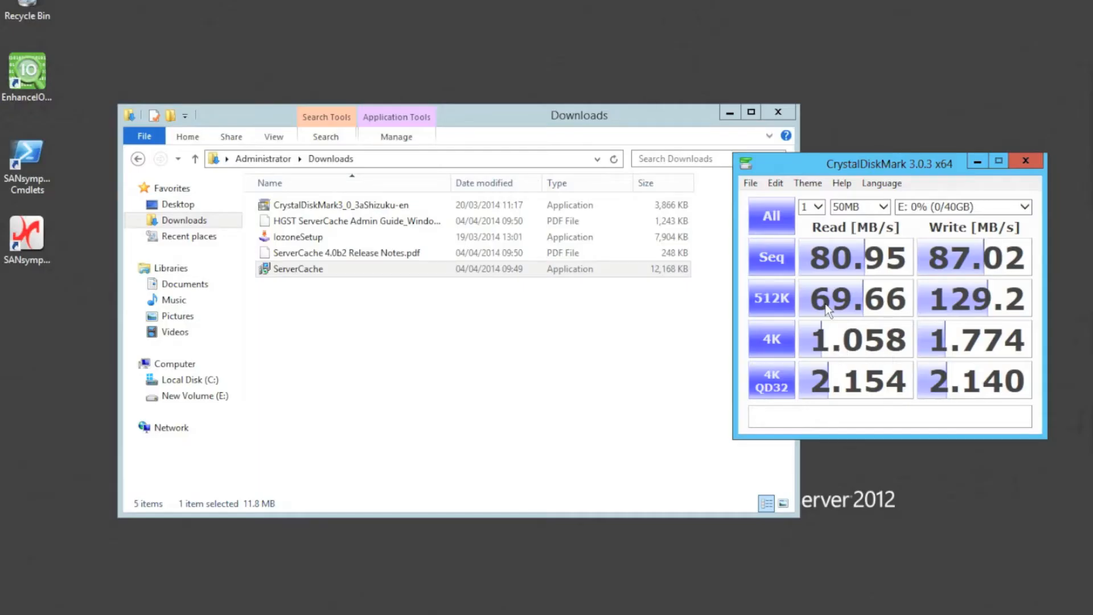
mouse_move(605, 304)
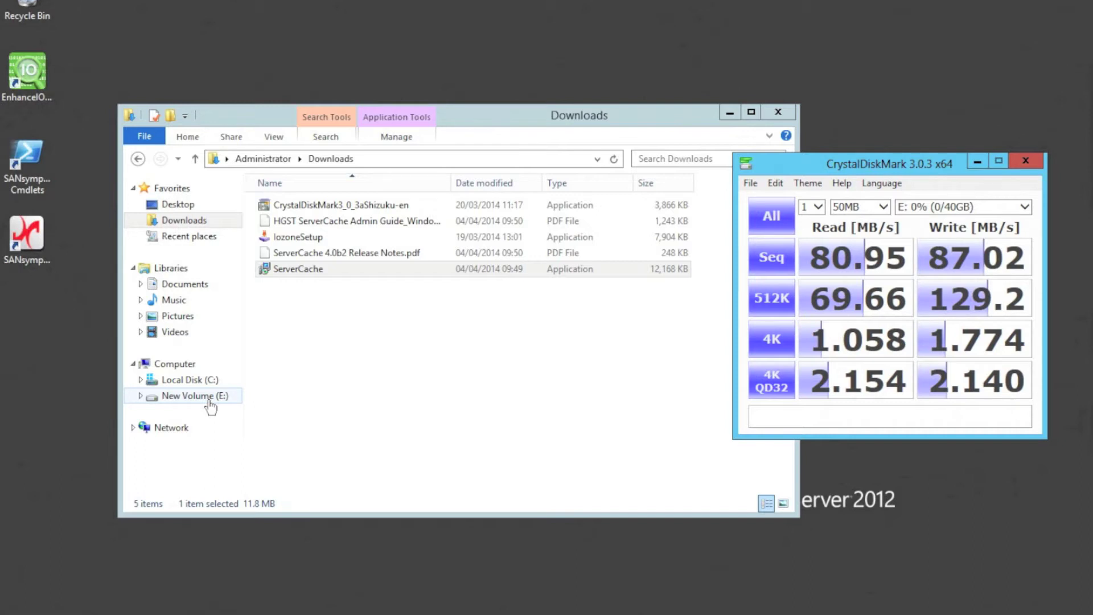
mouse_move(142, 399)
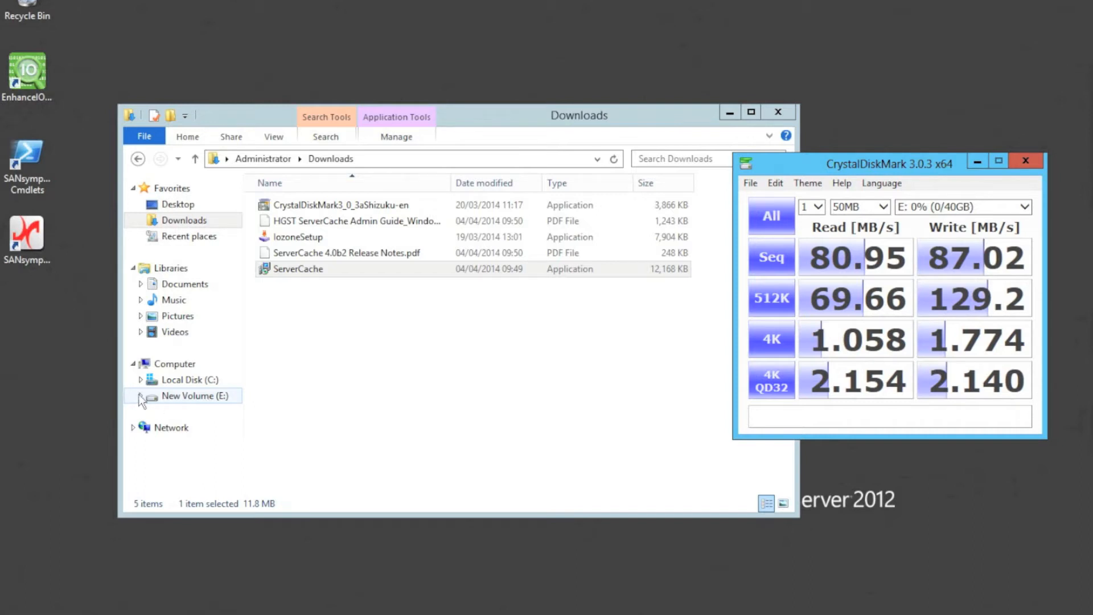
left_click(196, 395)
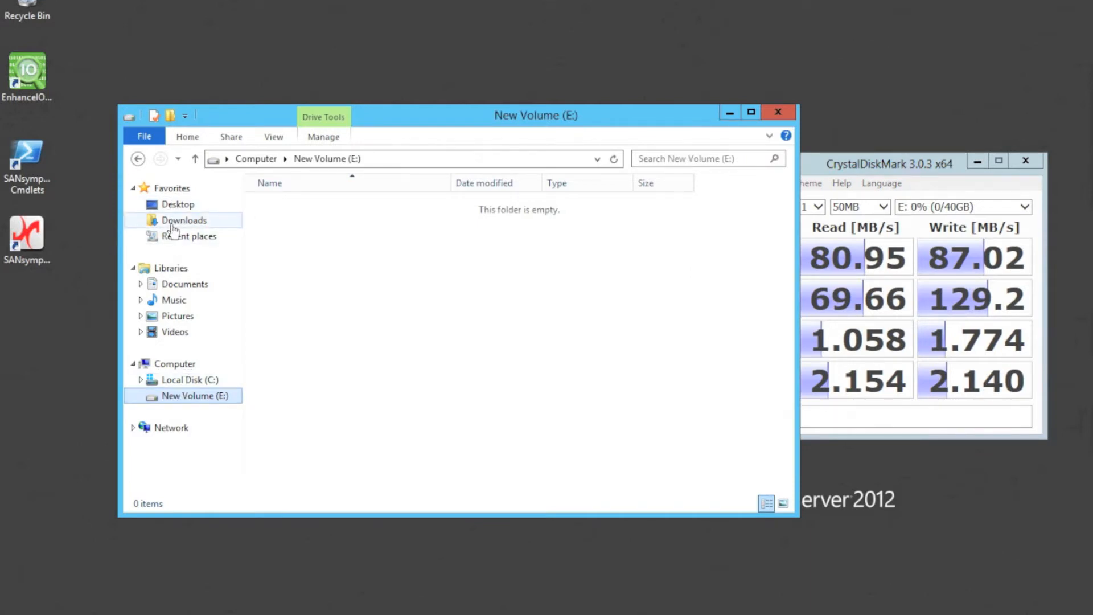
left_click(183, 220)
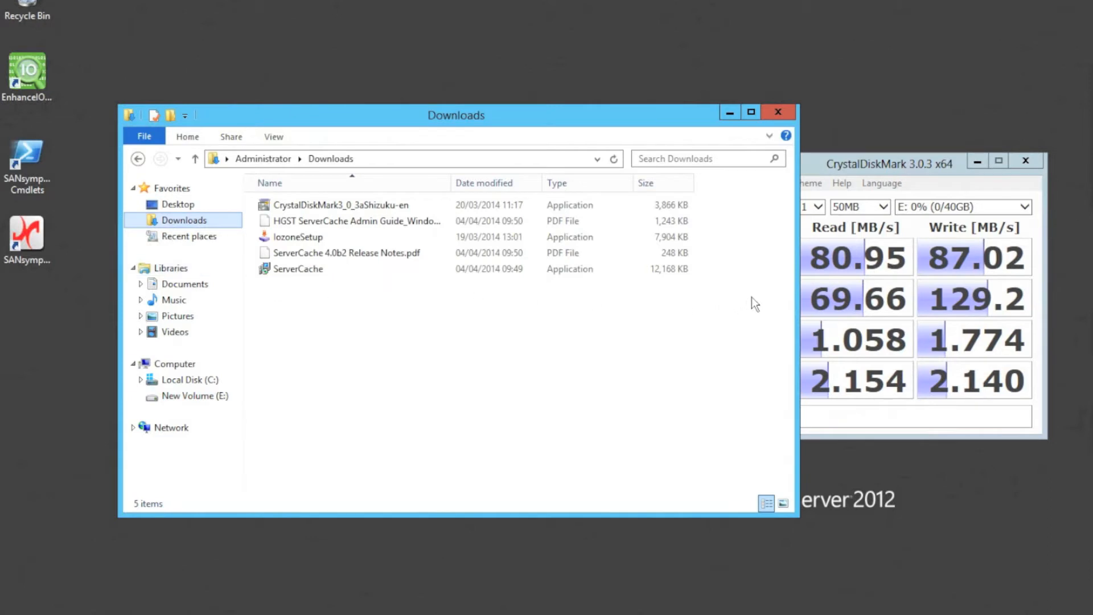
left_click(912, 164)
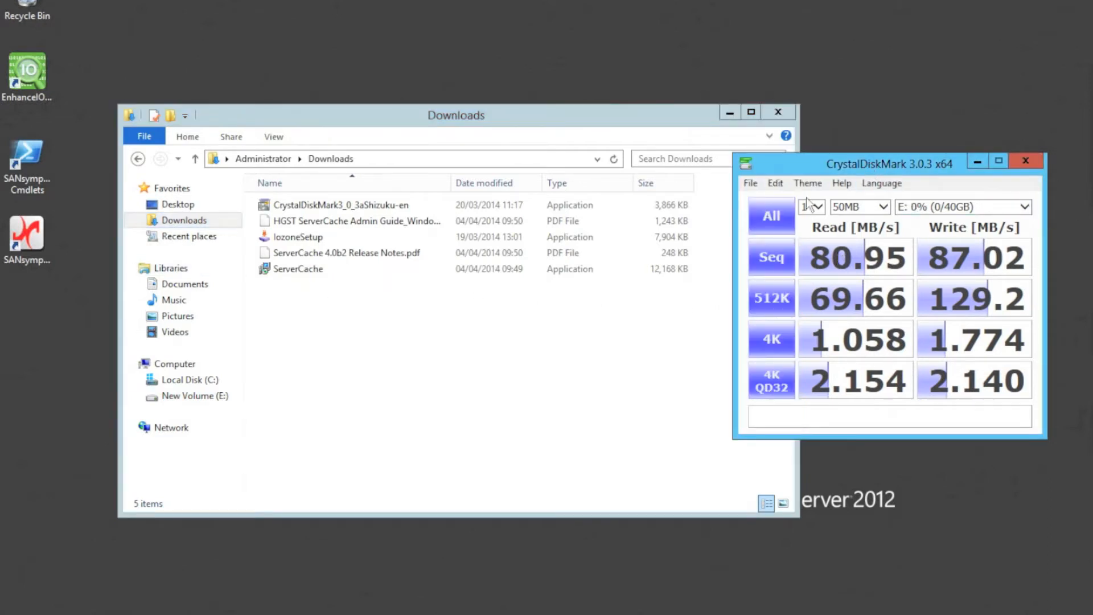
mouse_move(919, 221)
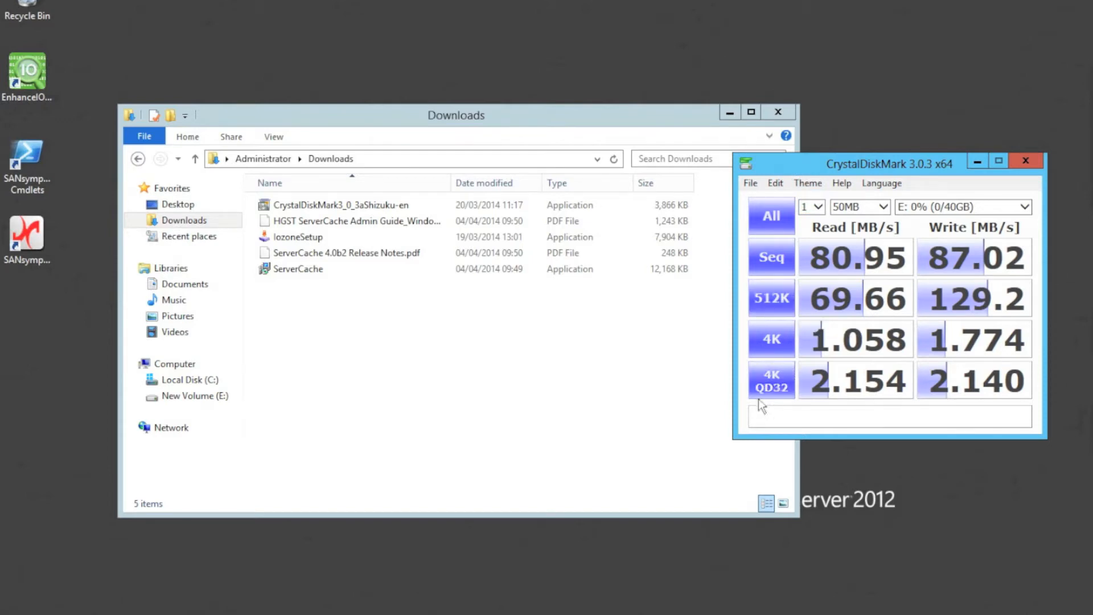
mouse_move(868, 292)
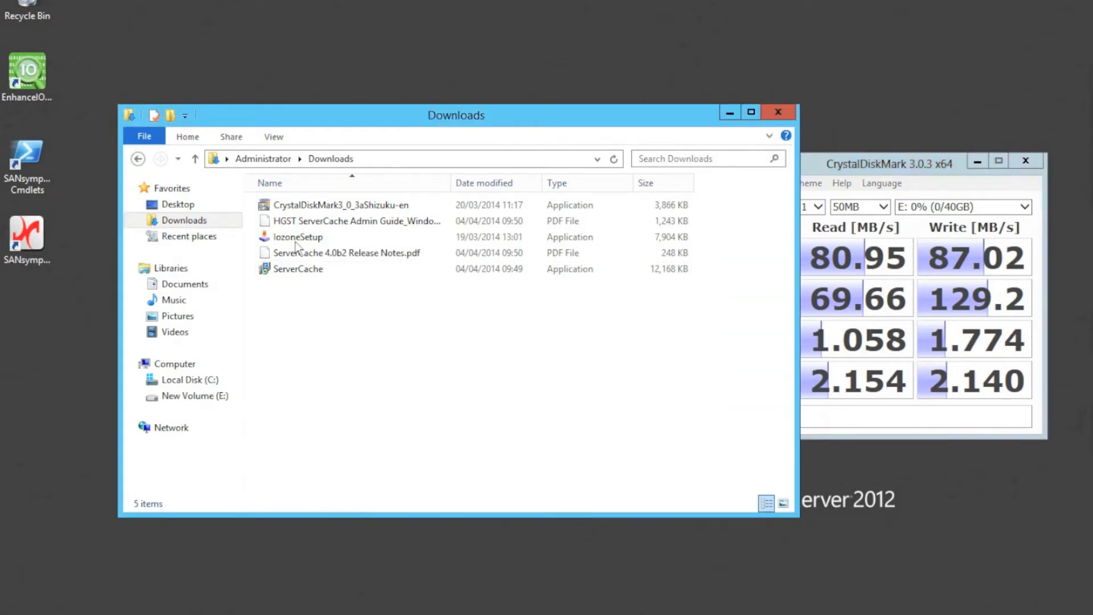
Run the ServerCache installer from Downloads and accept its license agreement
right_click(297, 268)
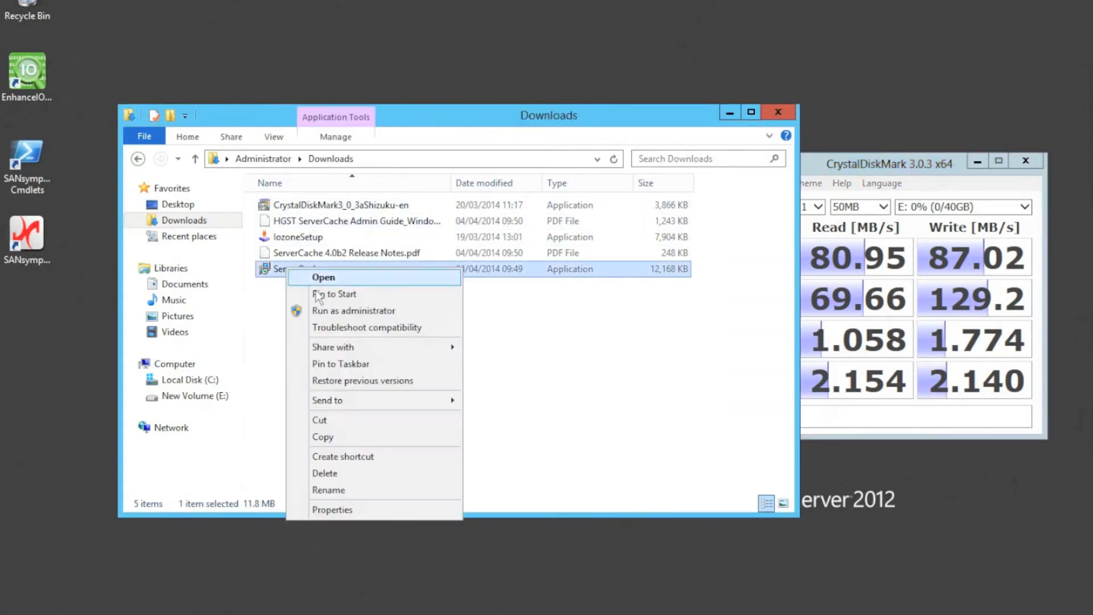
left_click(323, 277)
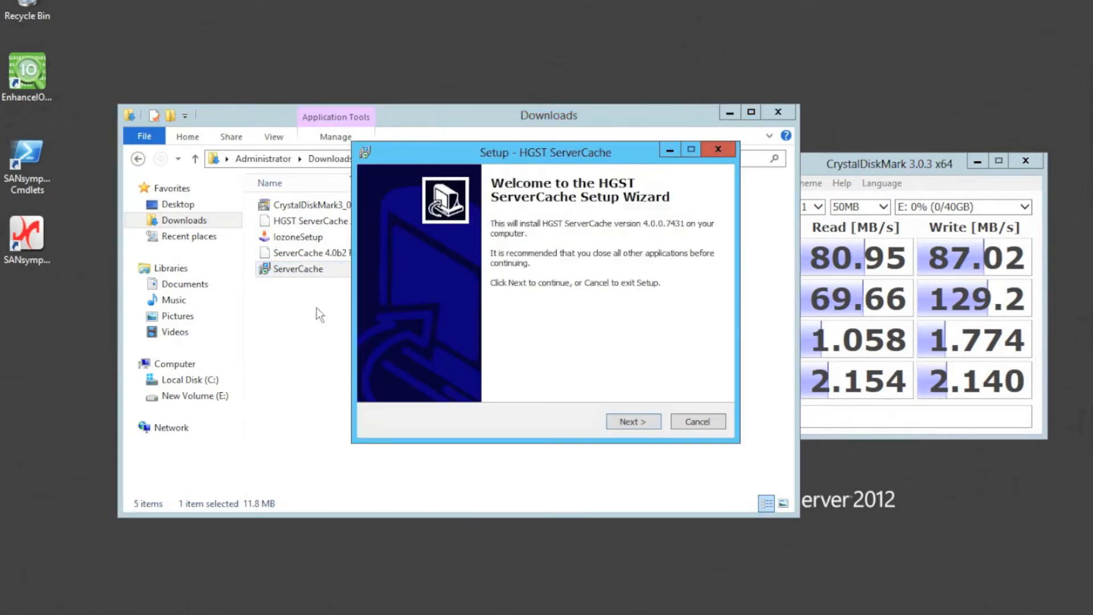
mouse_move(607, 255)
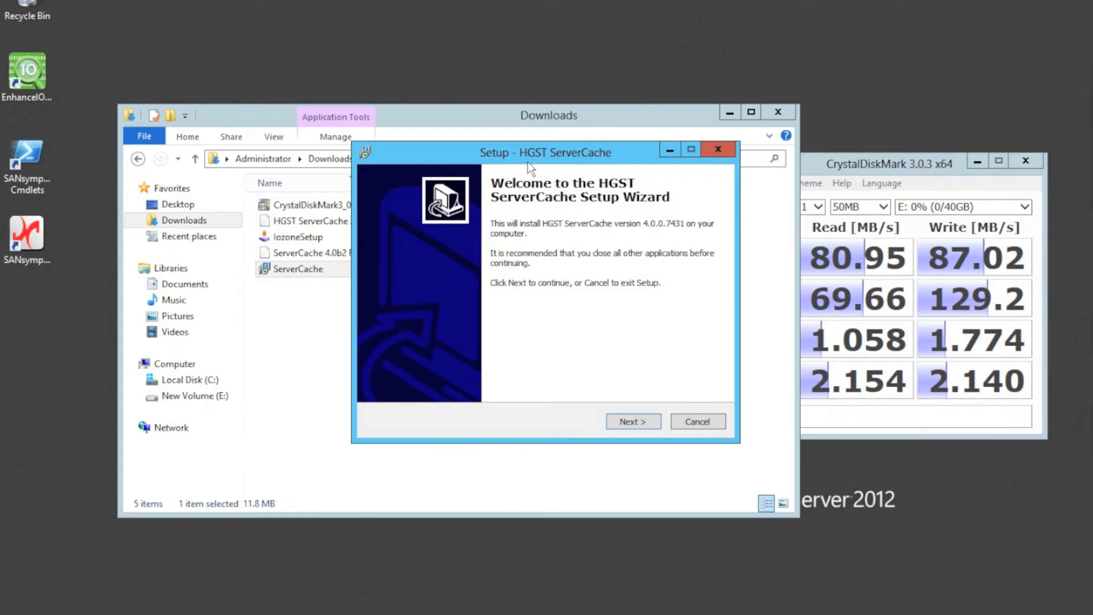
left_click(633, 421)
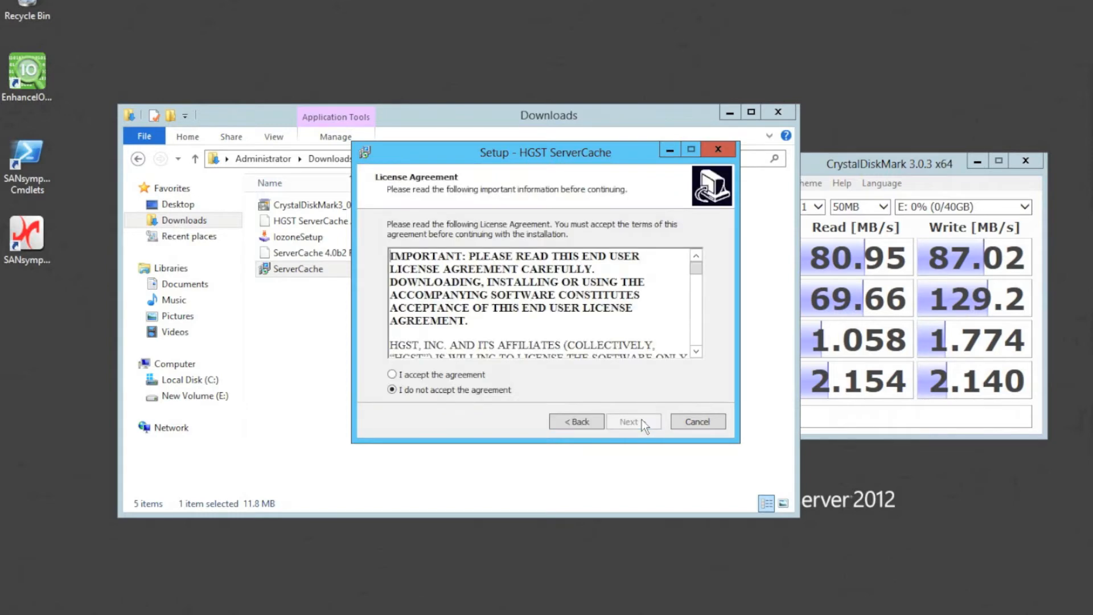
left_click(391, 375)
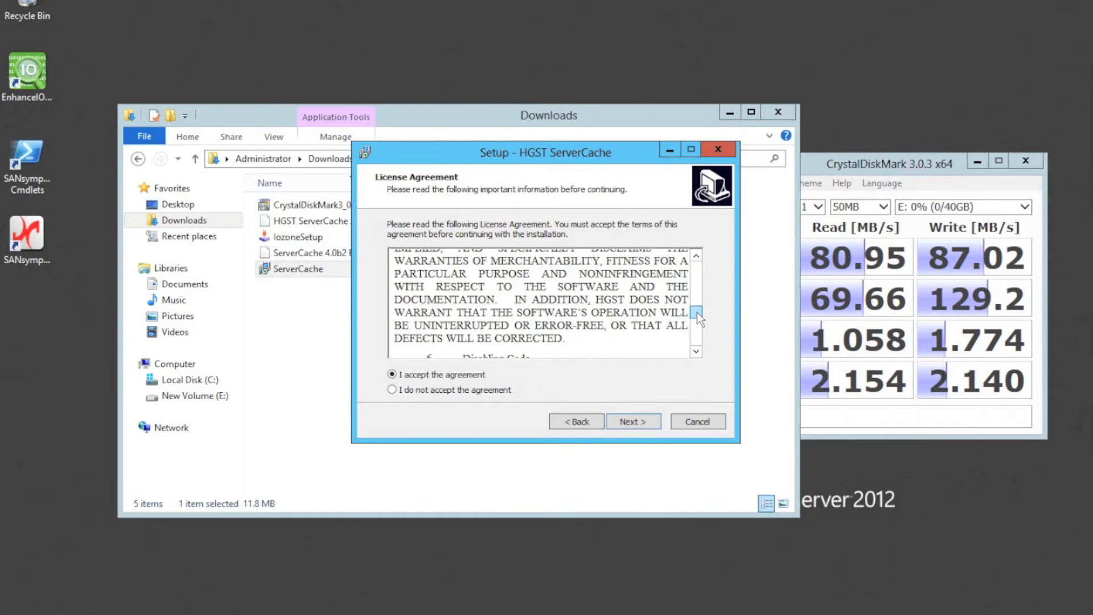
left_click_drag(695, 314, 695, 342)
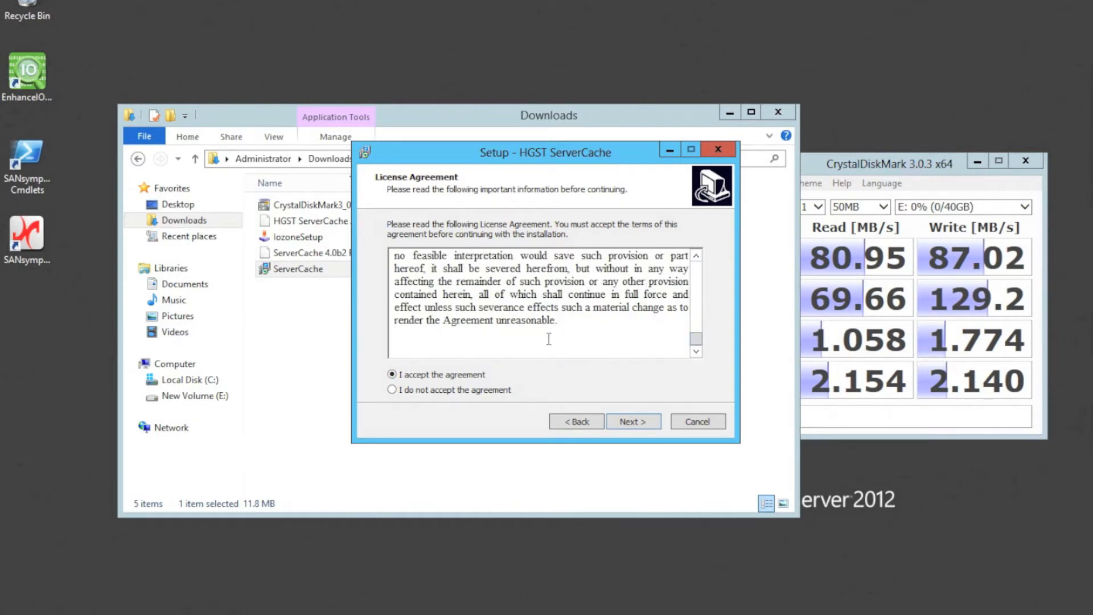
left_click(633, 421)
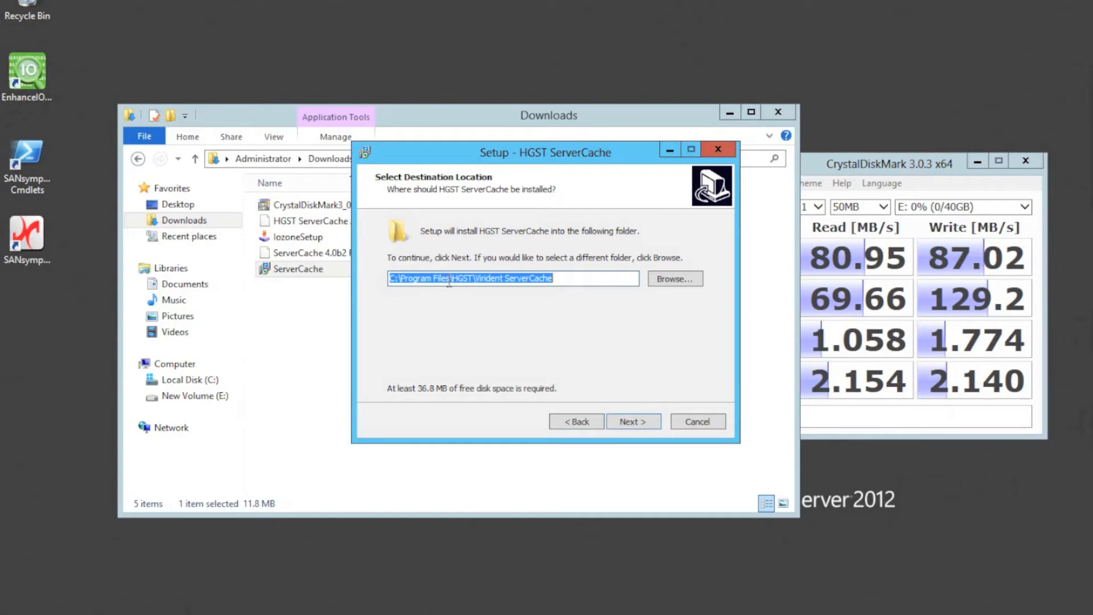
mouse_move(523, 293)
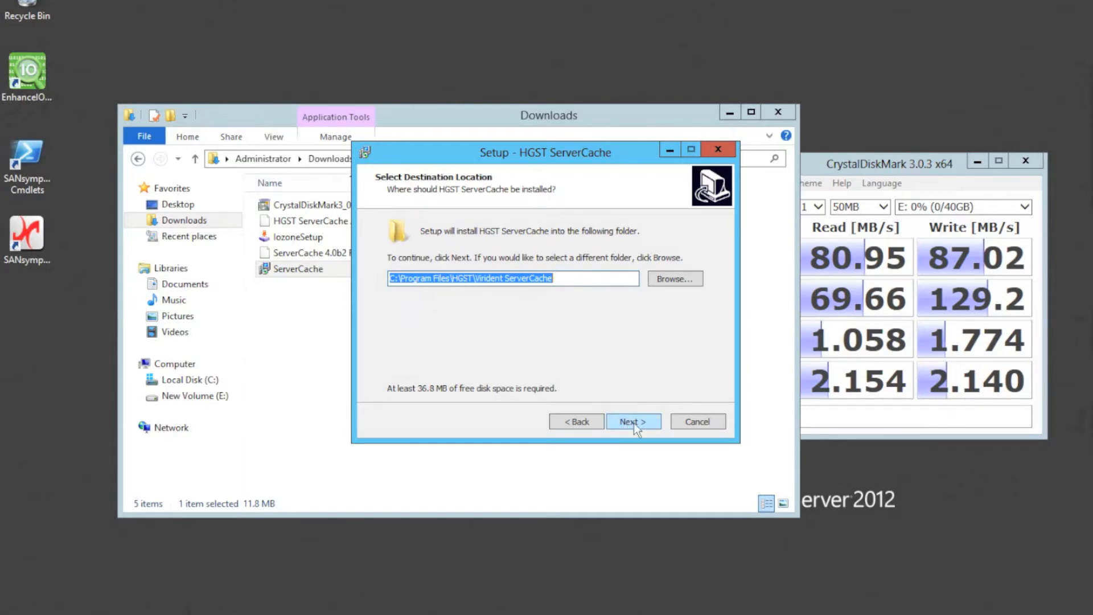
Accept the default install folder, web port 9001, and skip LDAP configuration
left_click(632, 421)
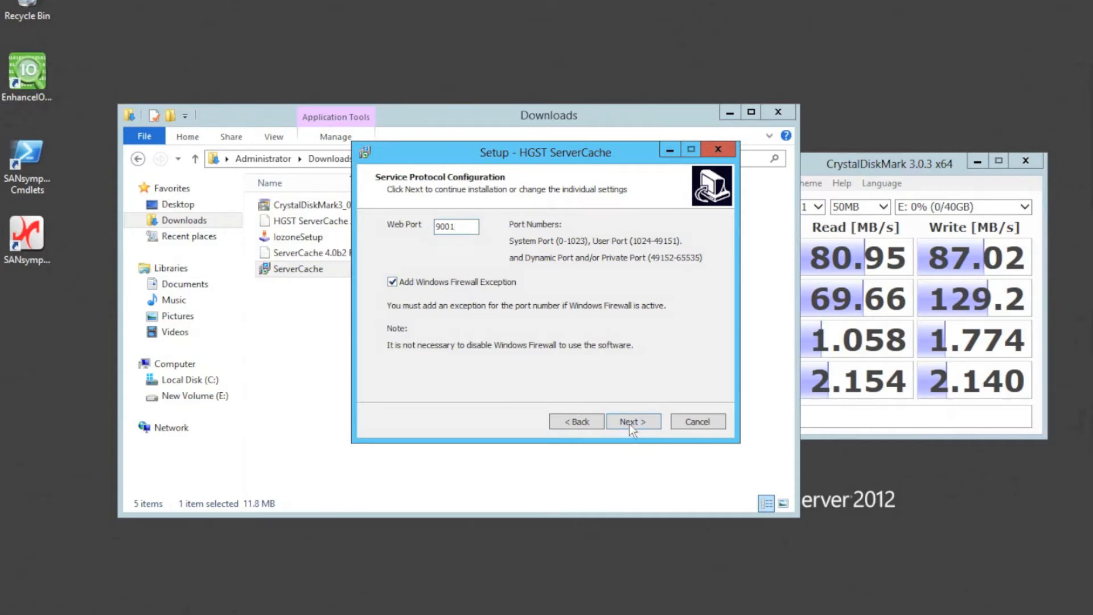
left_click(633, 422)
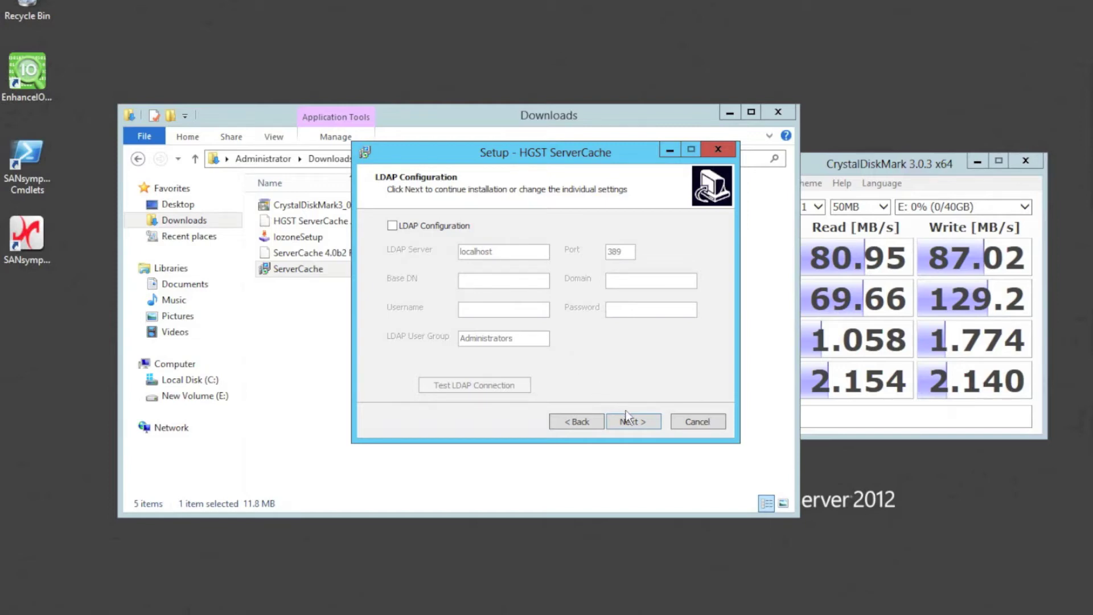
left_click(632, 421)
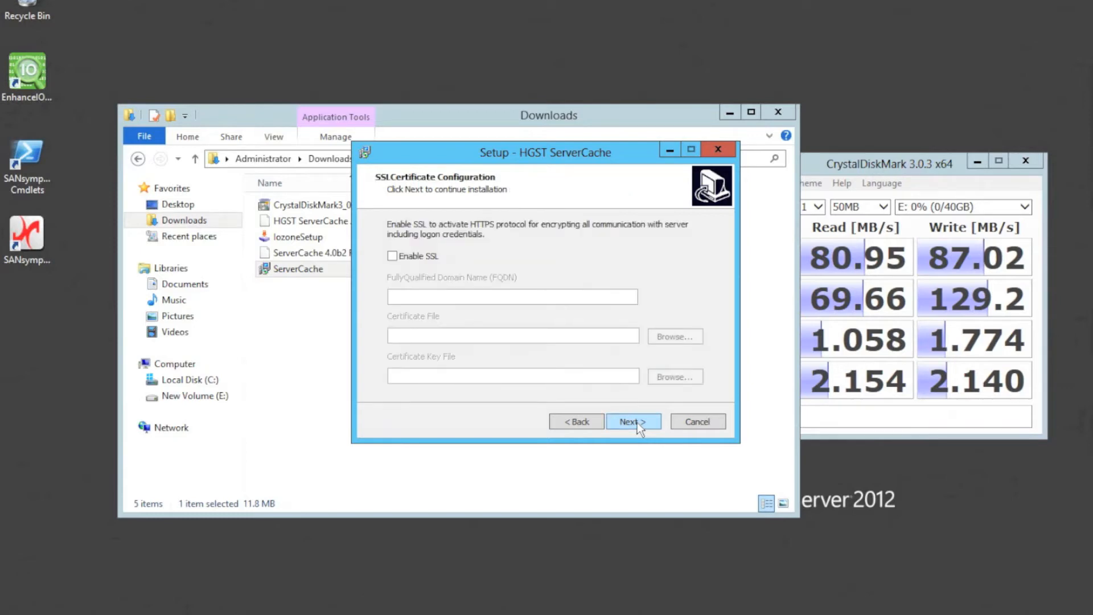
mouse_move(605, 343)
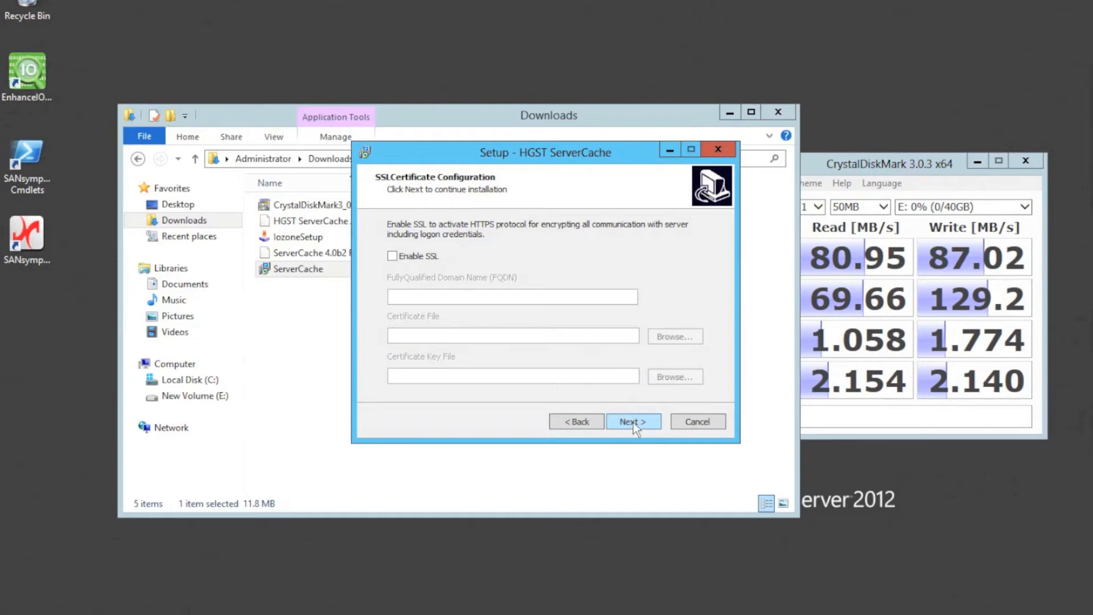
Skip SSL, keep the default Start Menu folder, add a desktop icon, and install ServerCache
left_click(633, 421)
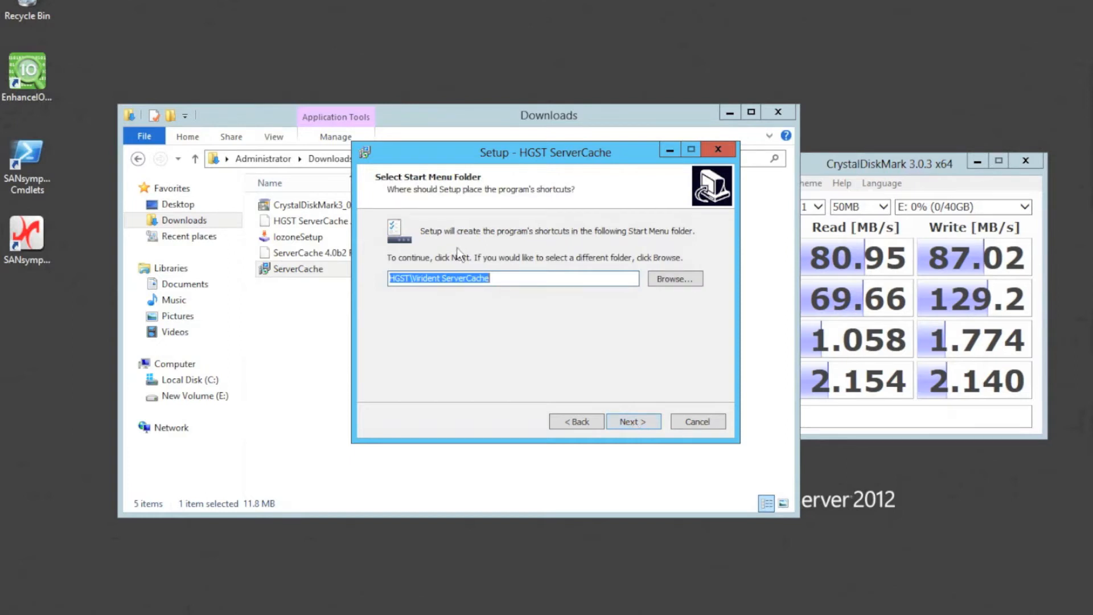
mouse_move(485, 314)
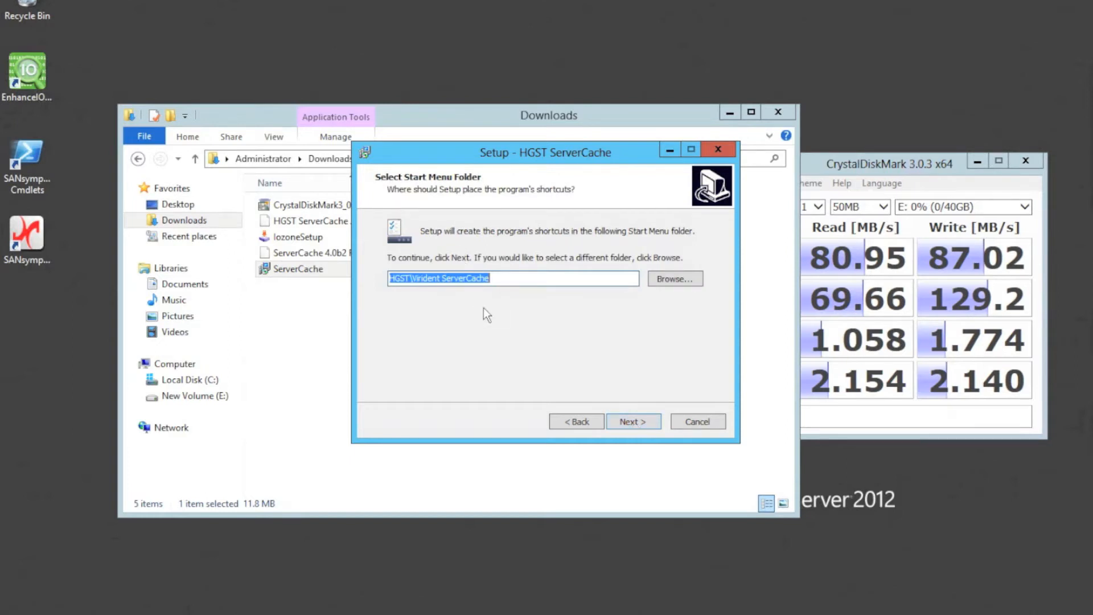
mouse_move(641, 426)
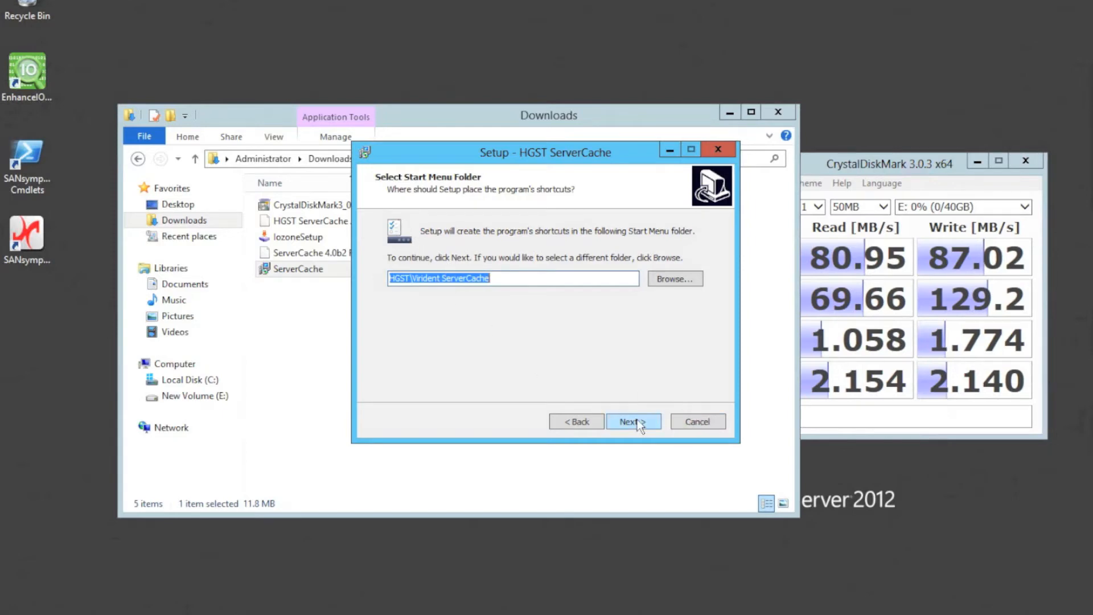
left_click(632, 421)
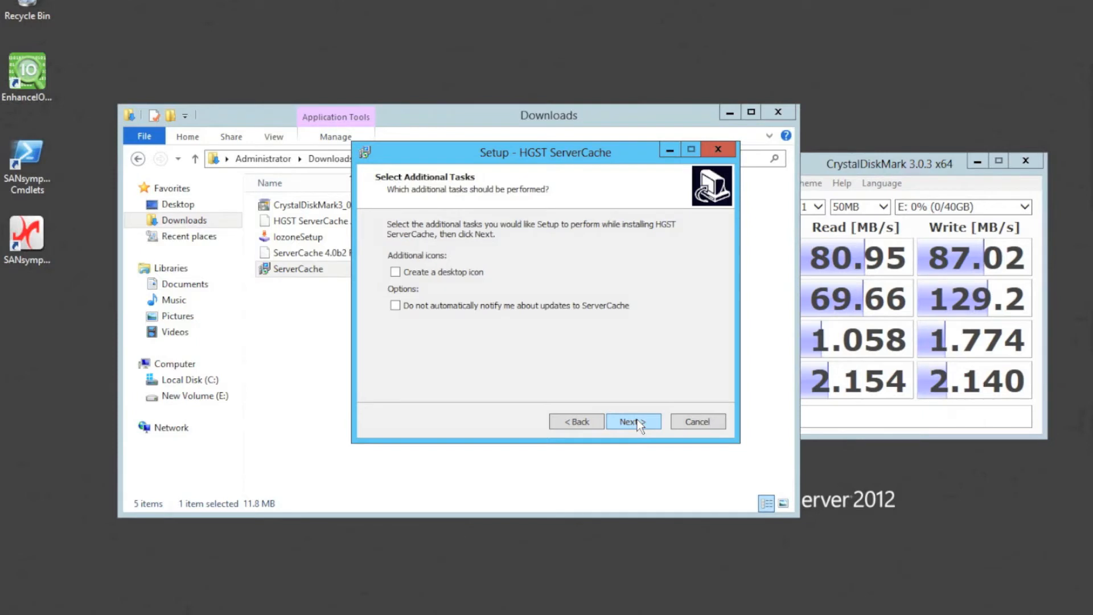
left_click(395, 271)
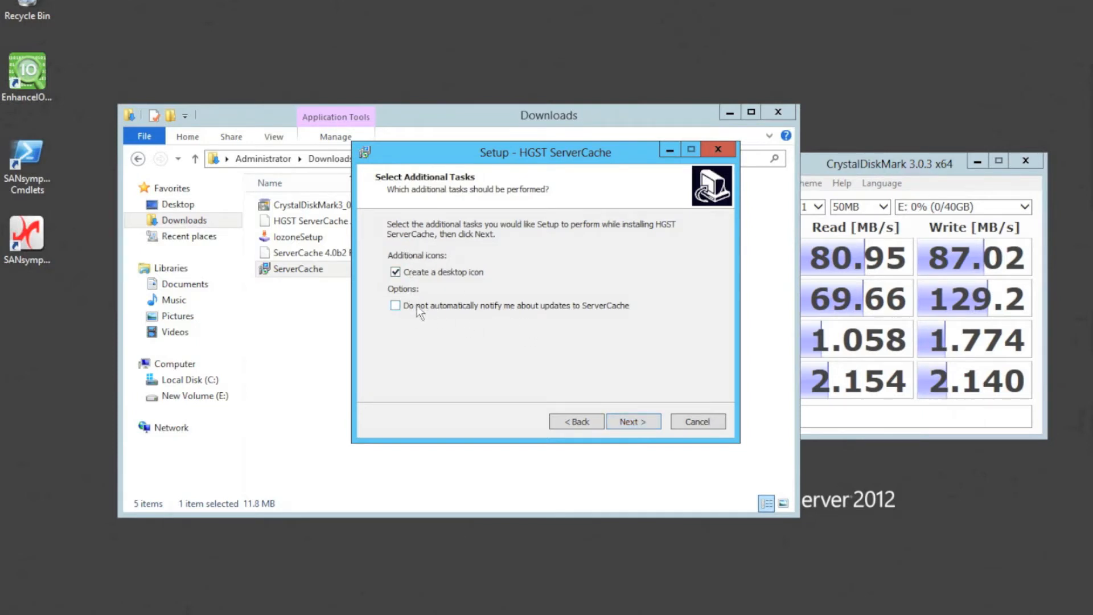
mouse_move(446, 313)
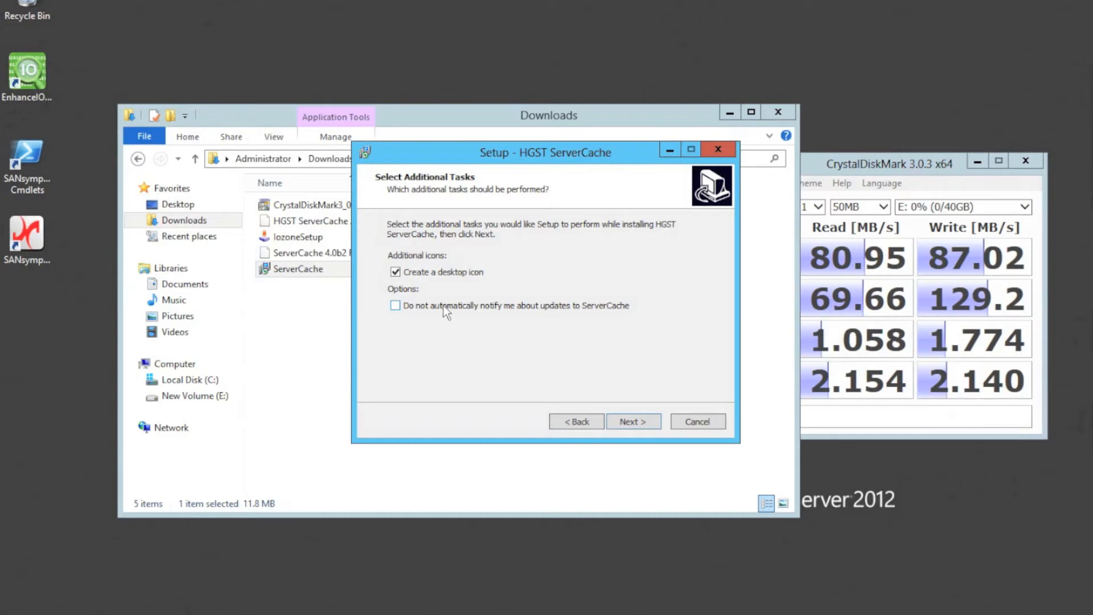
mouse_move(464, 311)
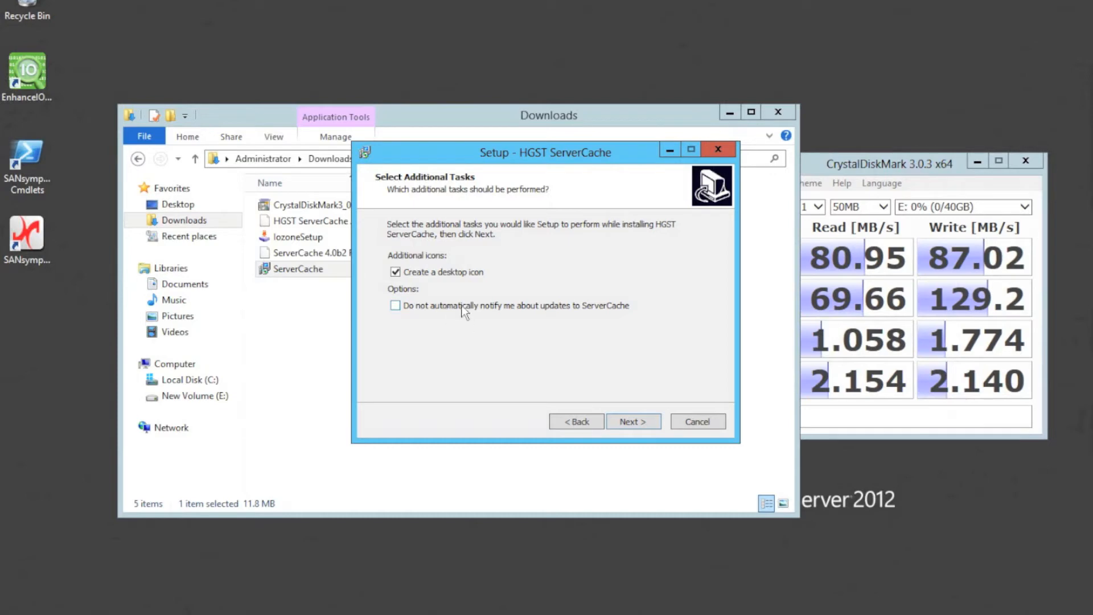
mouse_move(471, 312)
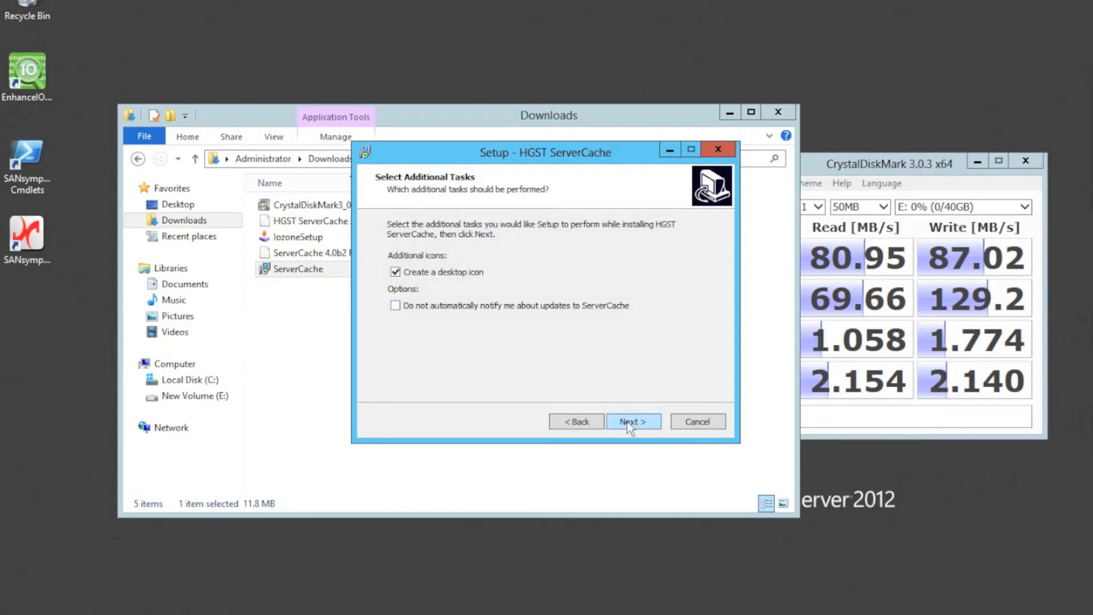
left_click(632, 421)
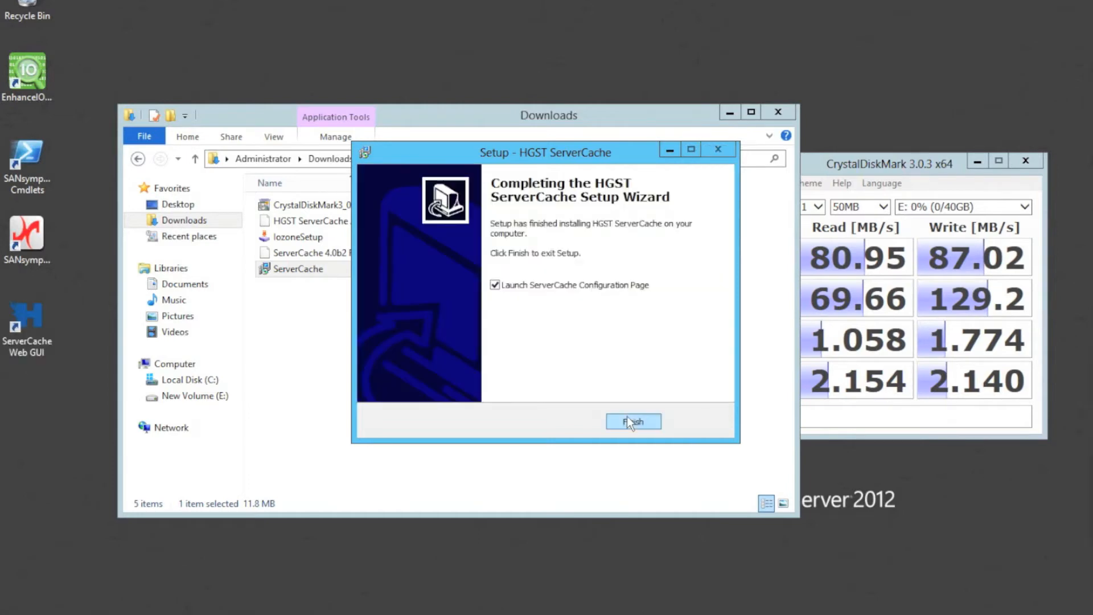
mouse_move(559, 361)
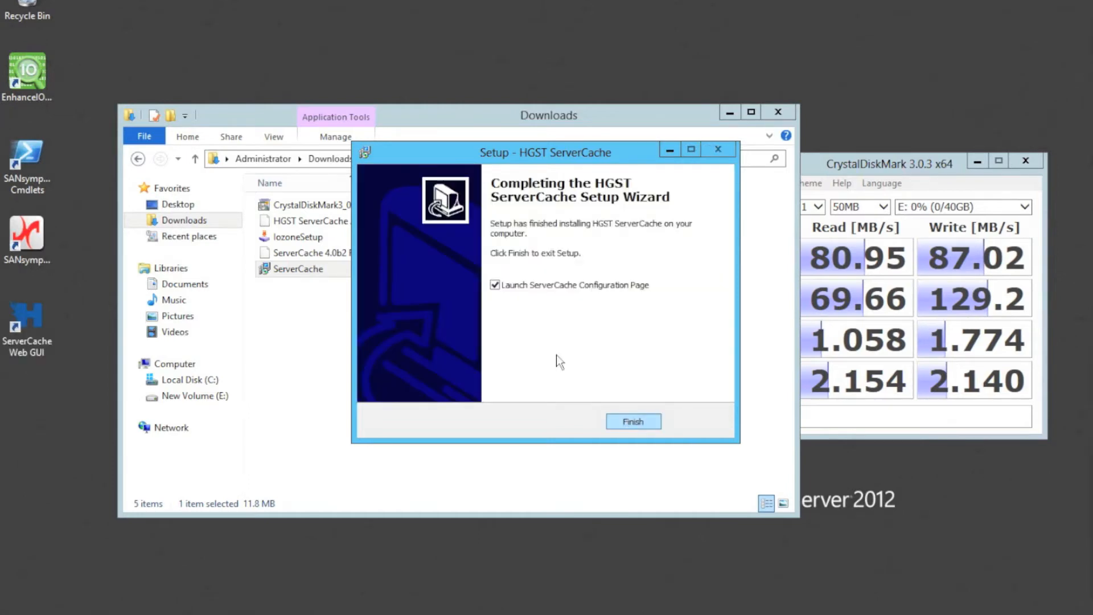
left_click(27, 317)
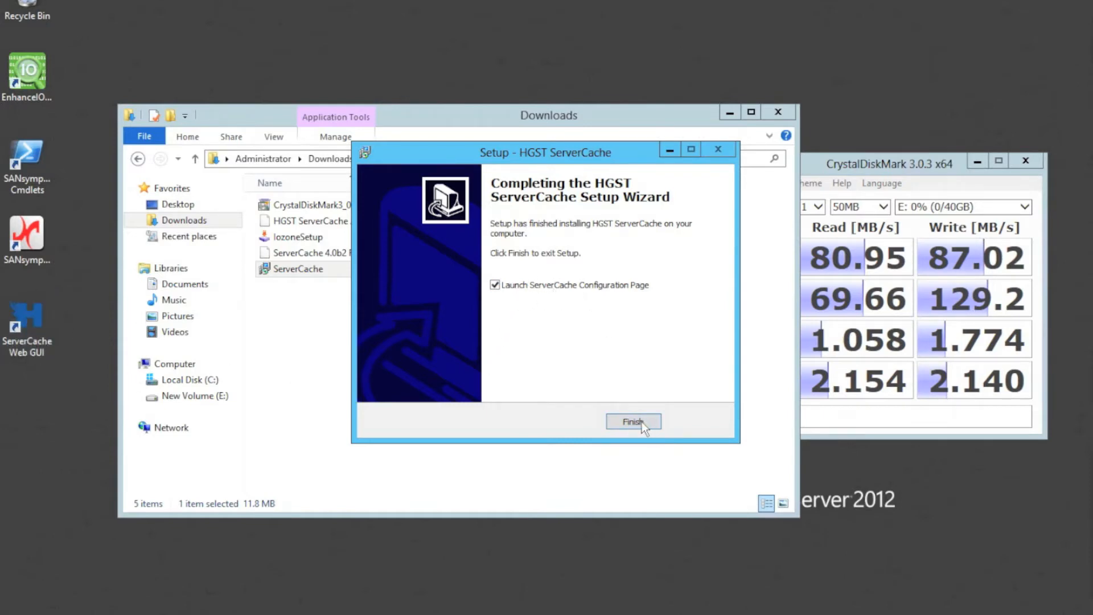
Finish setup and allow blocked content on the localhost:9001 page in Internet Explorer
left_click(633, 421)
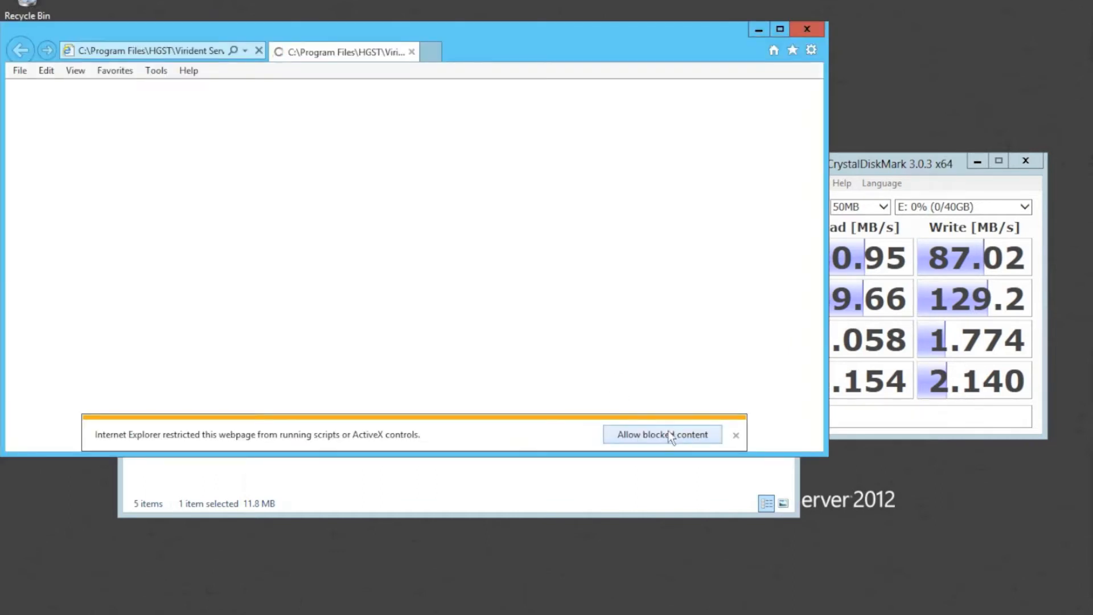
left_click(662, 434)
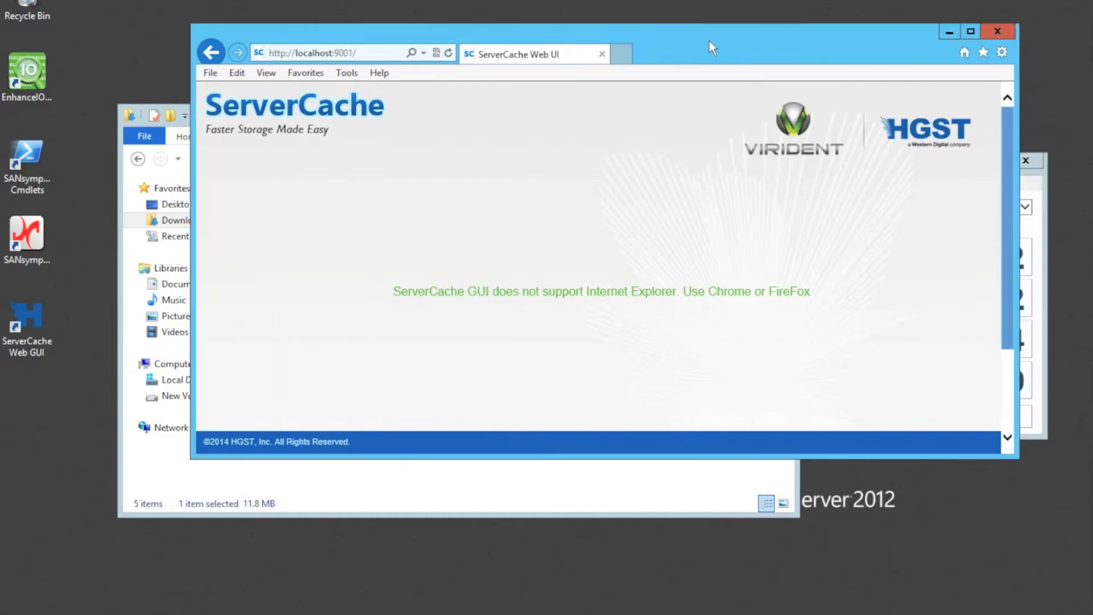
mouse_move(492, 272)
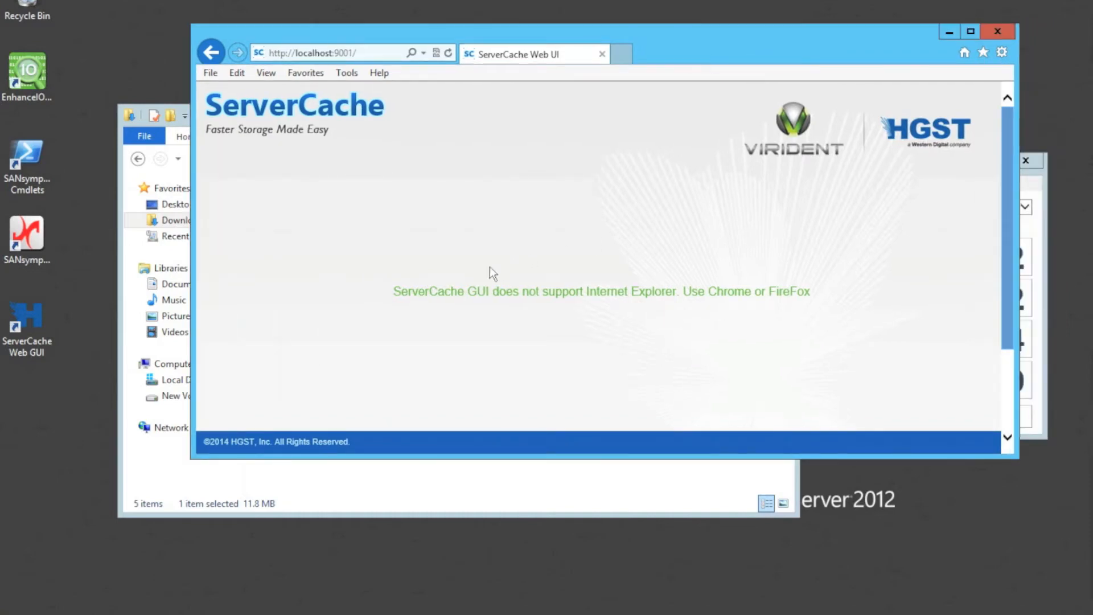
mouse_move(791, 309)
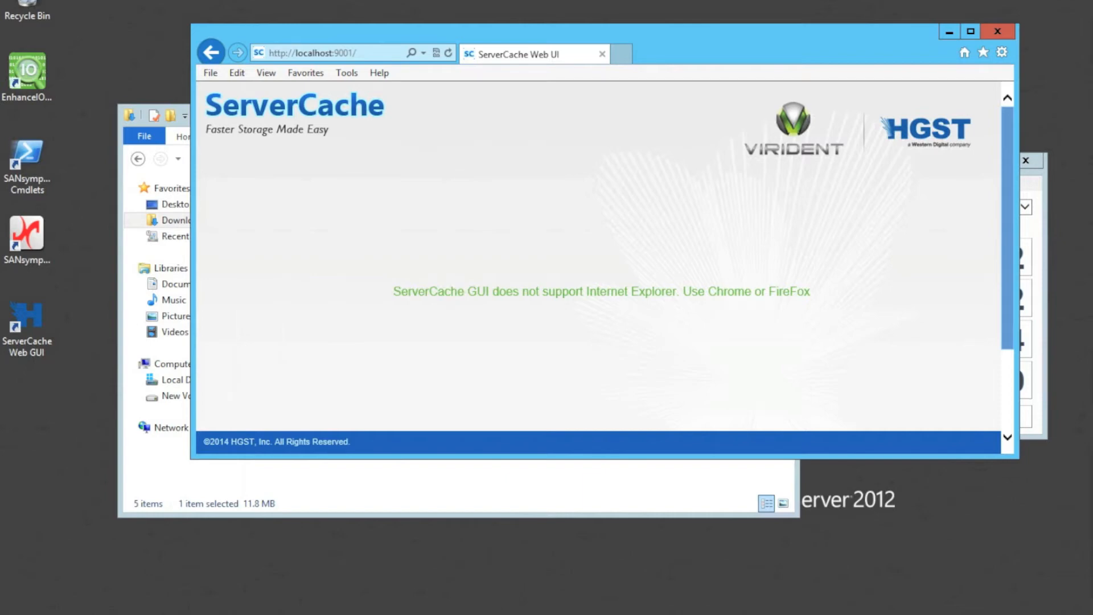
mouse_move(533, 191)
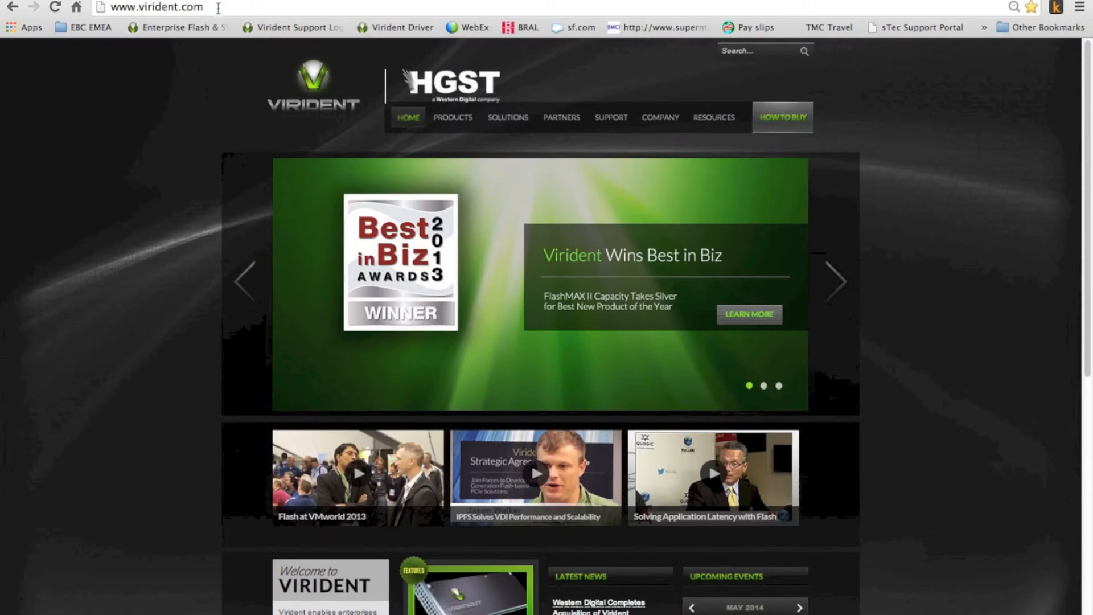
Load 192.168.10.216:9001 in Chrome to reach the ServerCache login page
type("192.168.10.50")
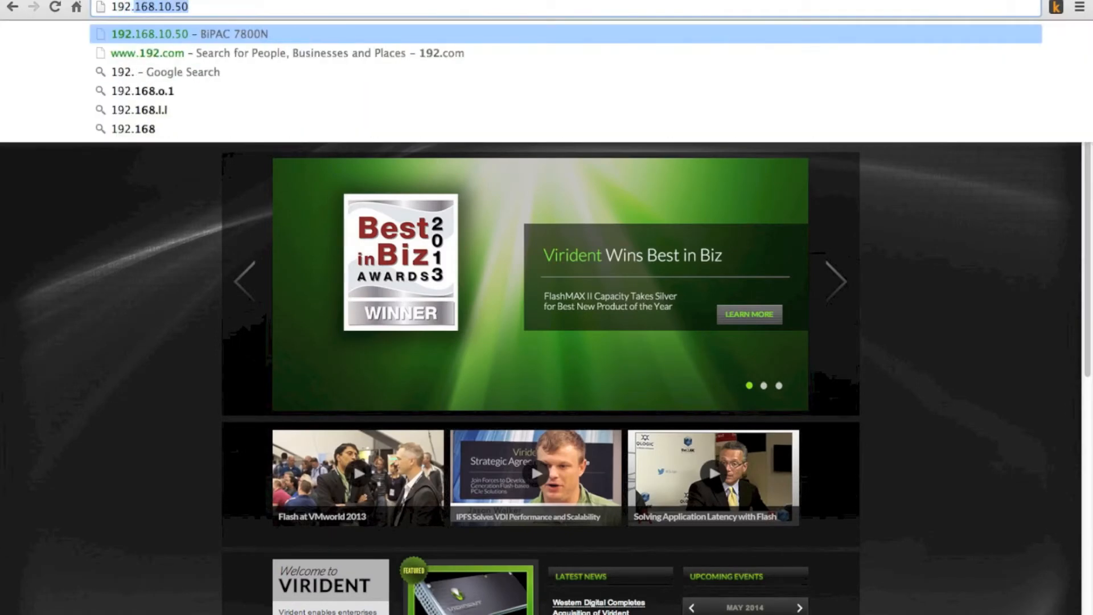
type("192.168.10.216:/")
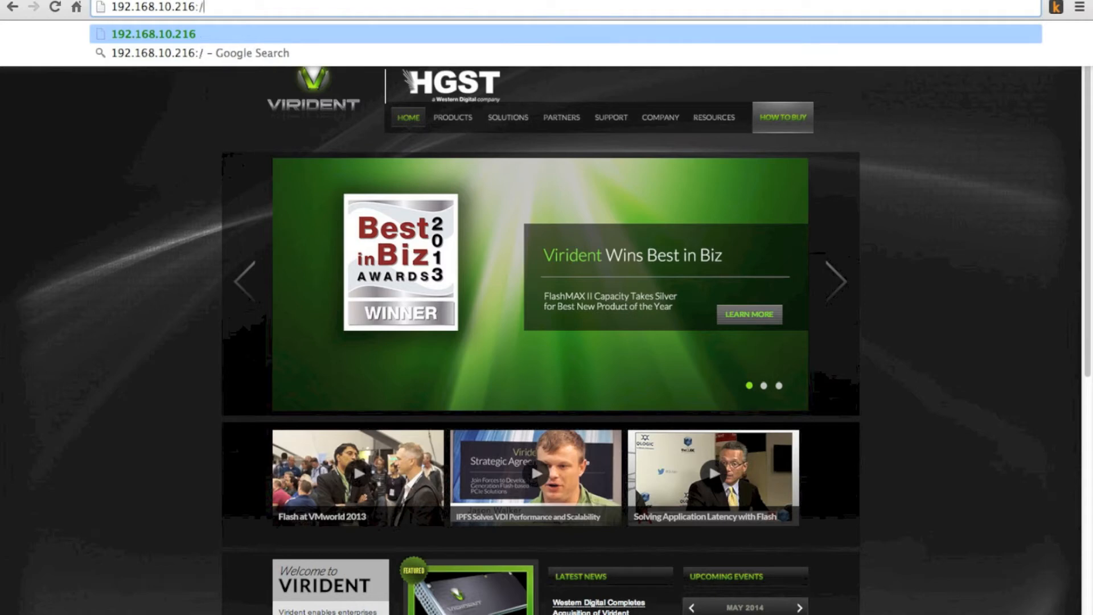
type("9002")
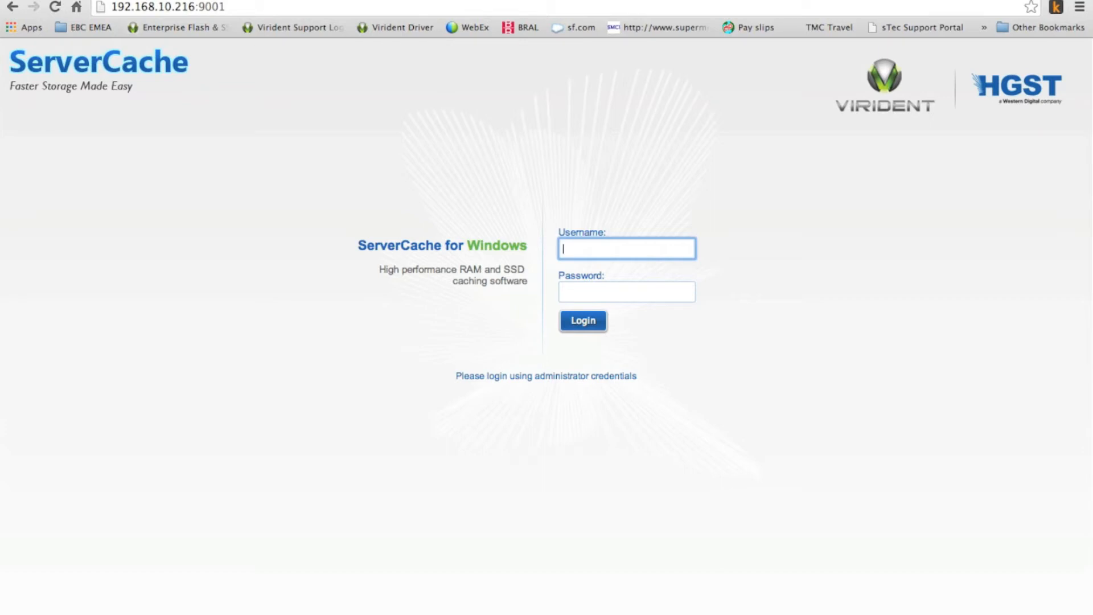
mouse_move(254, 174)
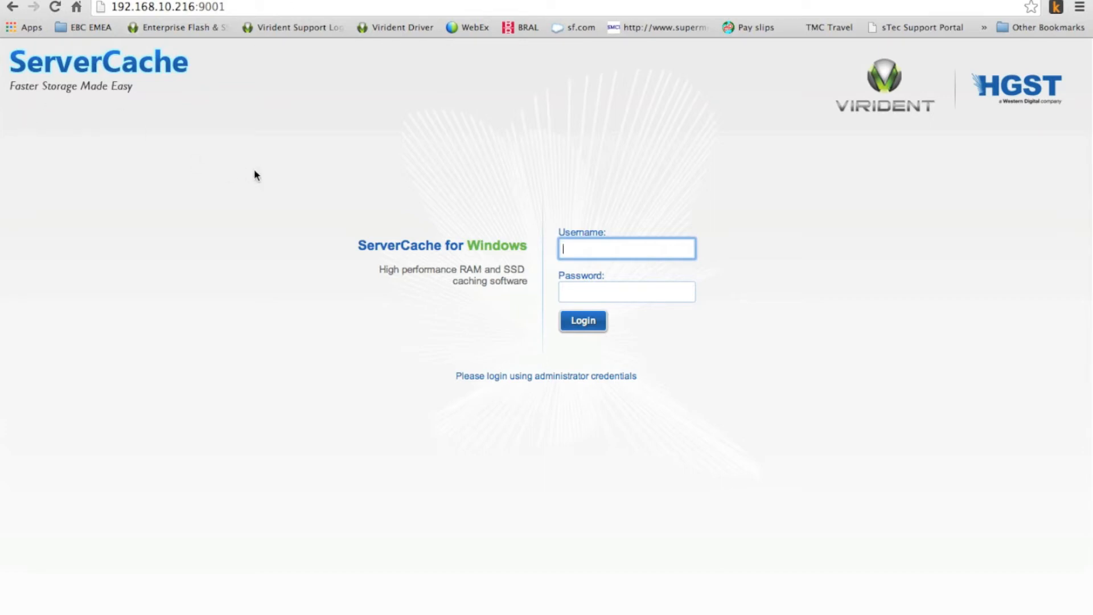
Log in as administrator and dismiss the Welcome dialog to open Cache Configuration
type("administrator")
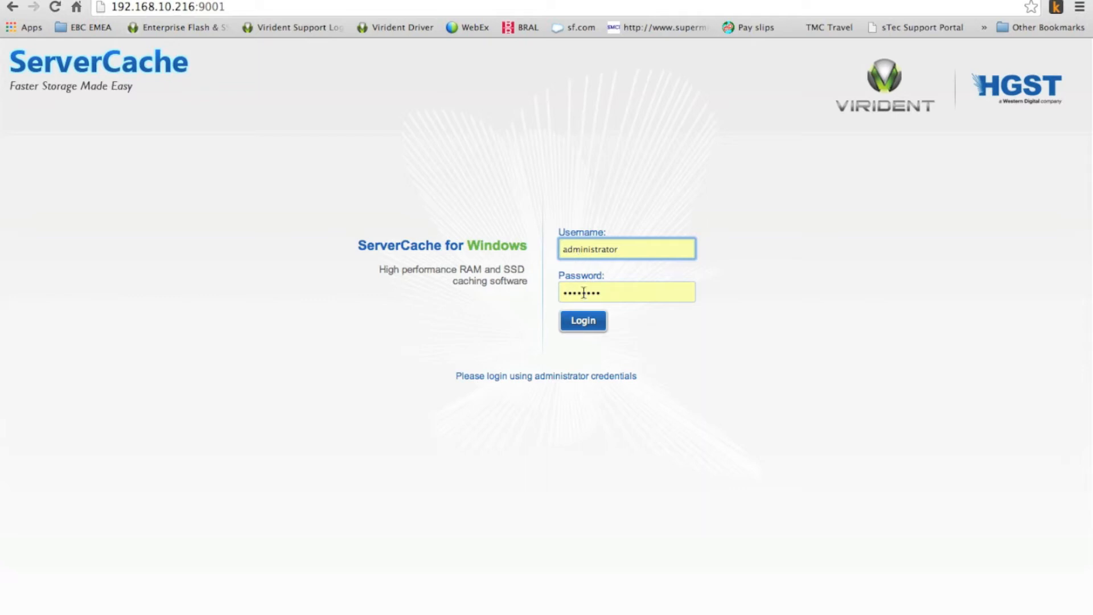
left_click(583, 321)
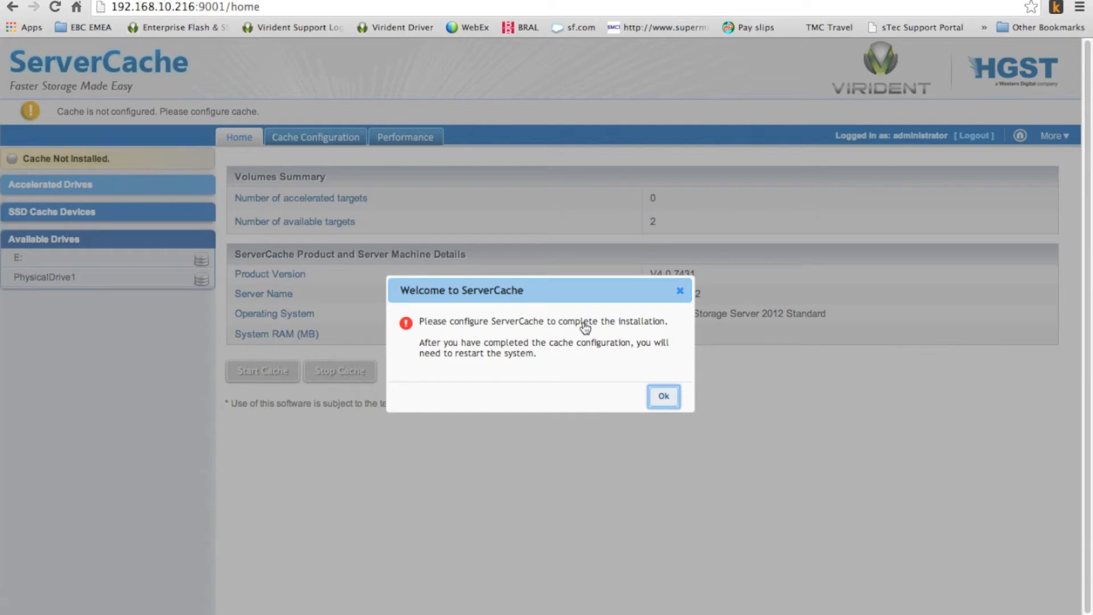
left_click(663, 396)
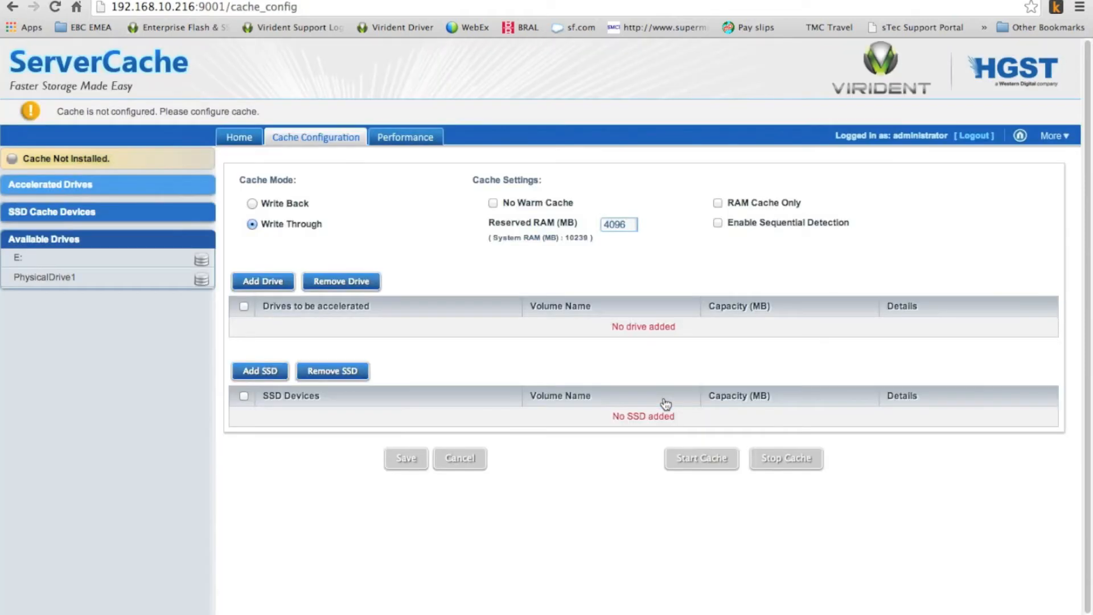
mouse_move(566, 291)
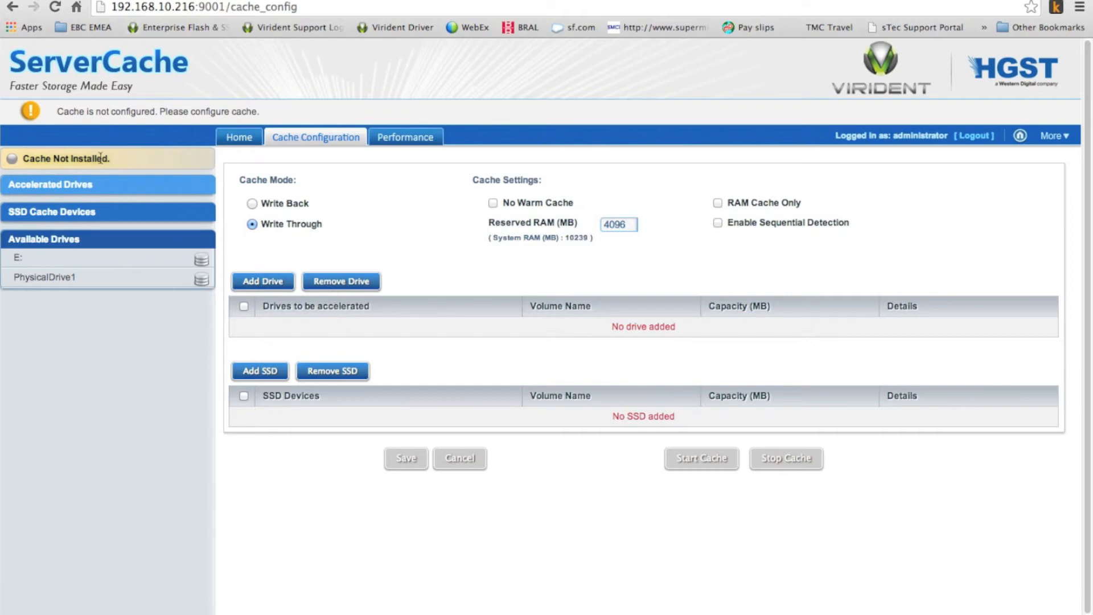
mouse_move(116, 171)
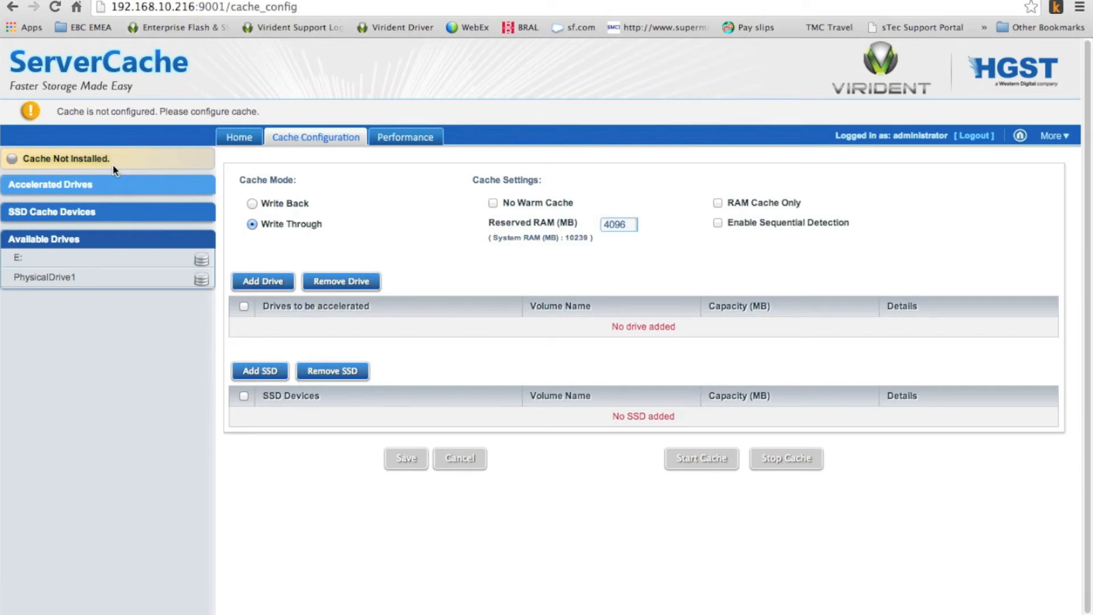
mouse_move(54, 293)
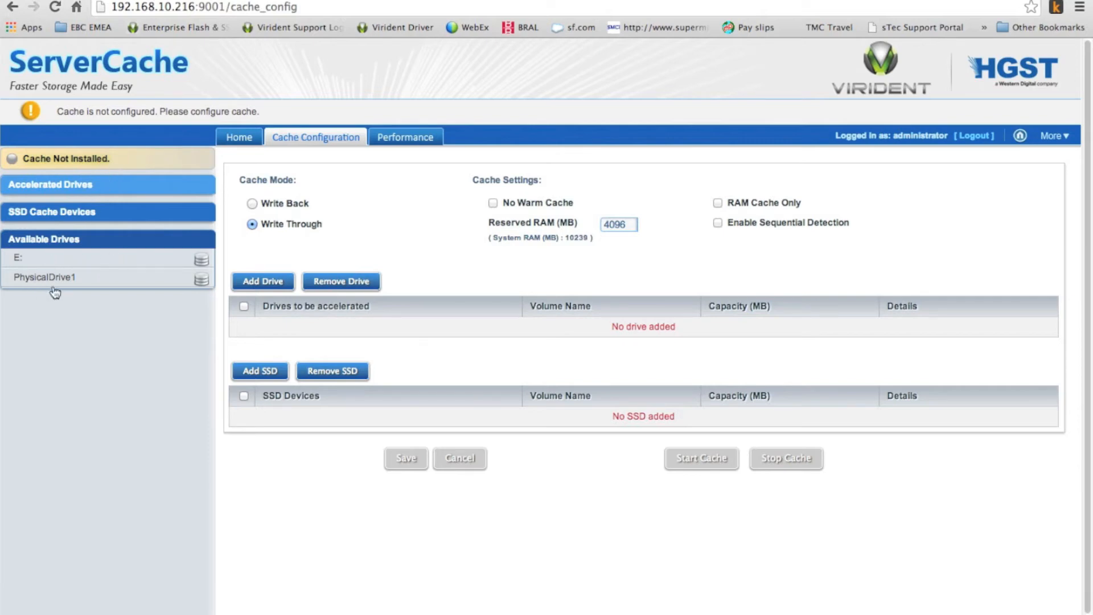
mouse_move(22, 258)
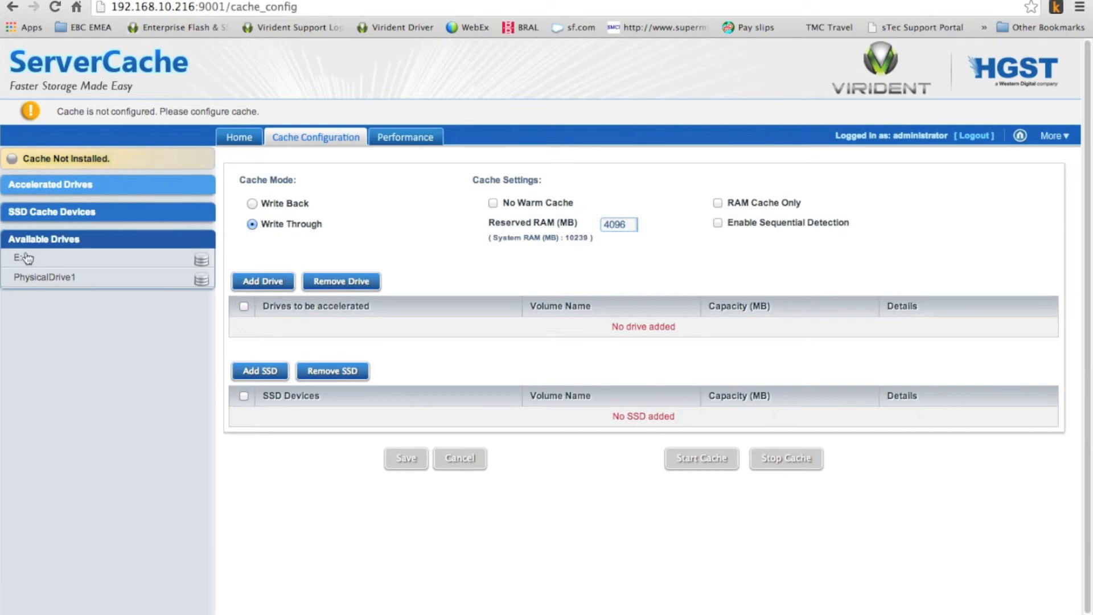
mouse_move(51, 281)
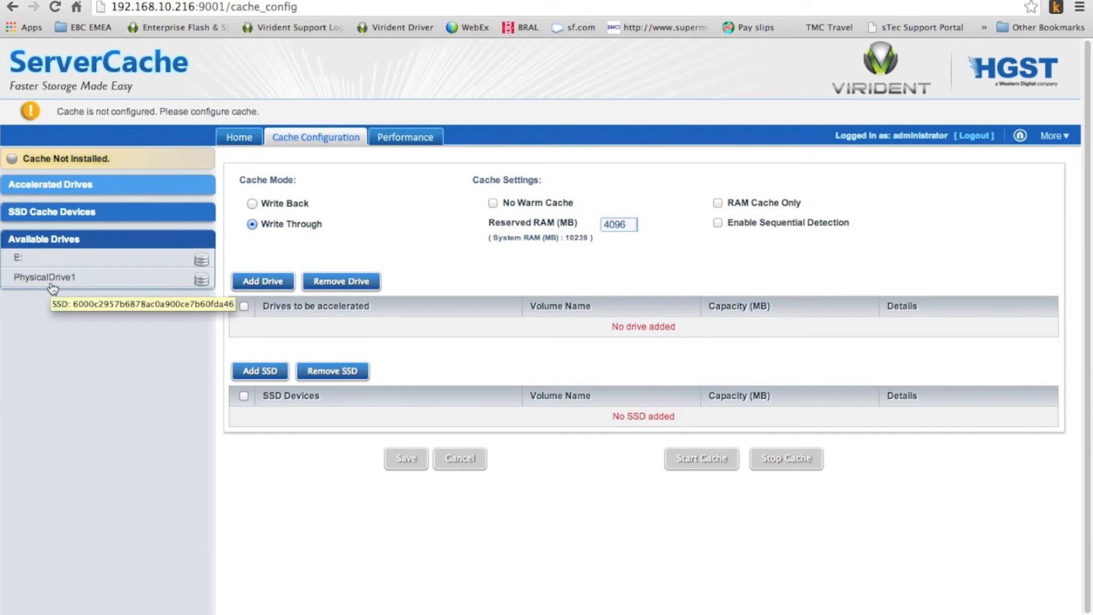
mouse_move(36, 260)
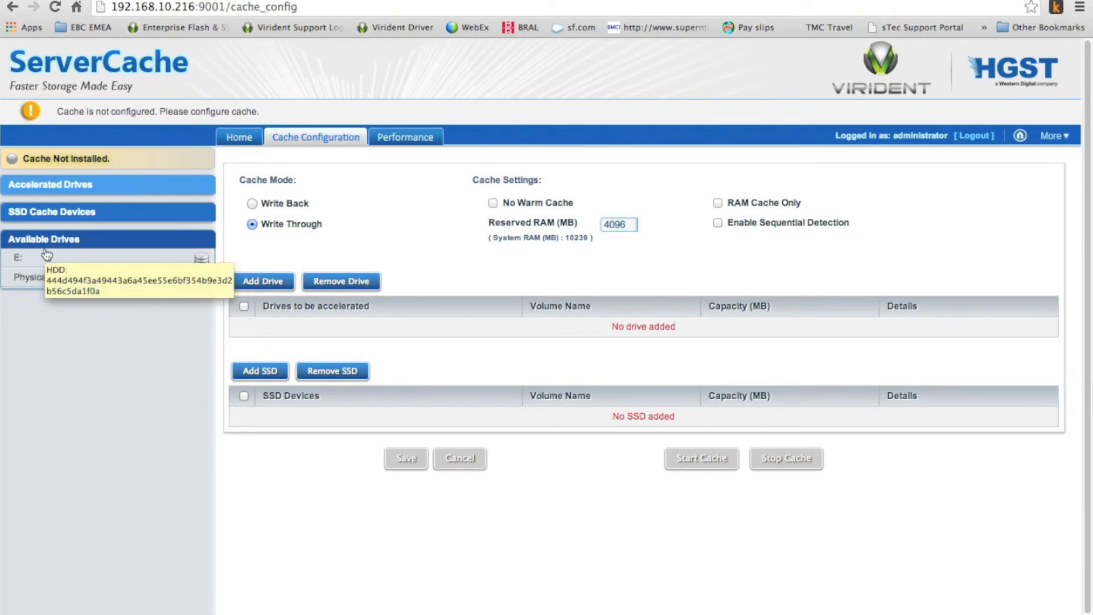
mouse_move(105, 242)
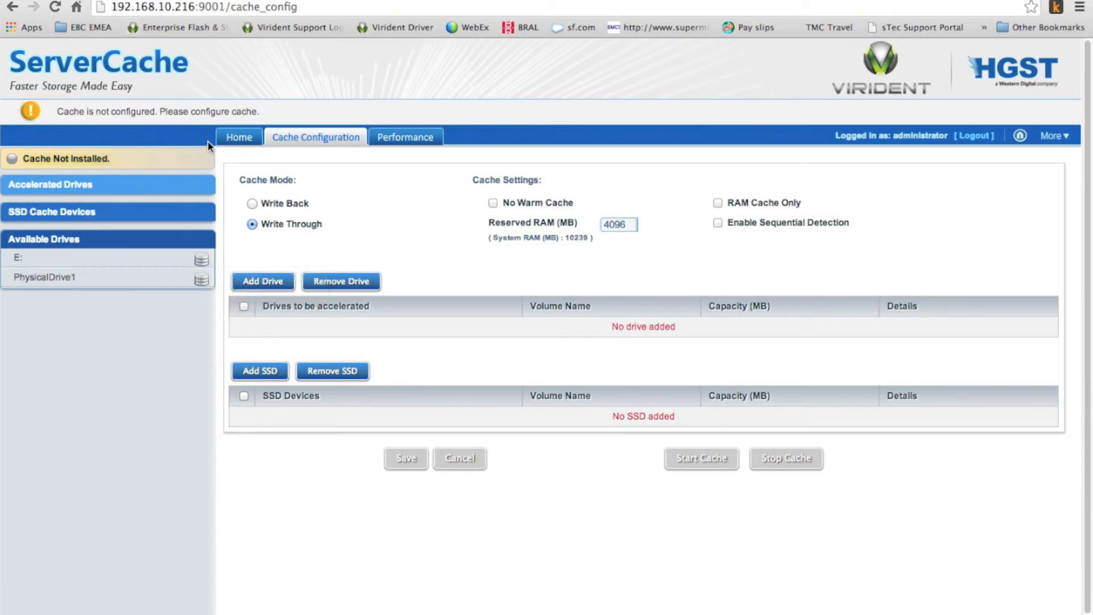
mouse_move(124, 257)
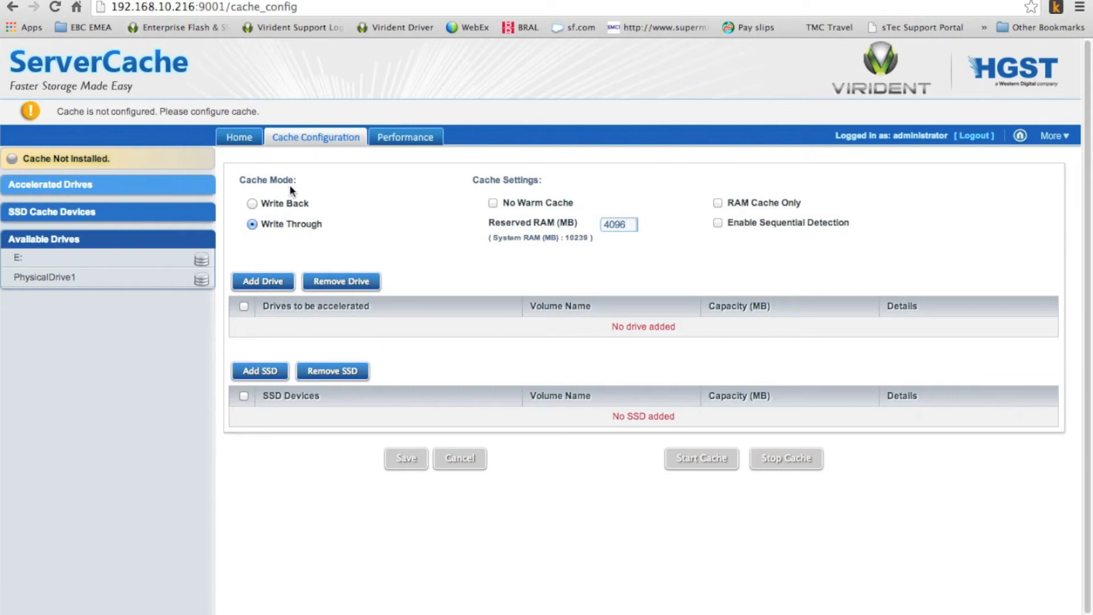
mouse_move(288, 204)
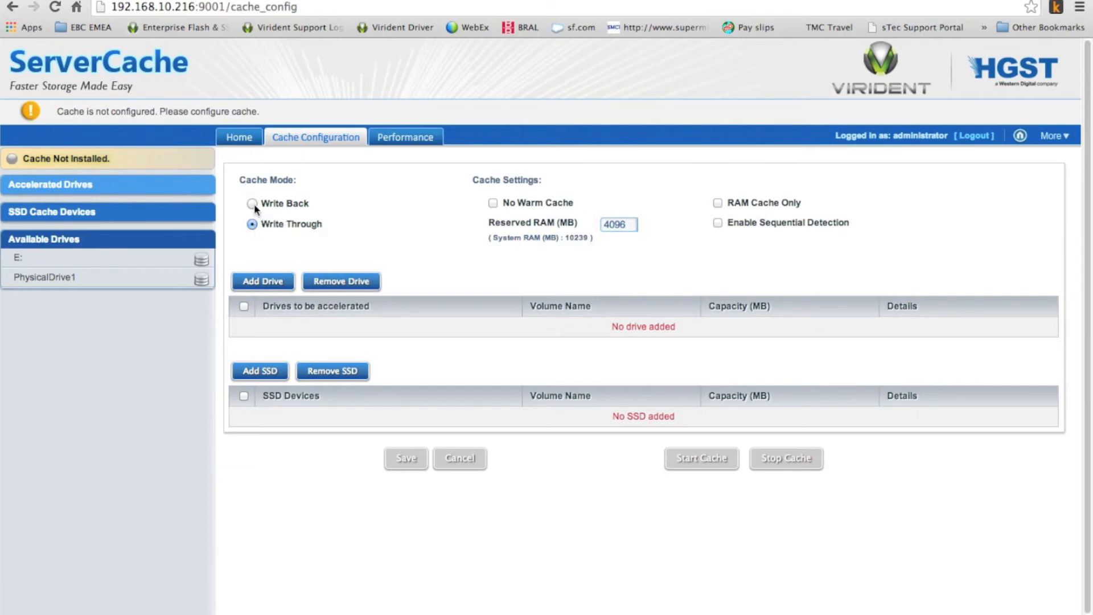
Enable RAM Cache Only, accept the switch to Write Through, and reserve 2048 MB RAM
left_click(251, 203)
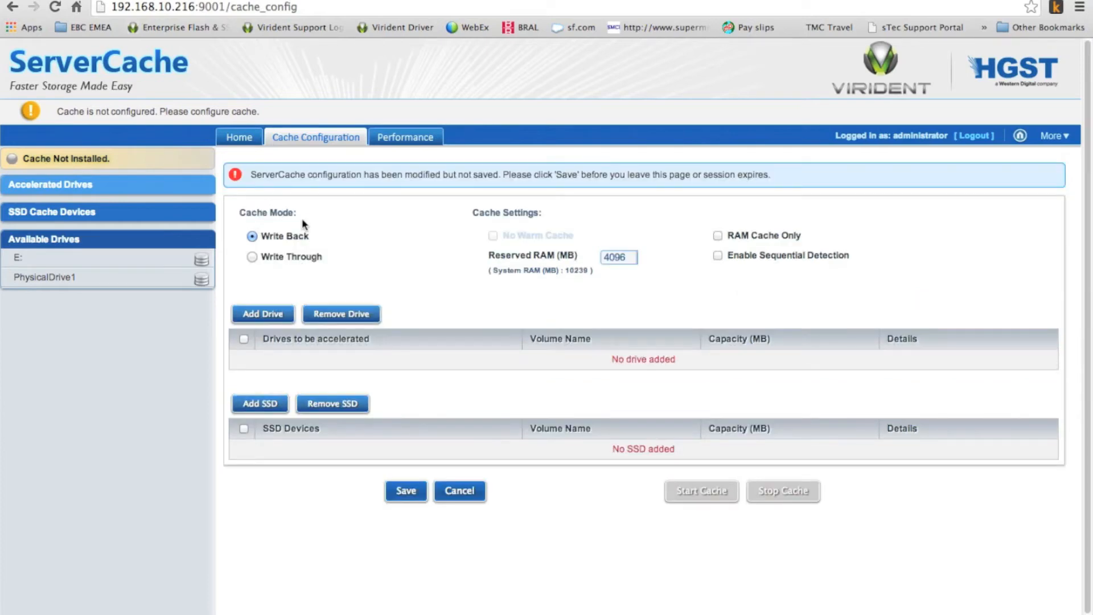
mouse_move(687, 257)
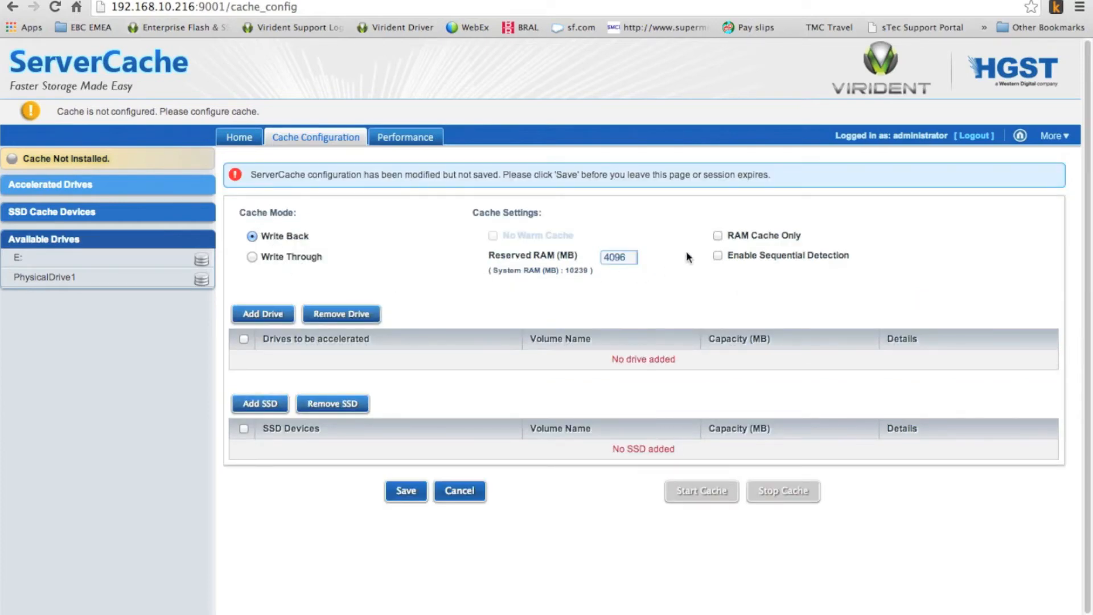
mouse_move(751, 246)
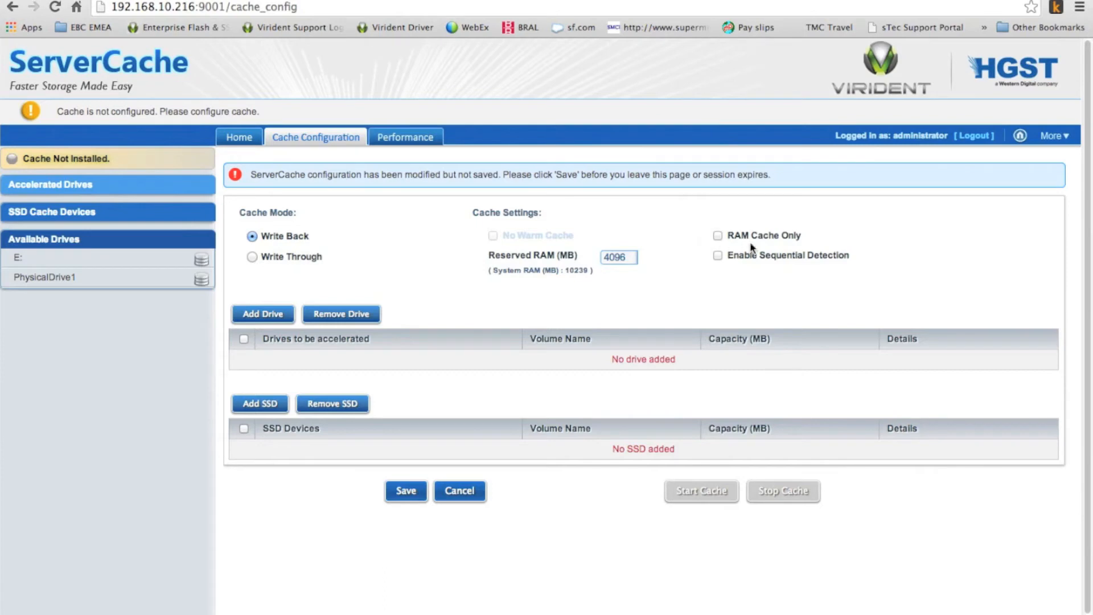
mouse_move(736, 240)
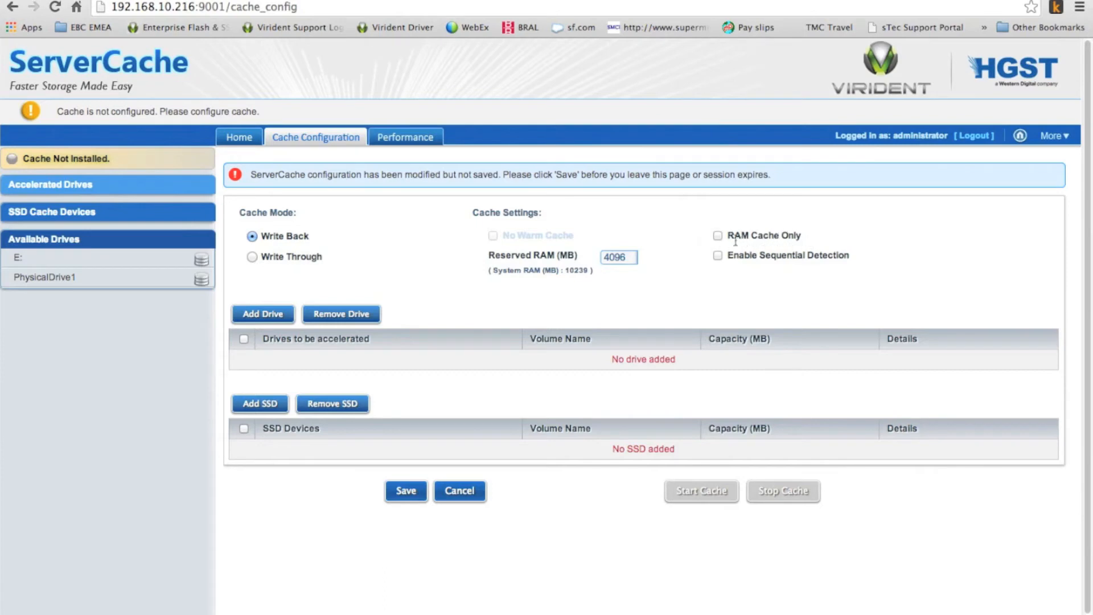
left_click(718, 235)
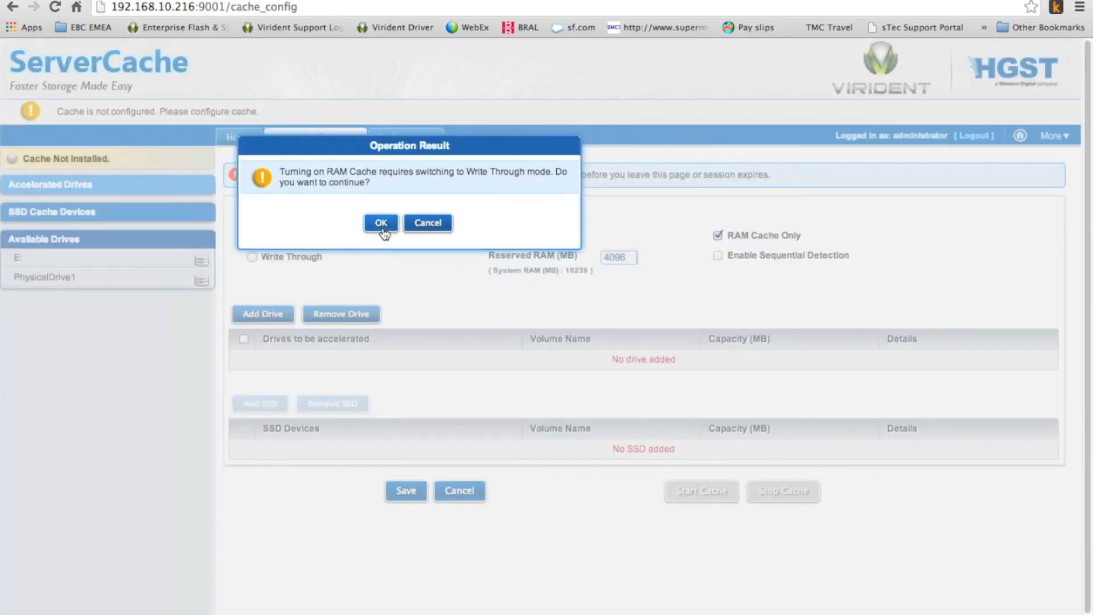
left_click(380, 222)
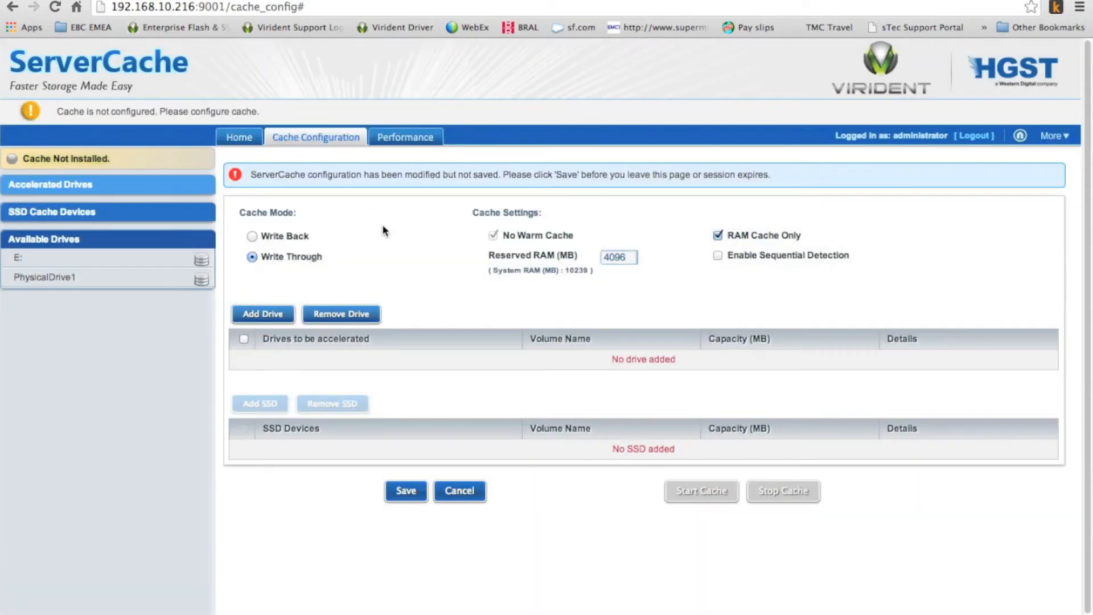
mouse_move(695, 250)
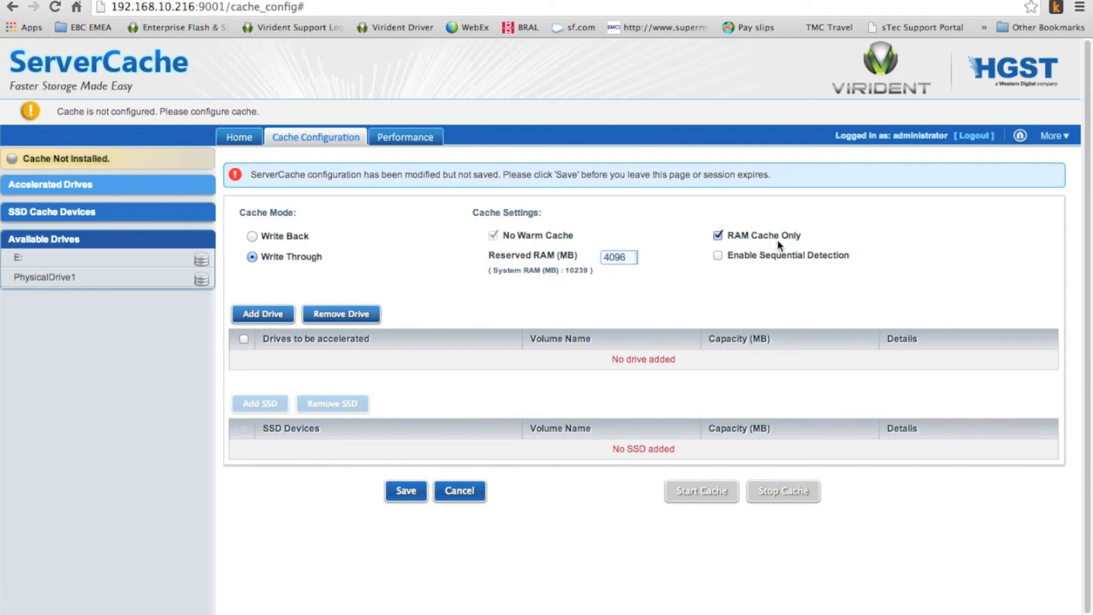
mouse_move(792, 252)
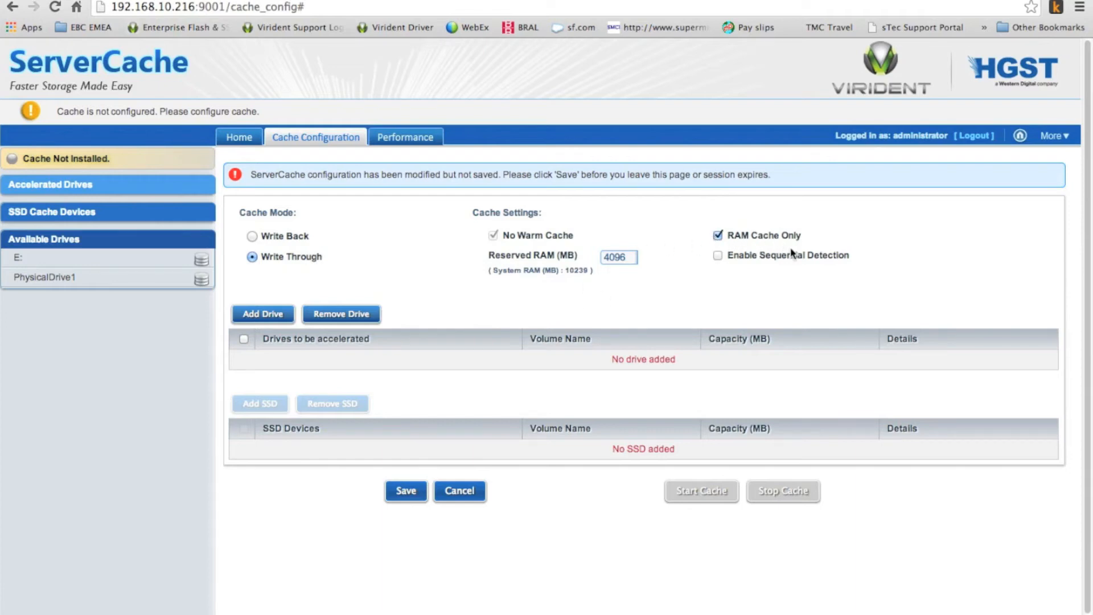
mouse_move(732, 250)
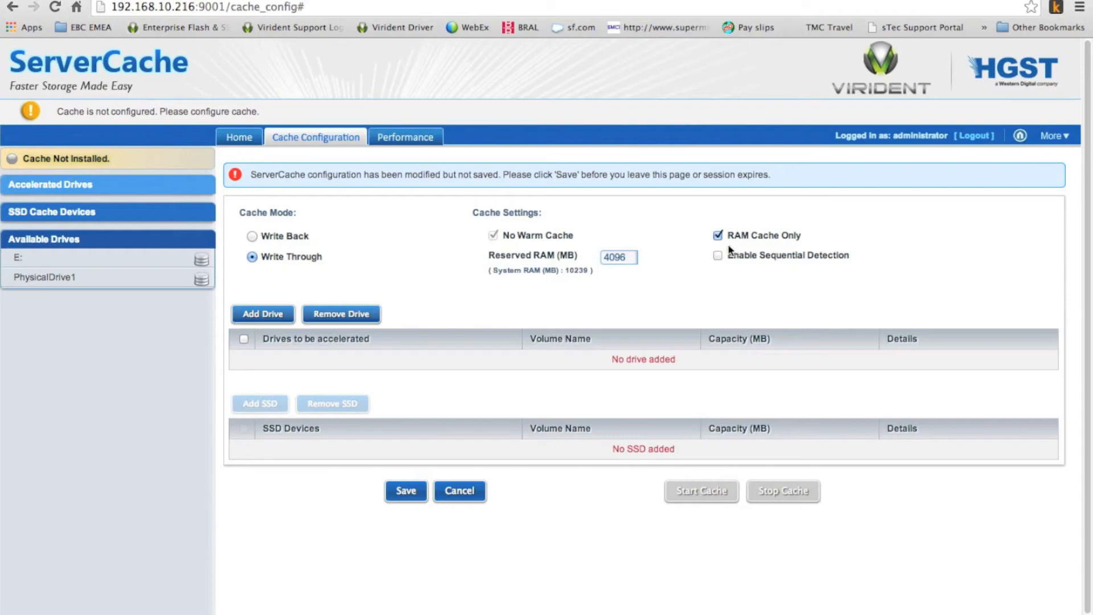
mouse_move(741, 247)
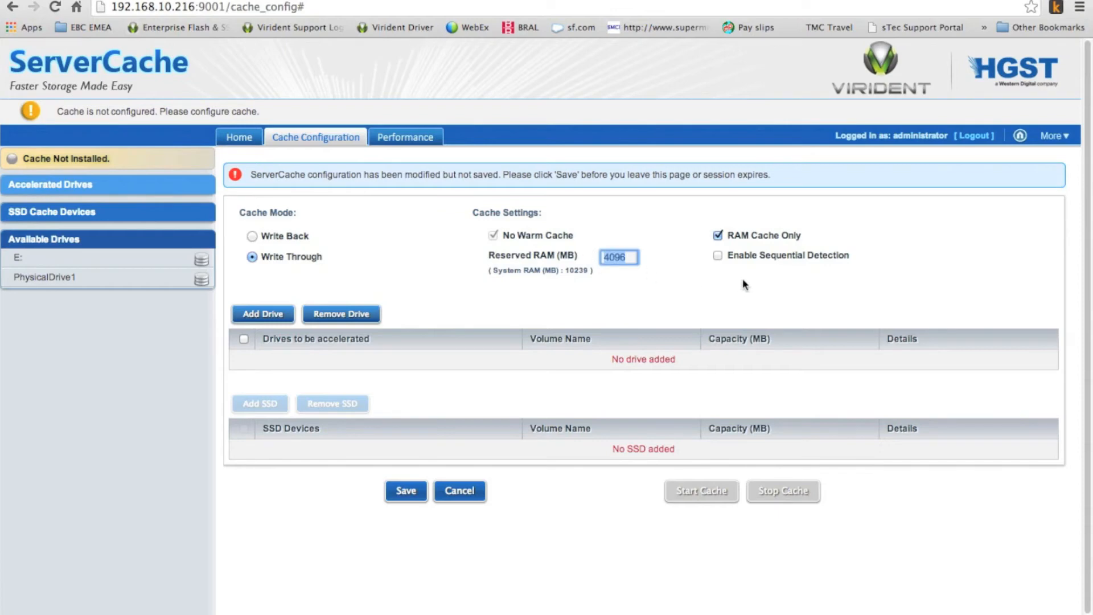
type("2048")
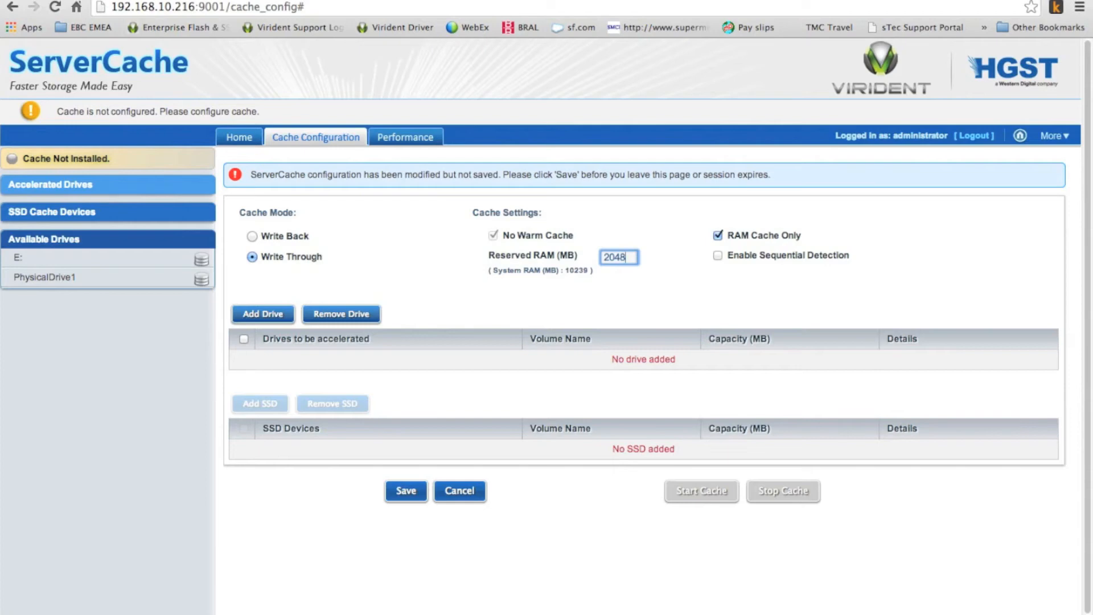
mouse_move(751, 250)
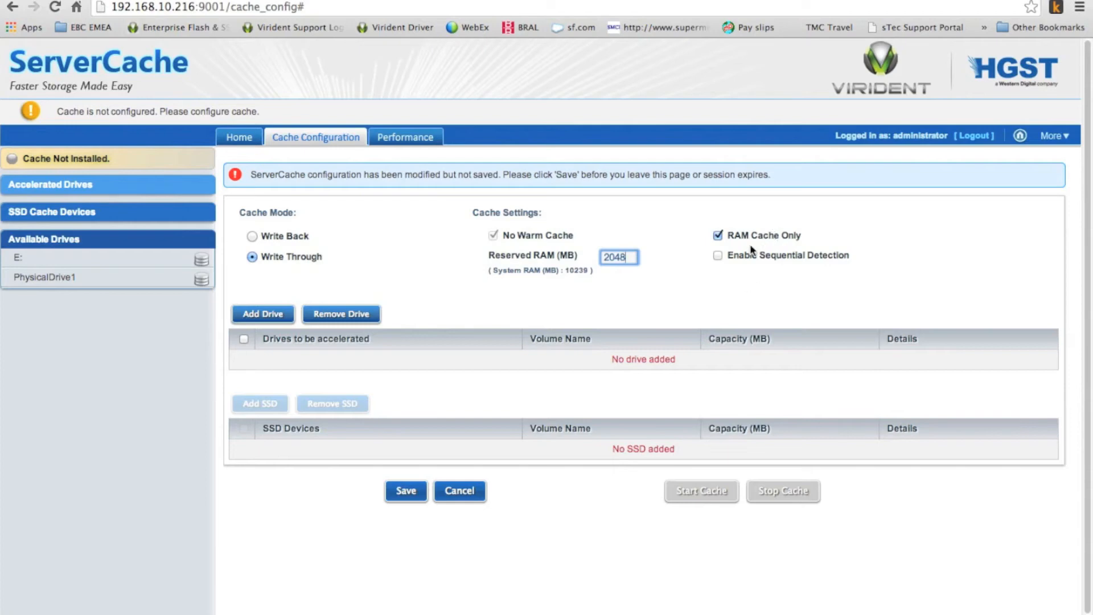
mouse_move(738, 259)
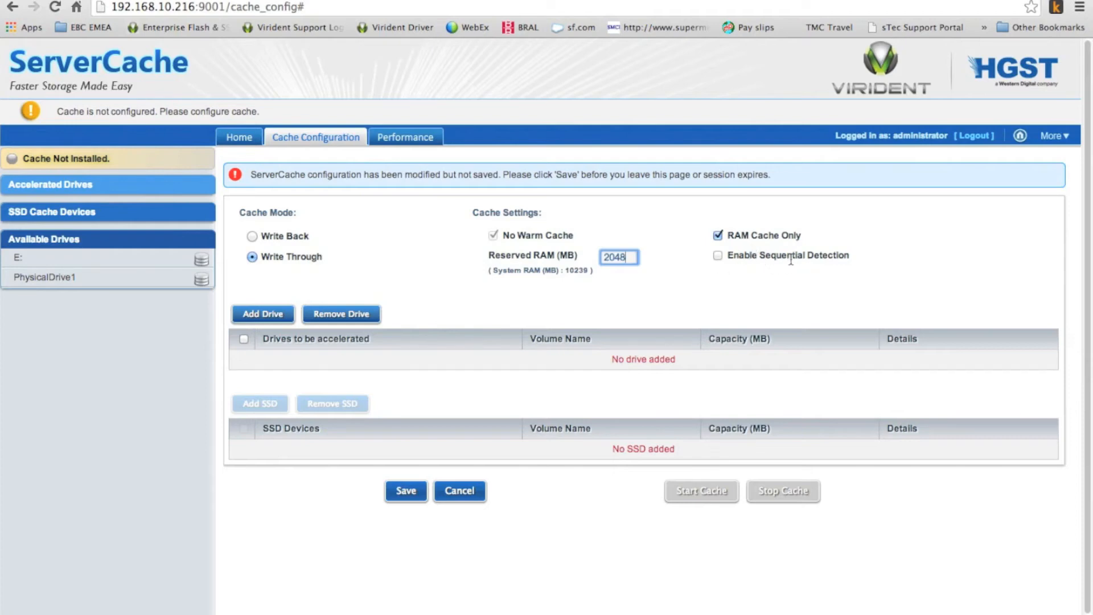
mouse_move(858, 266)
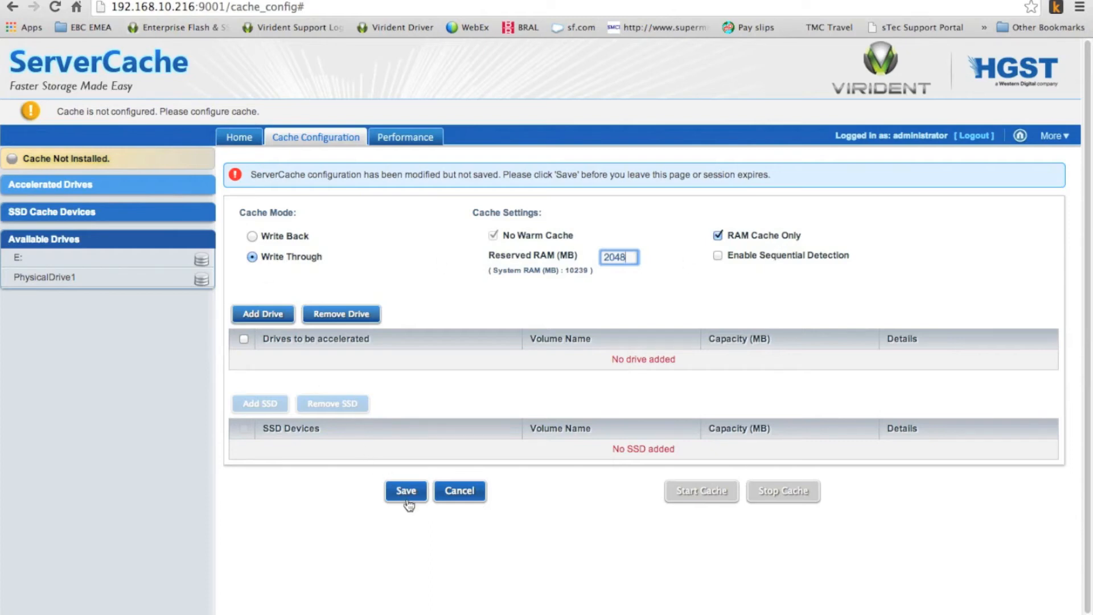
After a failed save, add VMware Virtual disk PhysicalDrive1 as a drive to accelerate
left_click(405, 491)
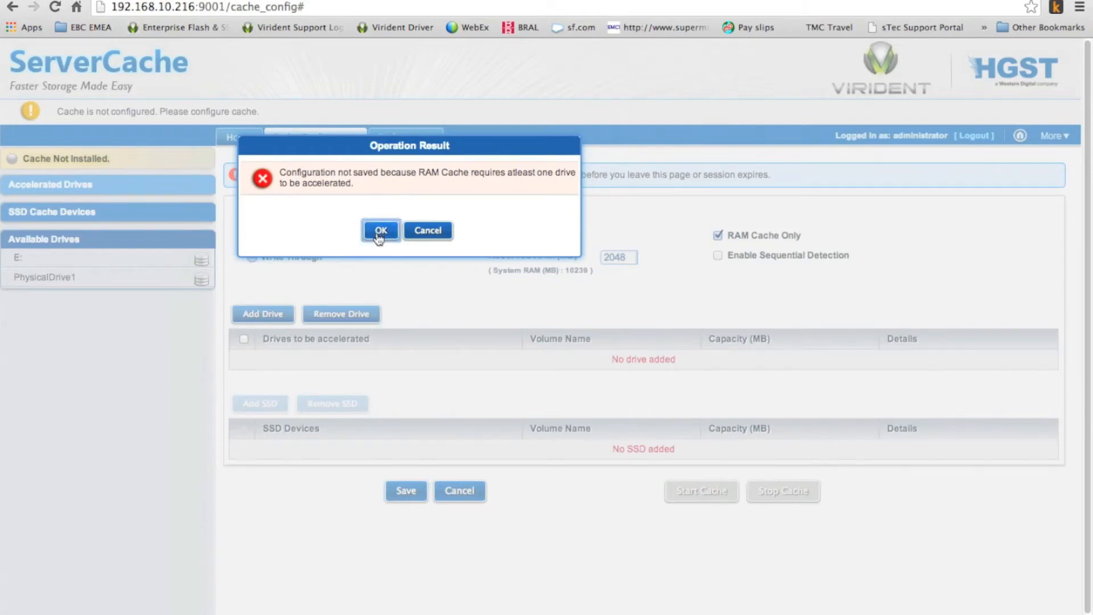
left_click(380, 230)
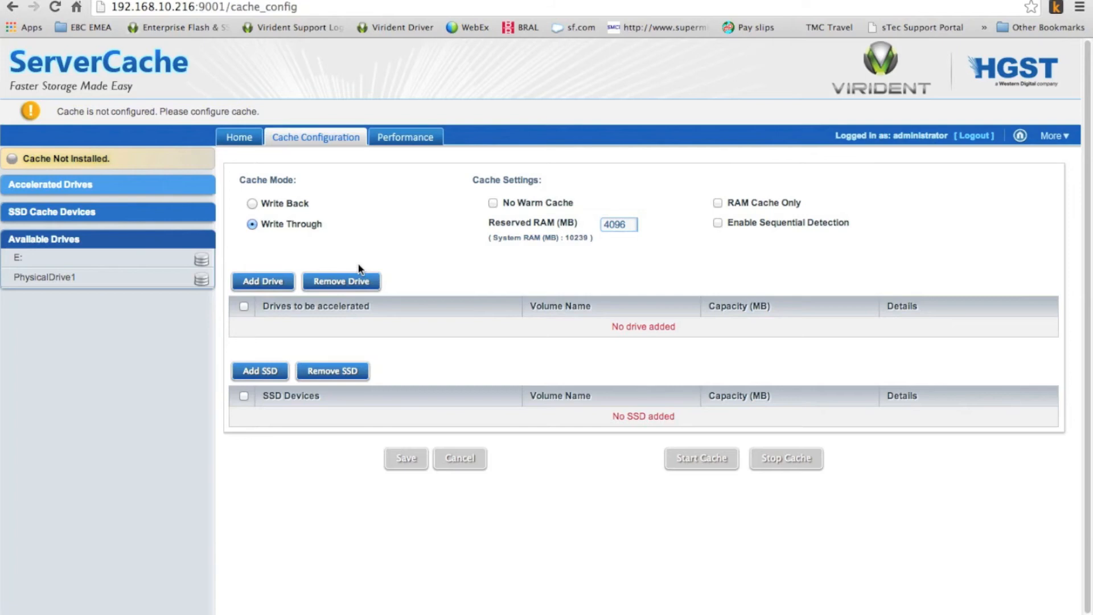
left_click(262, 281)
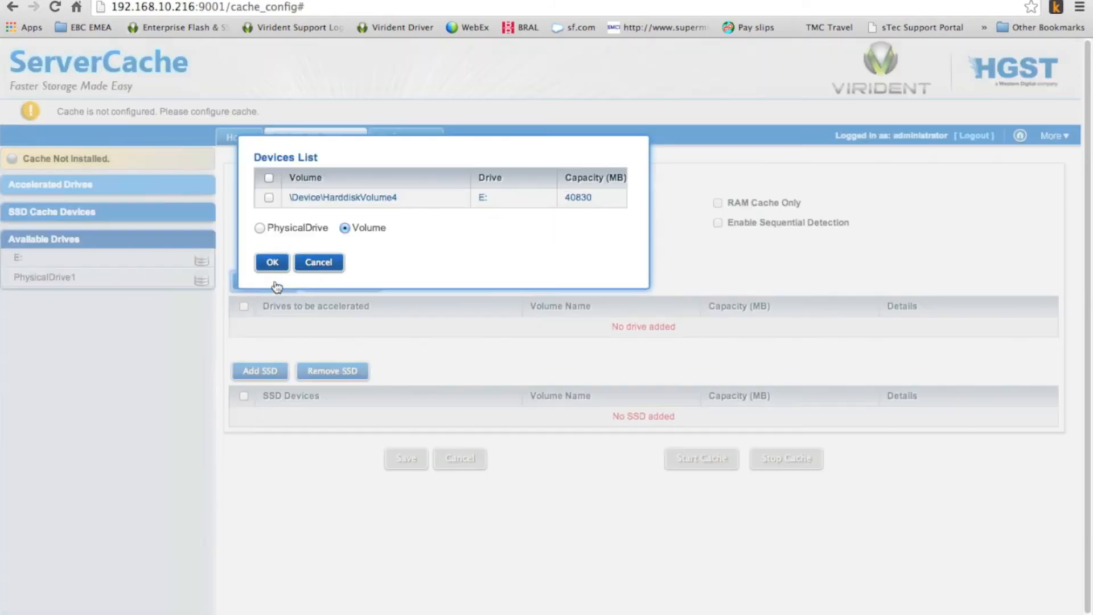
left_click(268, 198)
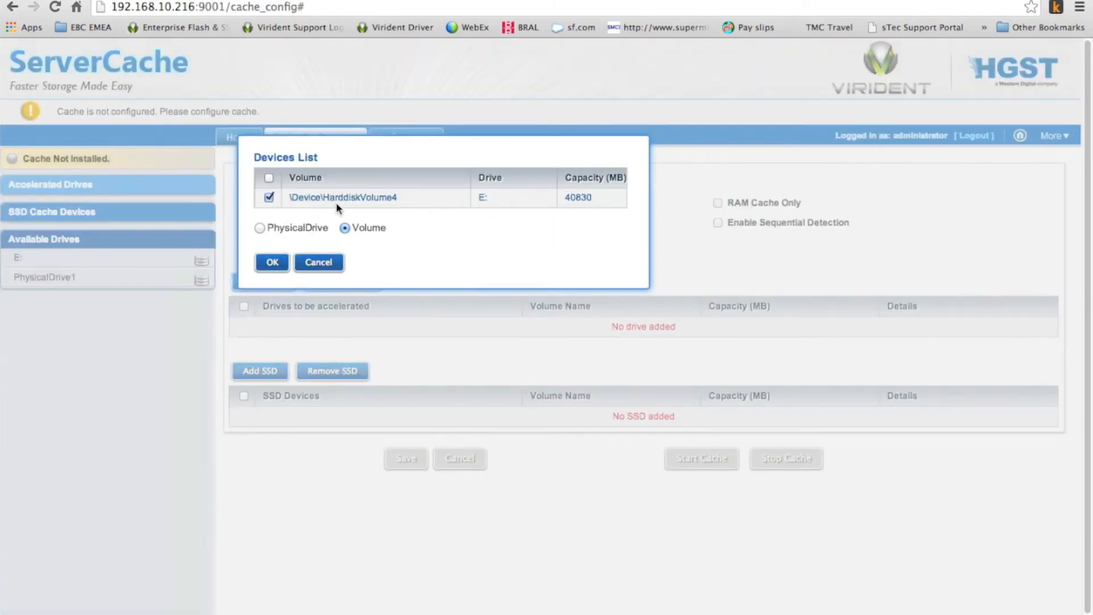
left_click(259, 228)
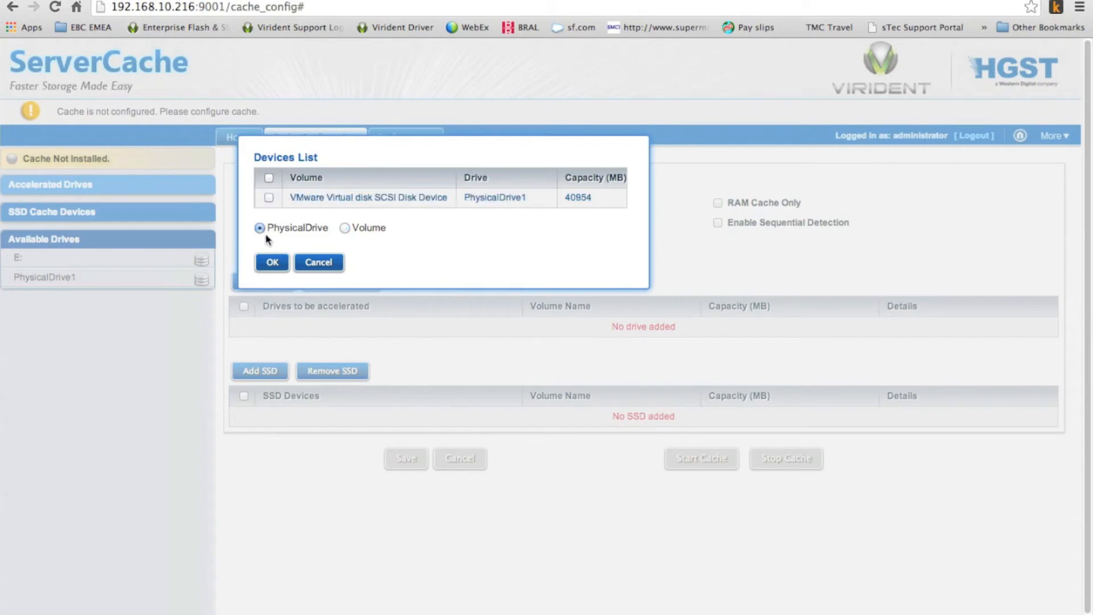
left_click(268, 197)
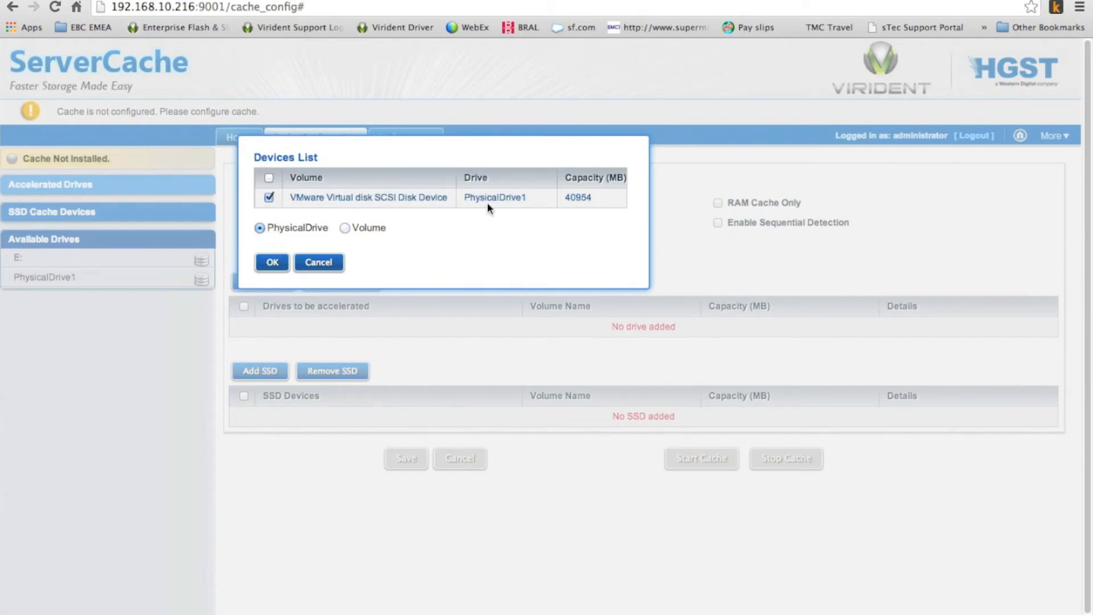
left_click(272, 261)
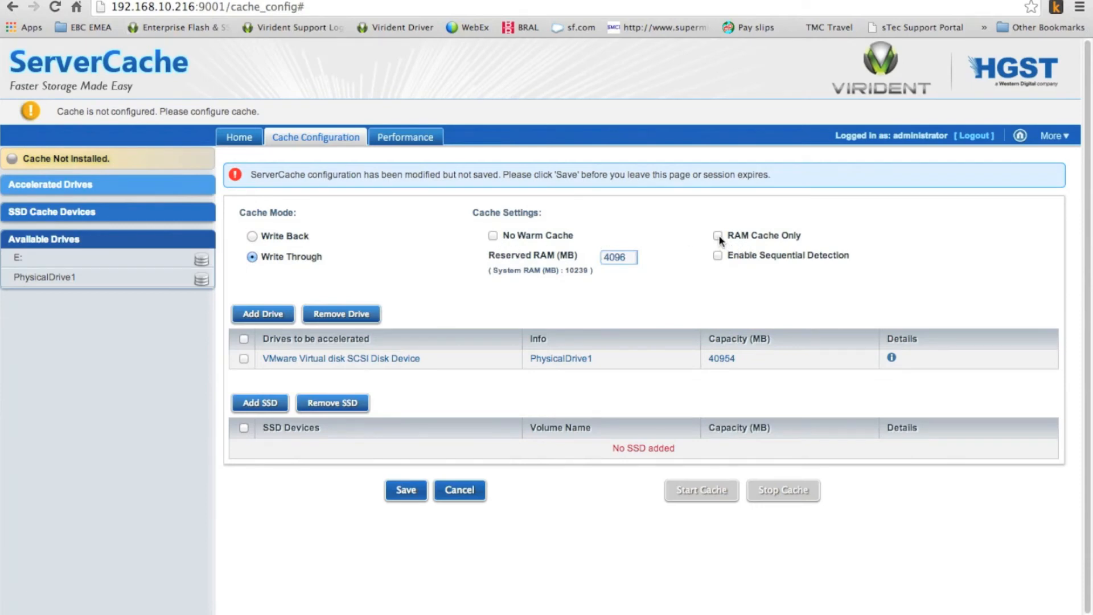
Re-enable RAM Cache Only with 2048 MB reserved RAM and tick the added disk
left_click(718, 236)
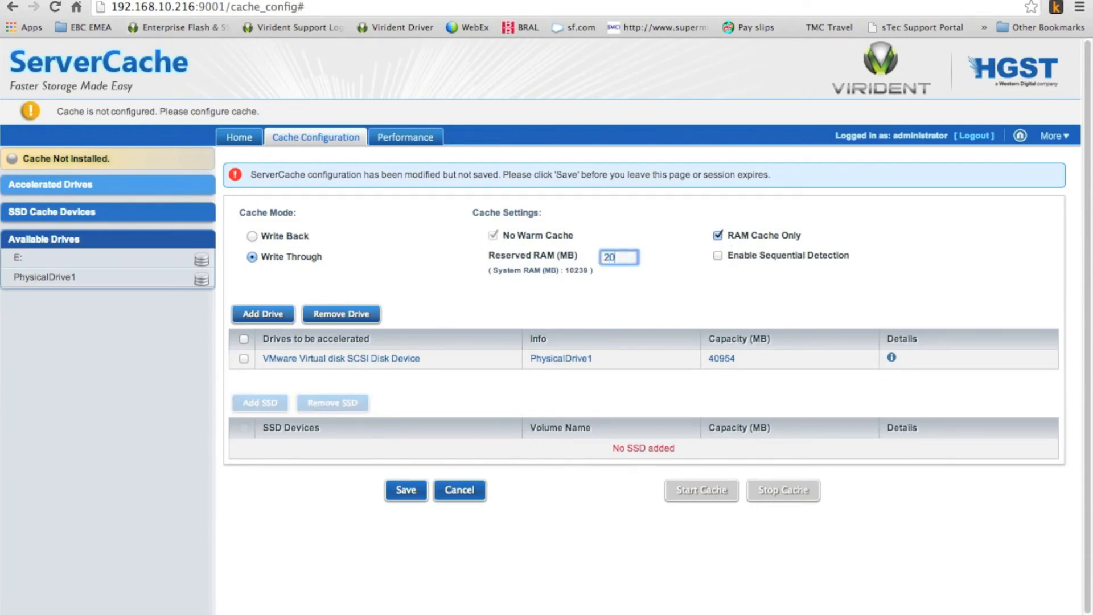
type("2048")
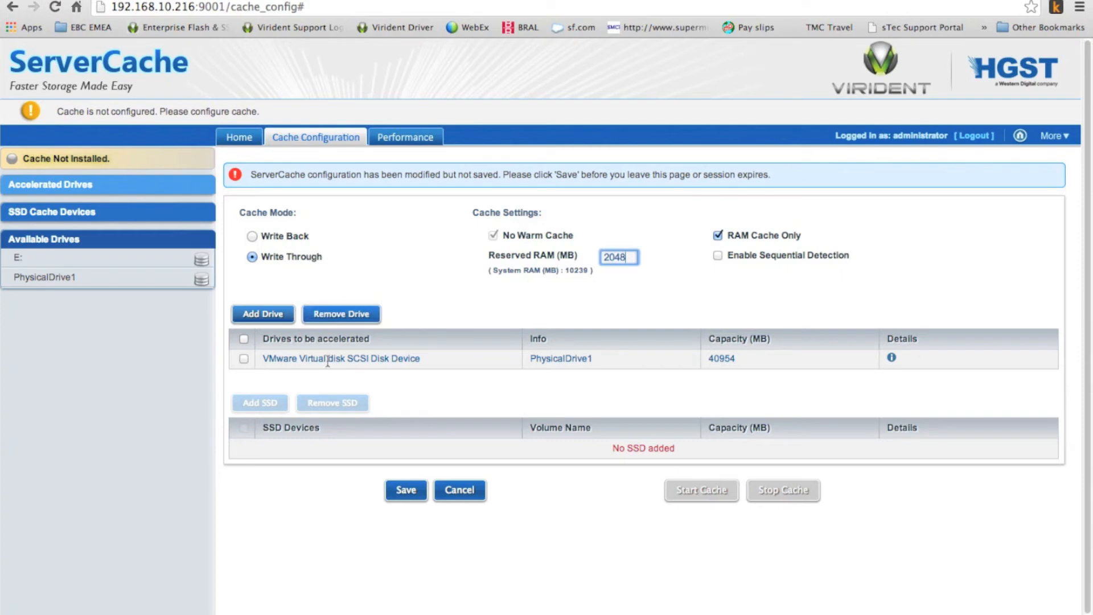
left_click(243, 359)
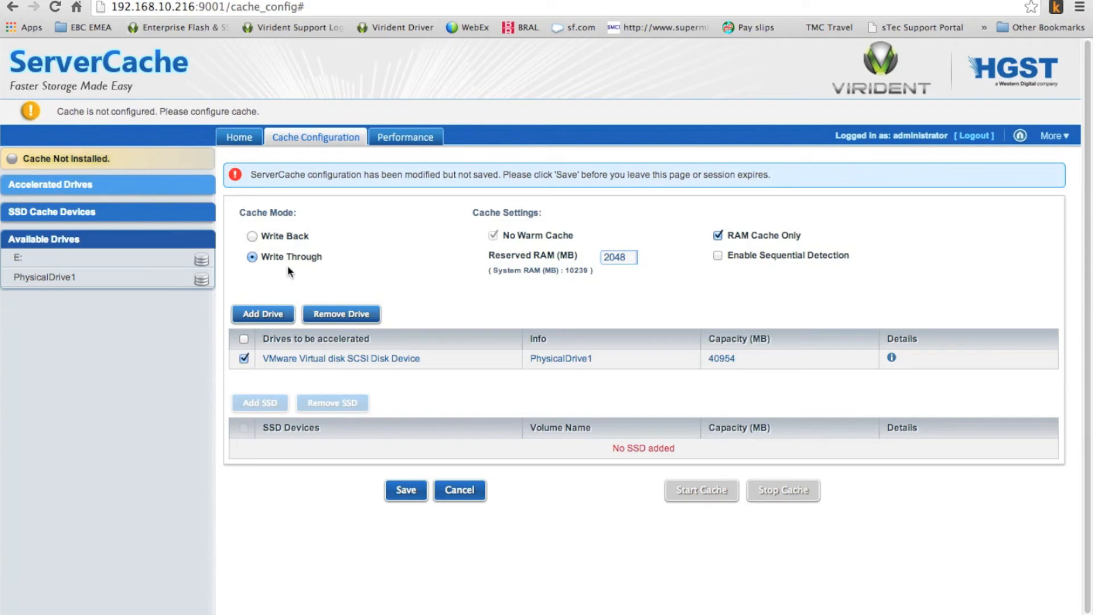
left_click(405, 490)
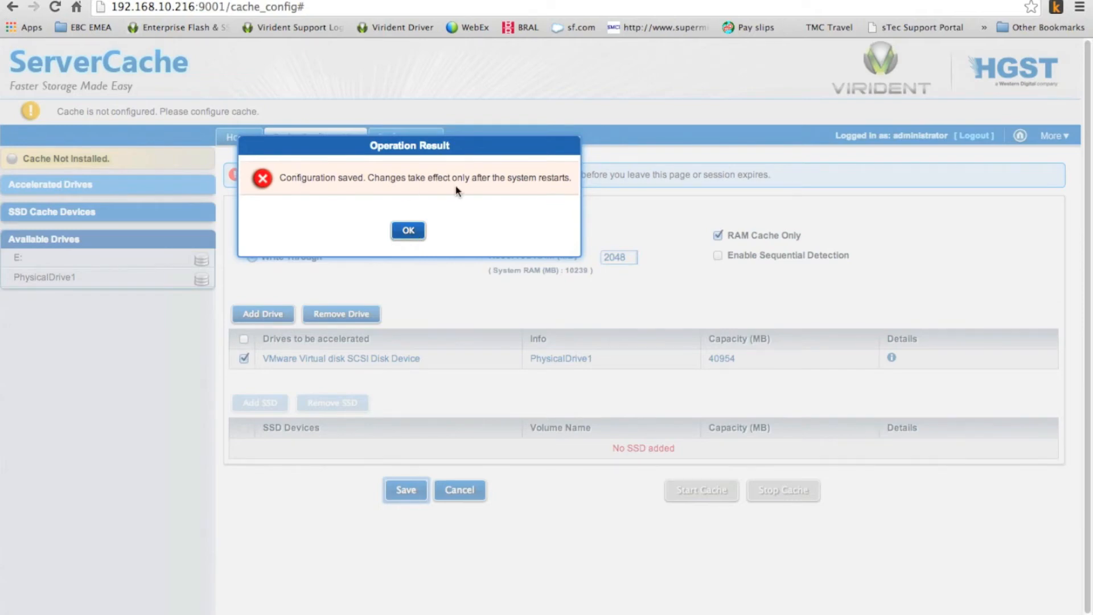
left_click(408, 230)
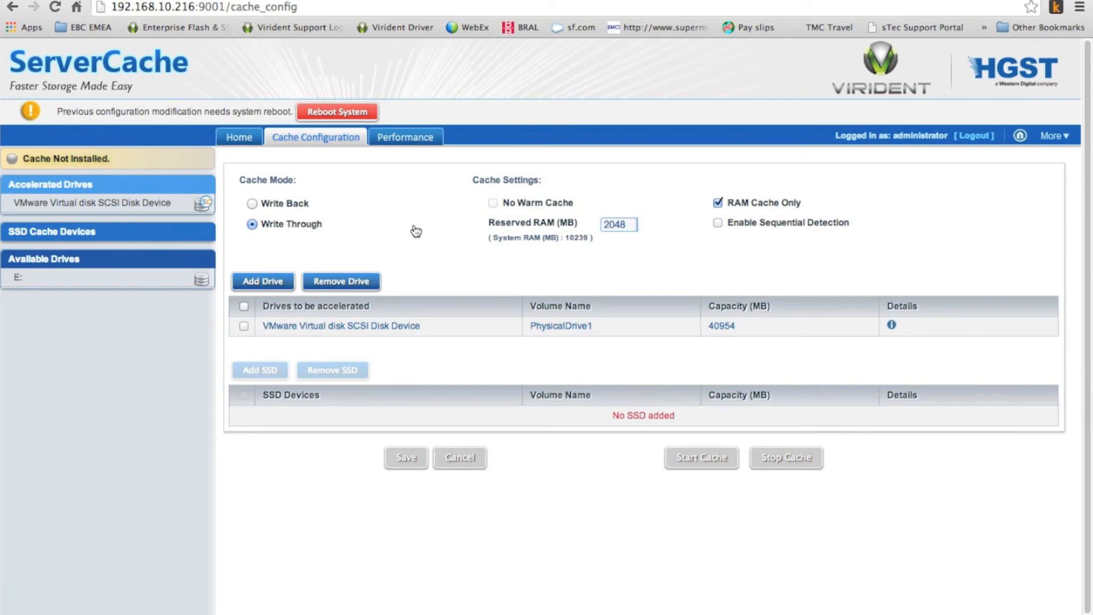
mouse_move(890, 325)
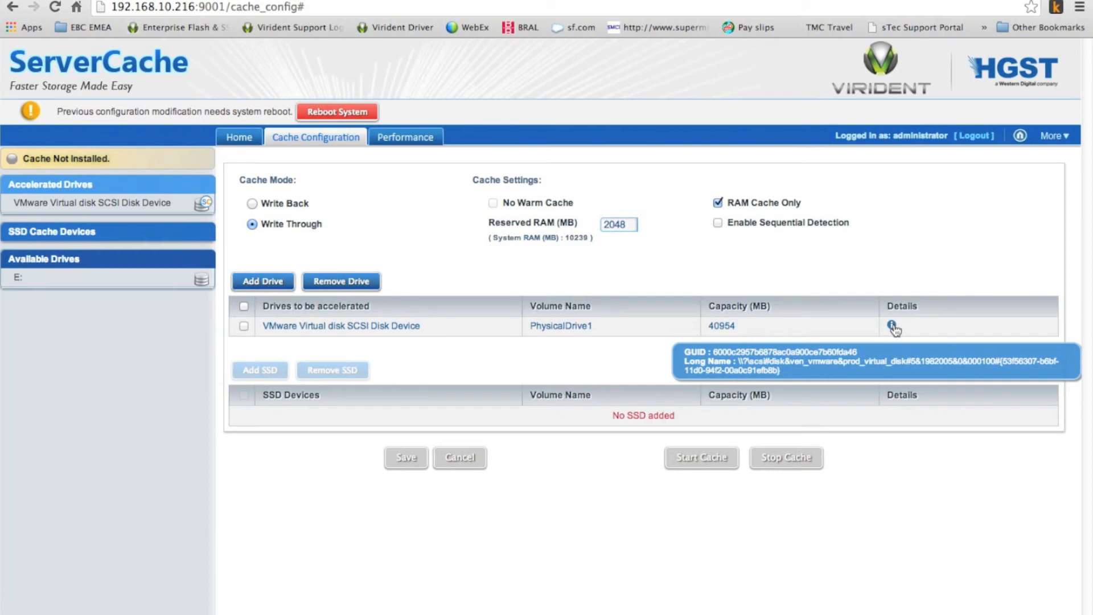
mouse_move(463, 212)
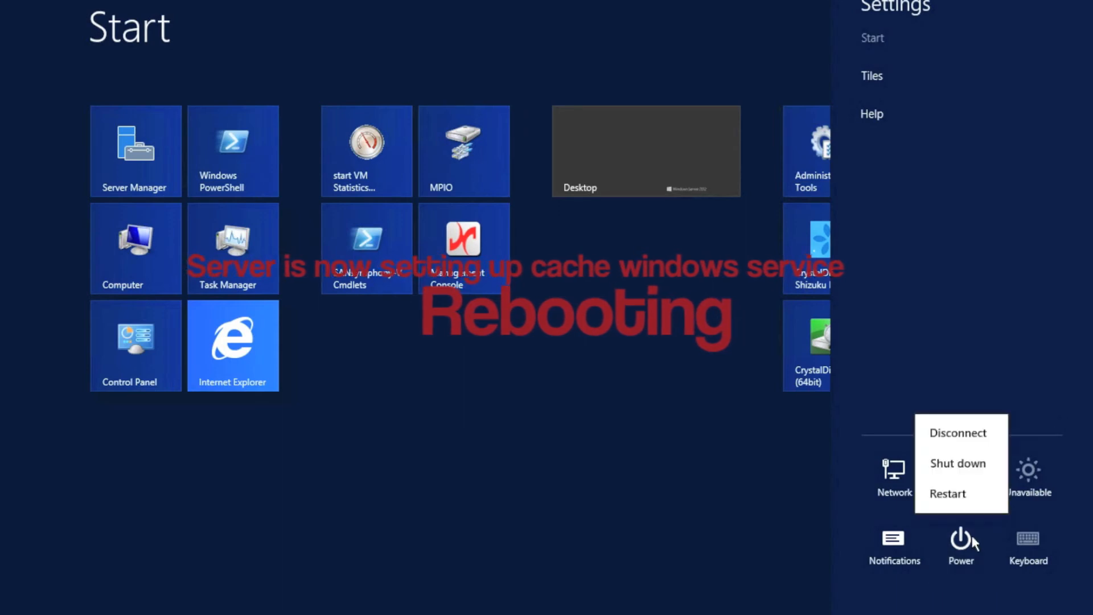
mouse_move(954, 503)
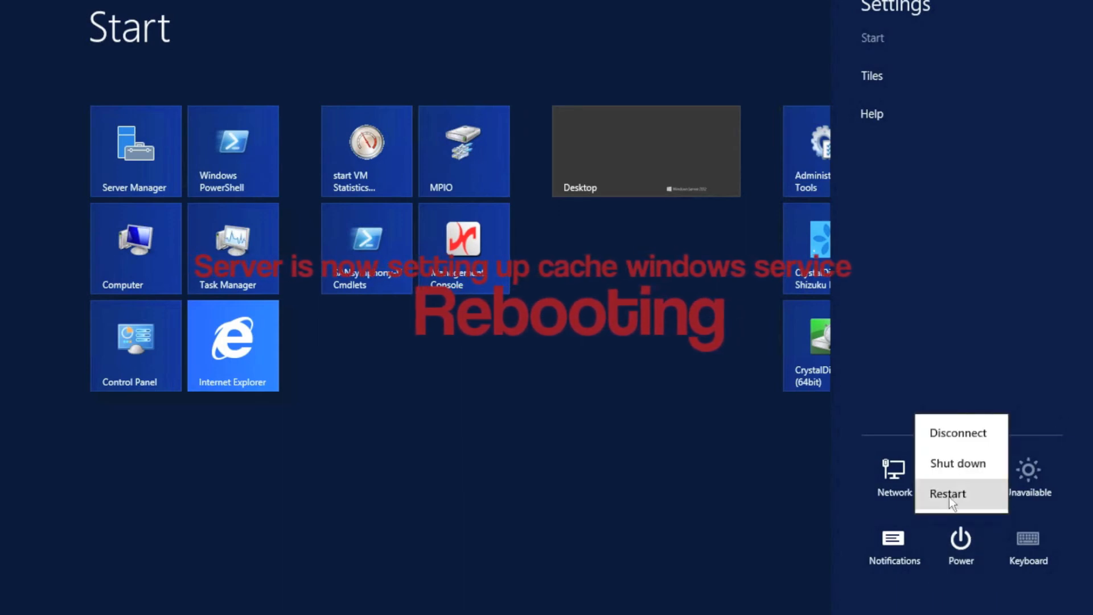
Restart Windows Server 2012 from the Settings charm's Power menu
left_click(947, 492)
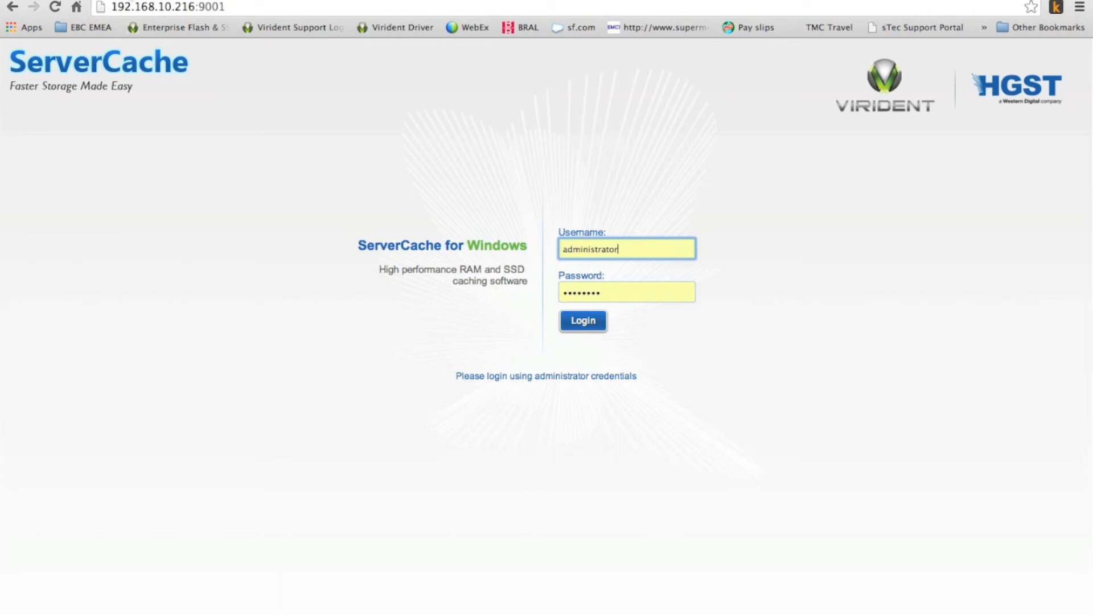
mouse_move(232, 161)
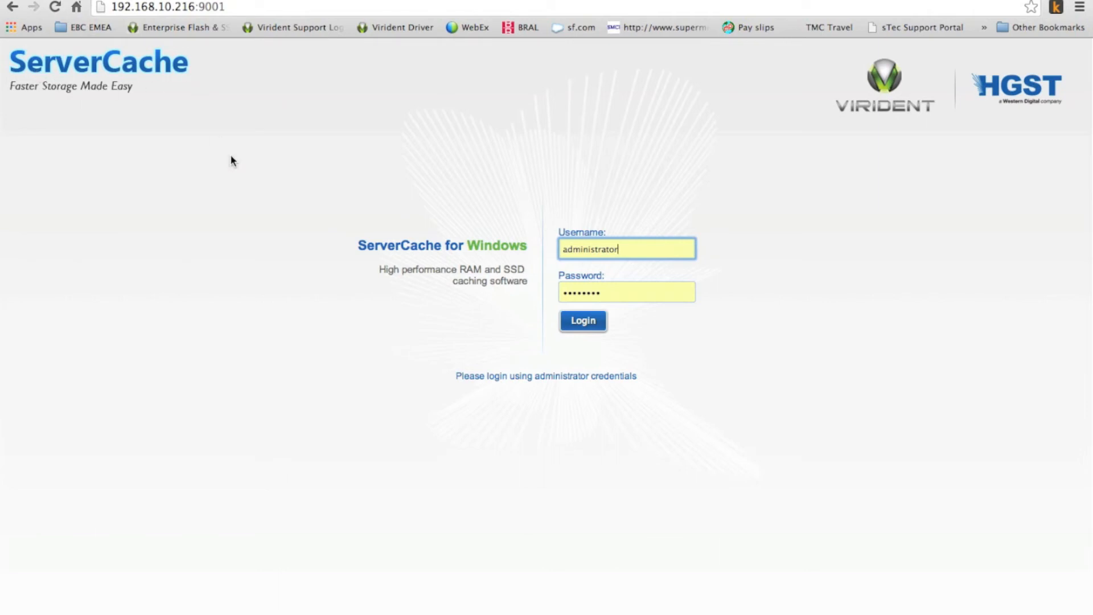
Log back into ServerCache as administrator and view the RAM-only Write Through cache configuration
left_click(583, 320)
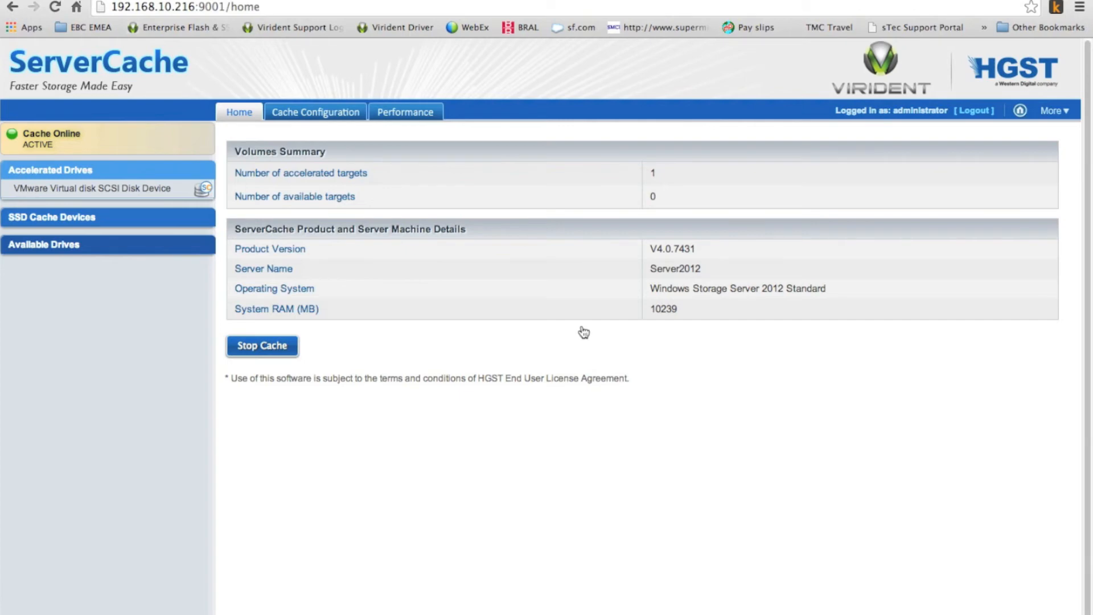
mouse_move(74, 139)
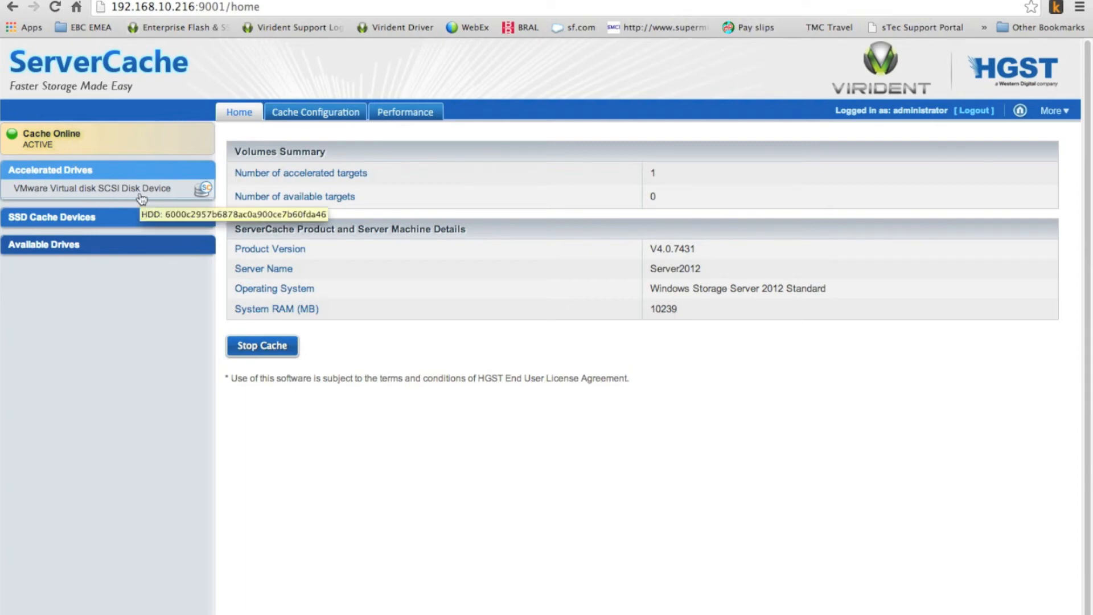
mouse_move(110, 179)
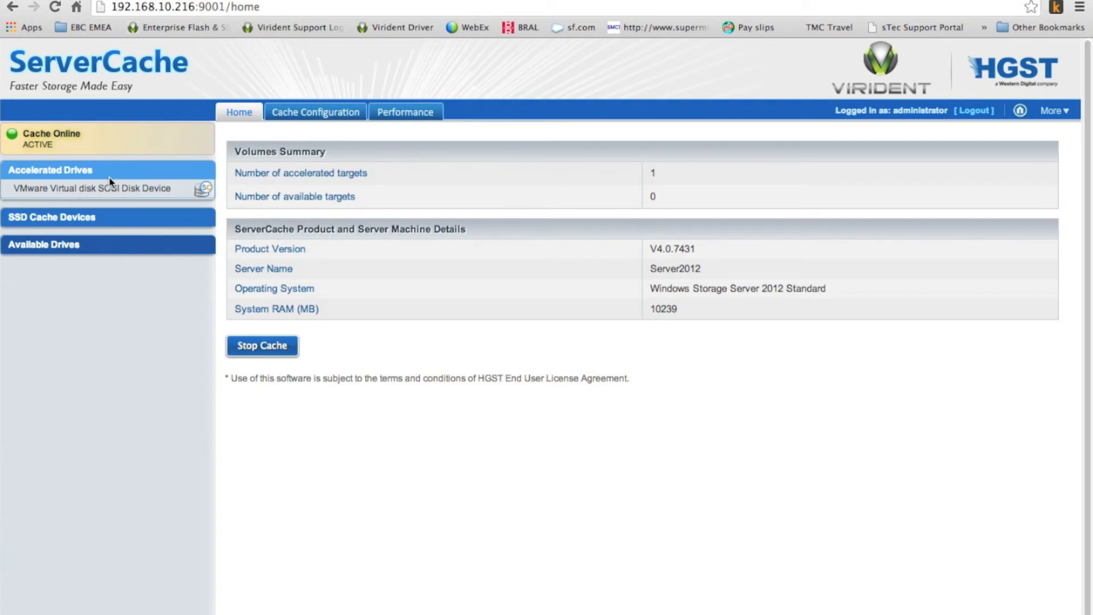
mouse_move(259, 123)
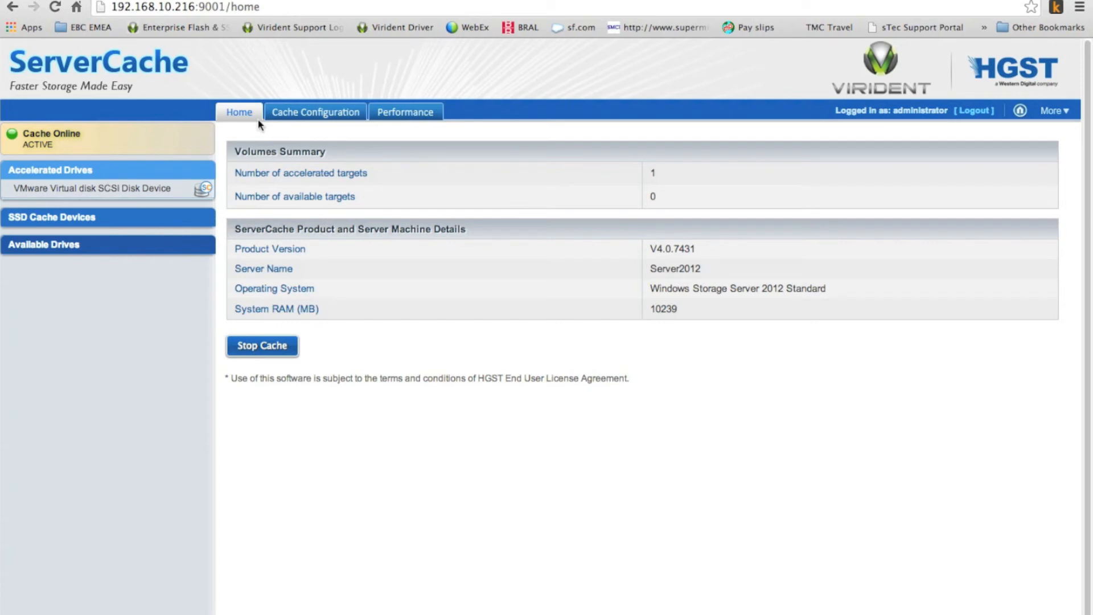
mouse_move(195, 242)
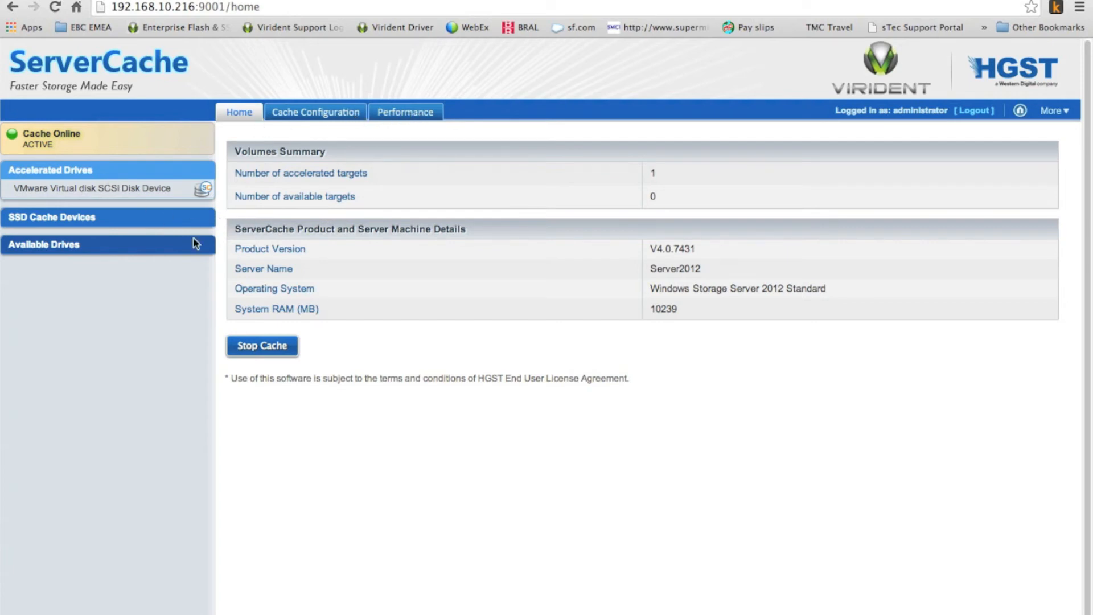
mouse_move(159, 209)
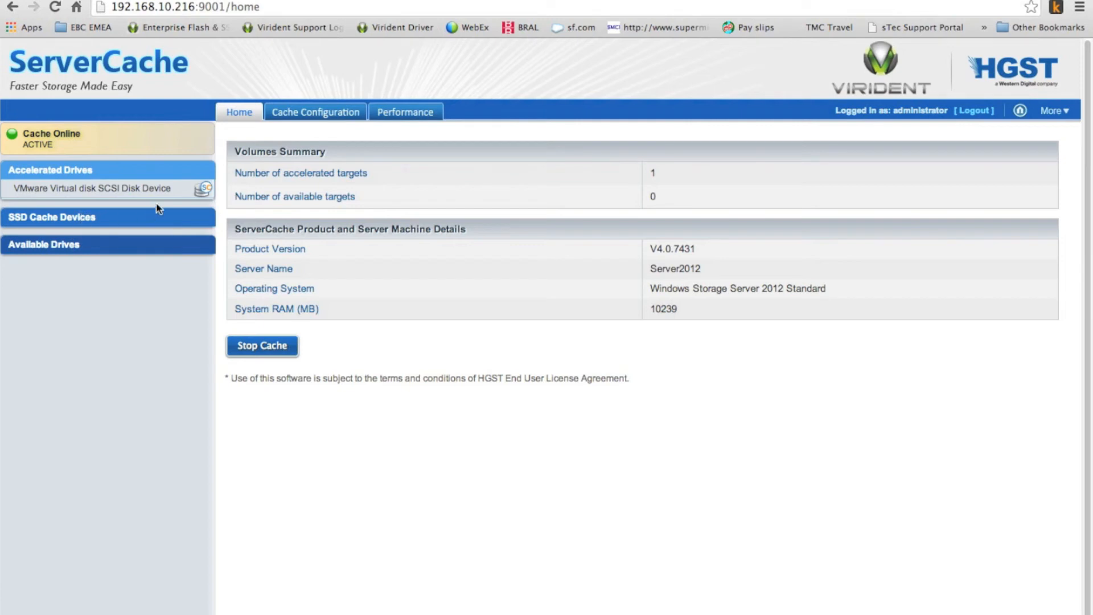
left_click(315, 112)
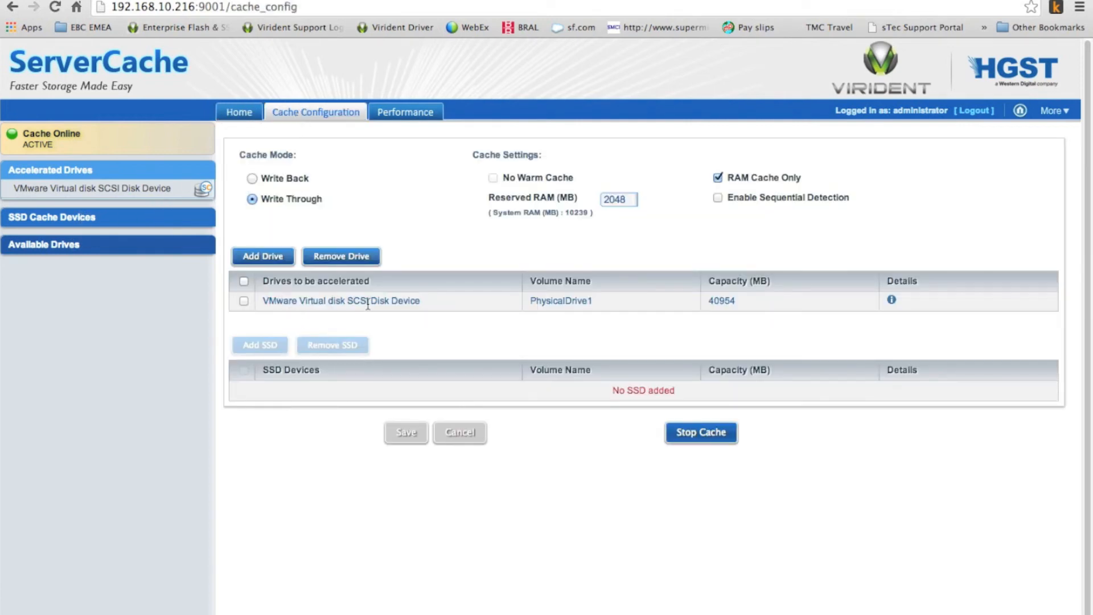
mouse_move(742, 313)
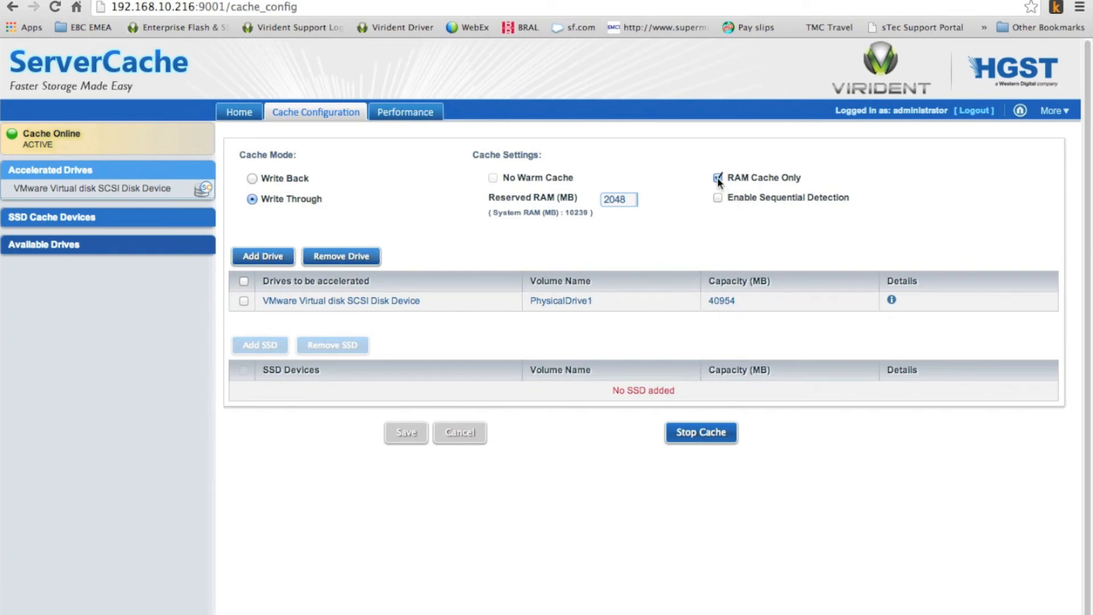
Toggle RAM Cache Only and No Warm Cache, then attempt switching to Performance
left_click(718, 177)
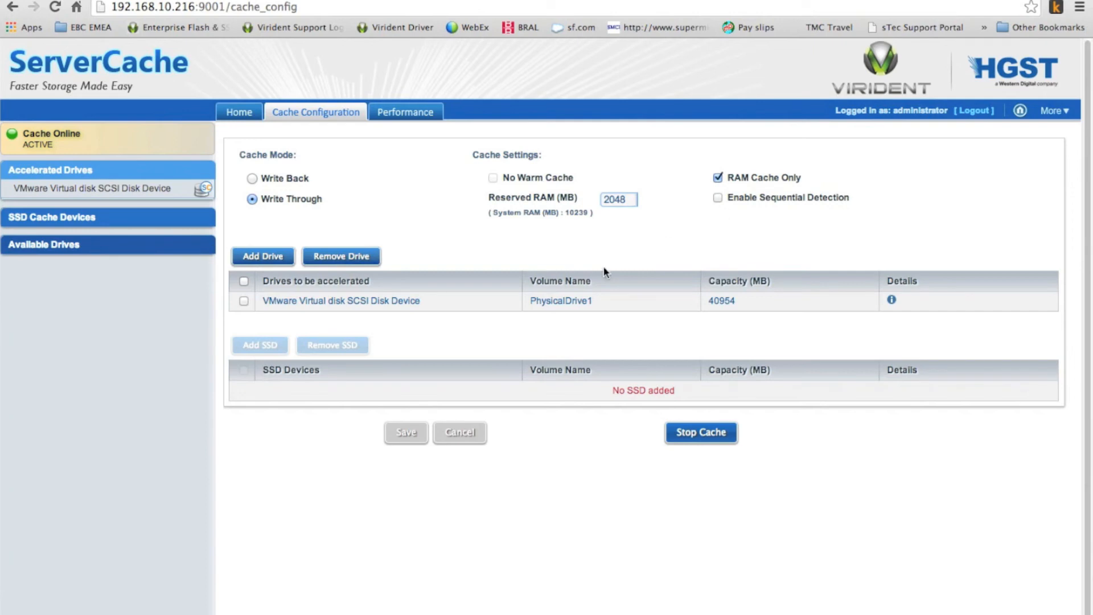
mouse_move(282, 387)
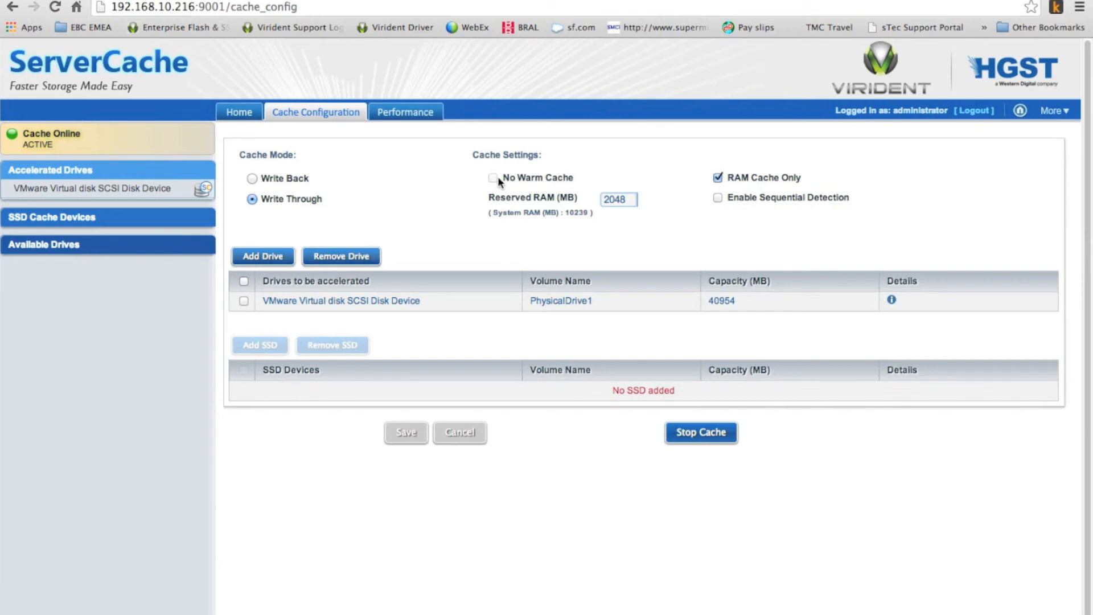
left_click(608, 199)
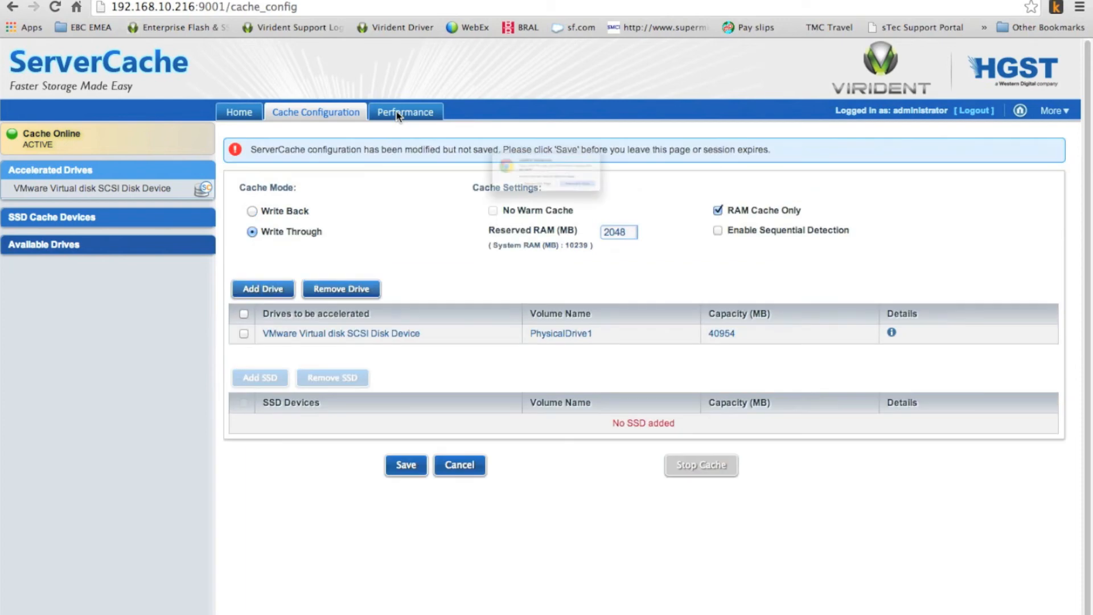
left_click(405, 111)
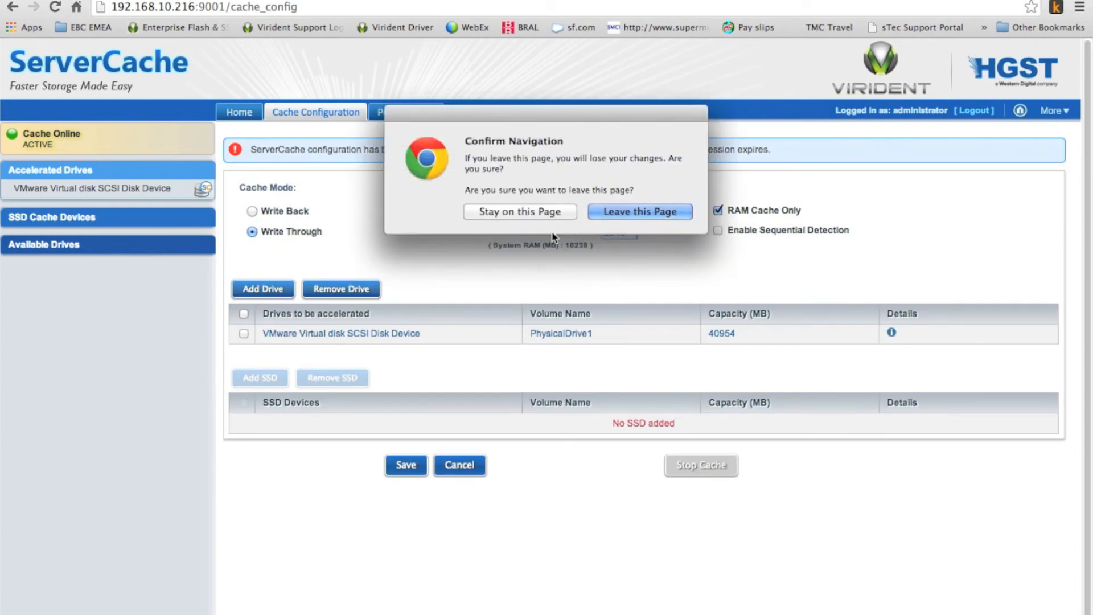
Discard the unsaved cache changes by choosing 'Leave this Page'
left_click(640, 212)
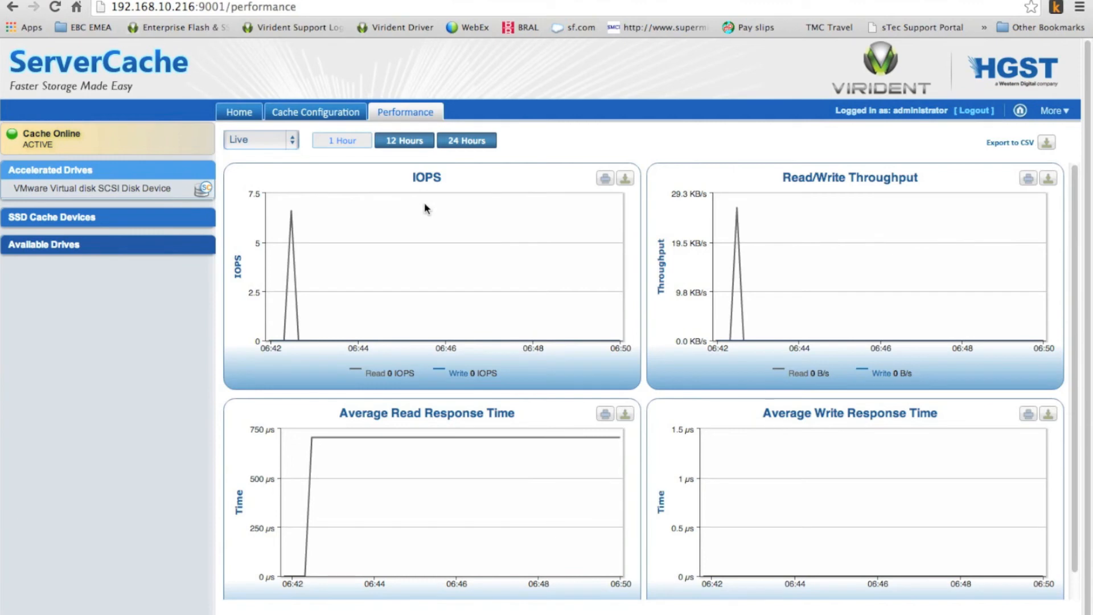
mouse_move(540, 206)
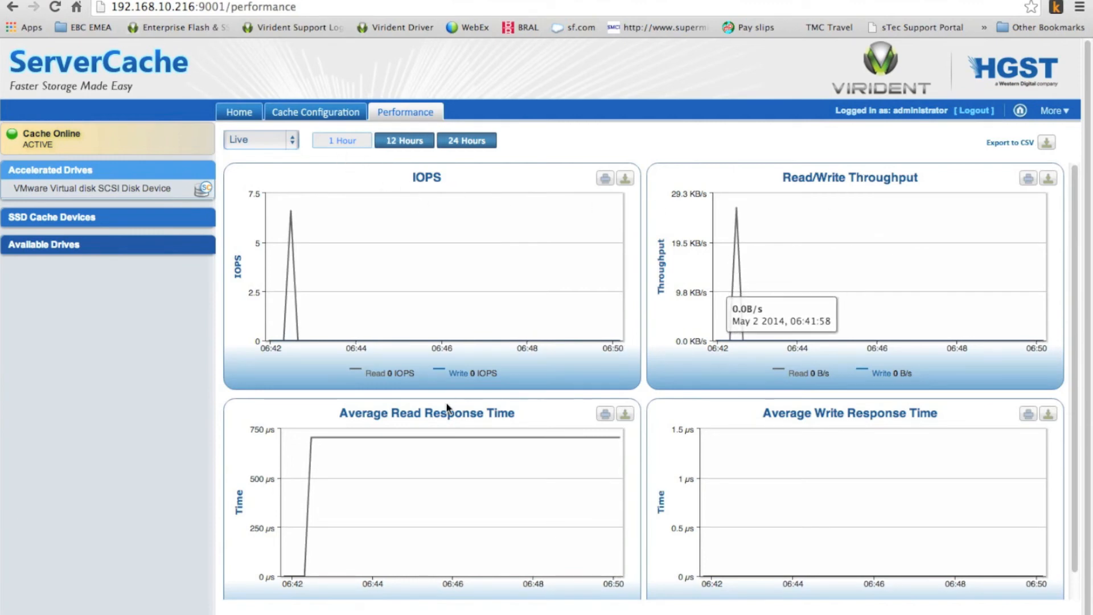
mouse_move(461, 431)
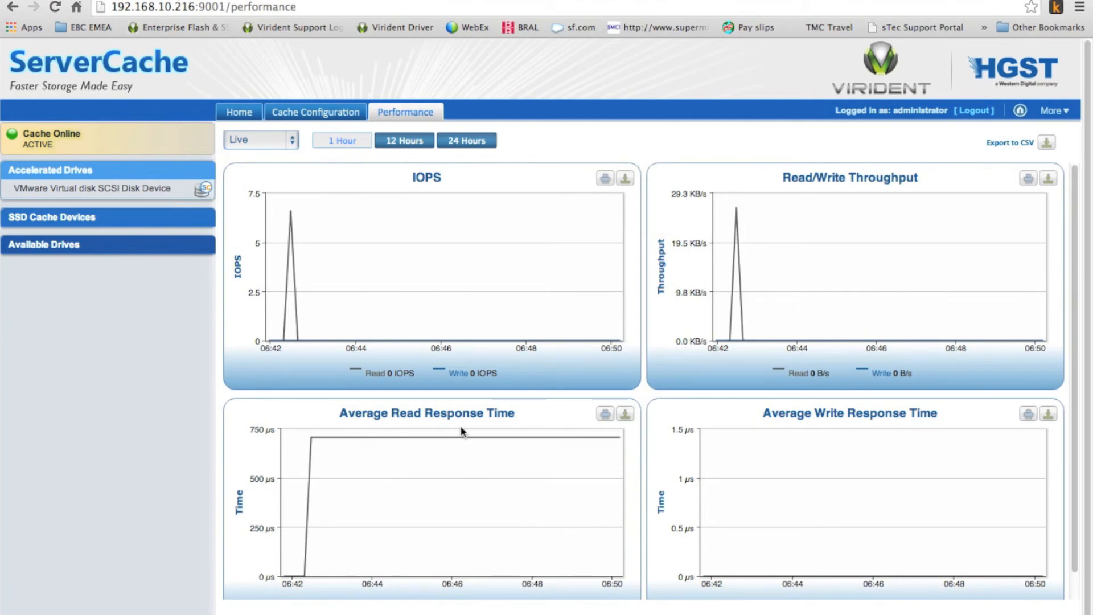
mouse_move(842, 431)
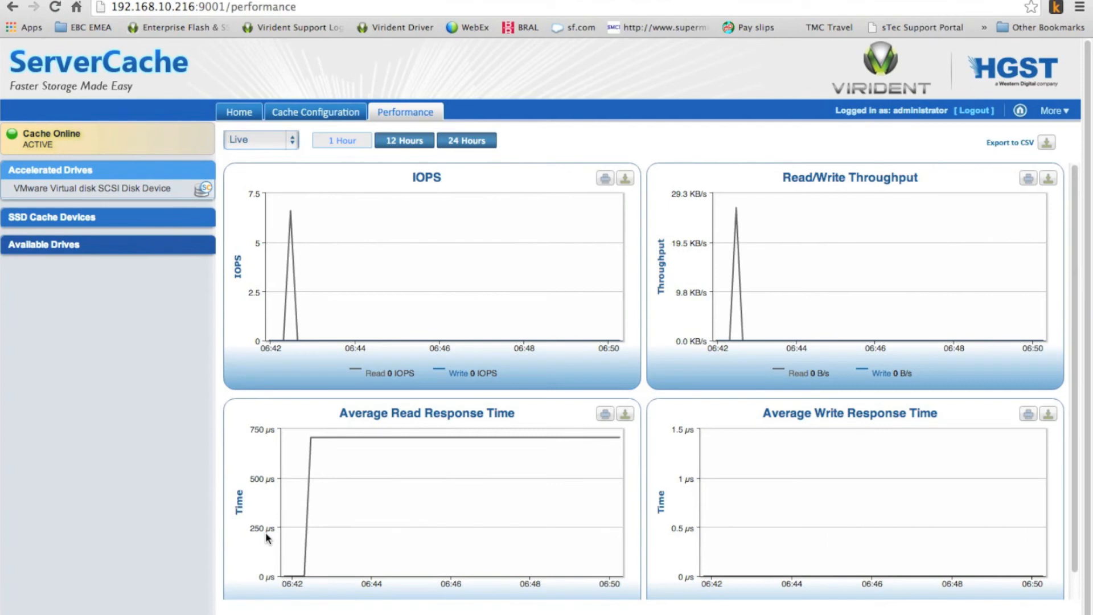
mouse_move(271, 550)
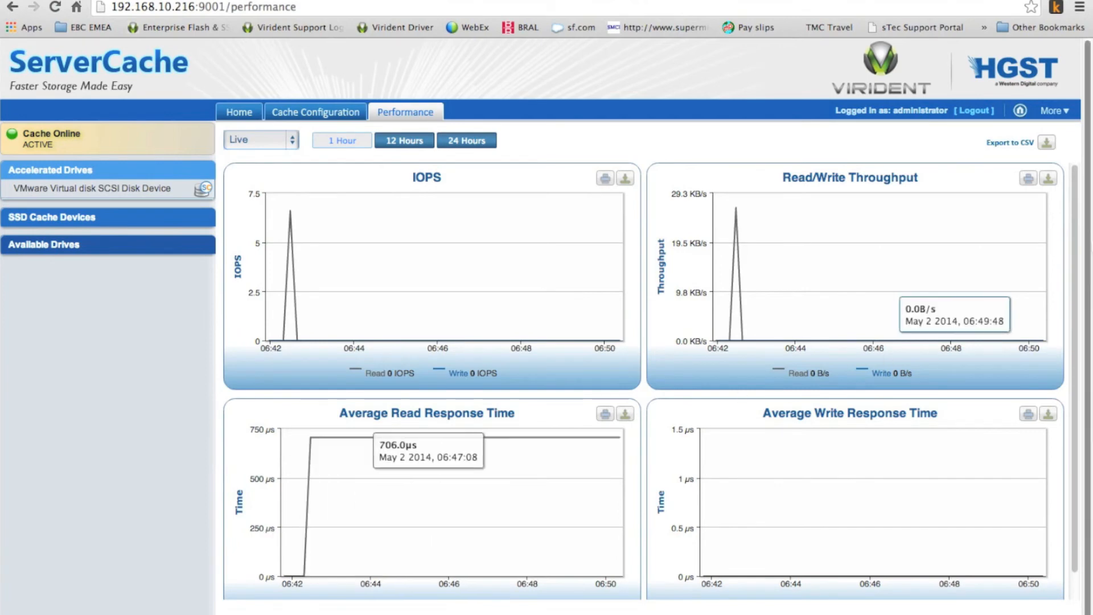
mouse_move(1045, 142)
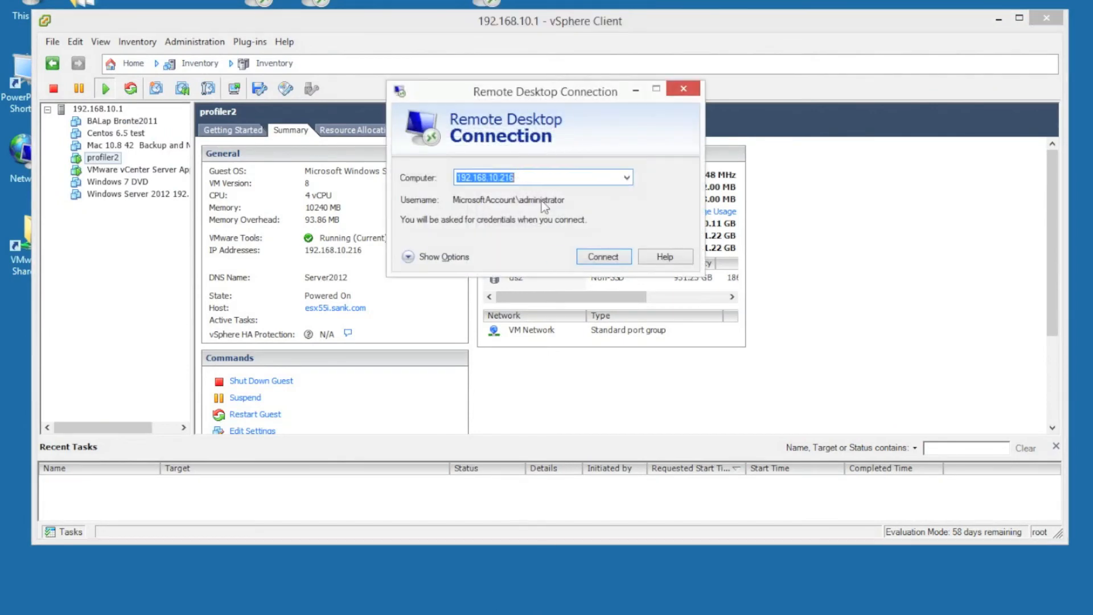
Connect via Remote Desktop to 192.168.10.216 and sign in as administrator
left_click(603, 256)
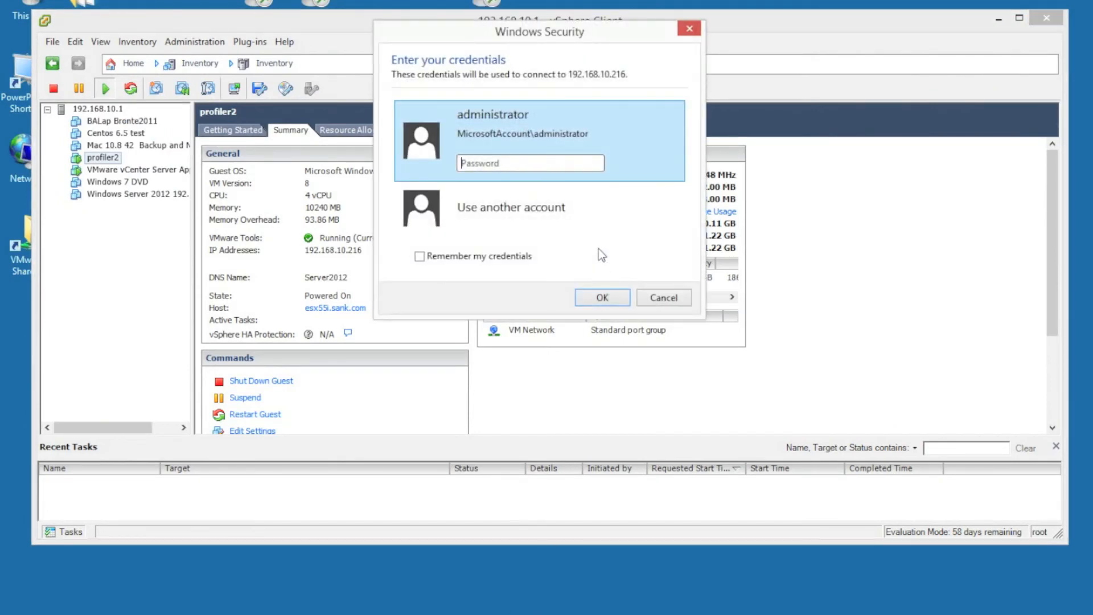
left_click(601, 297)
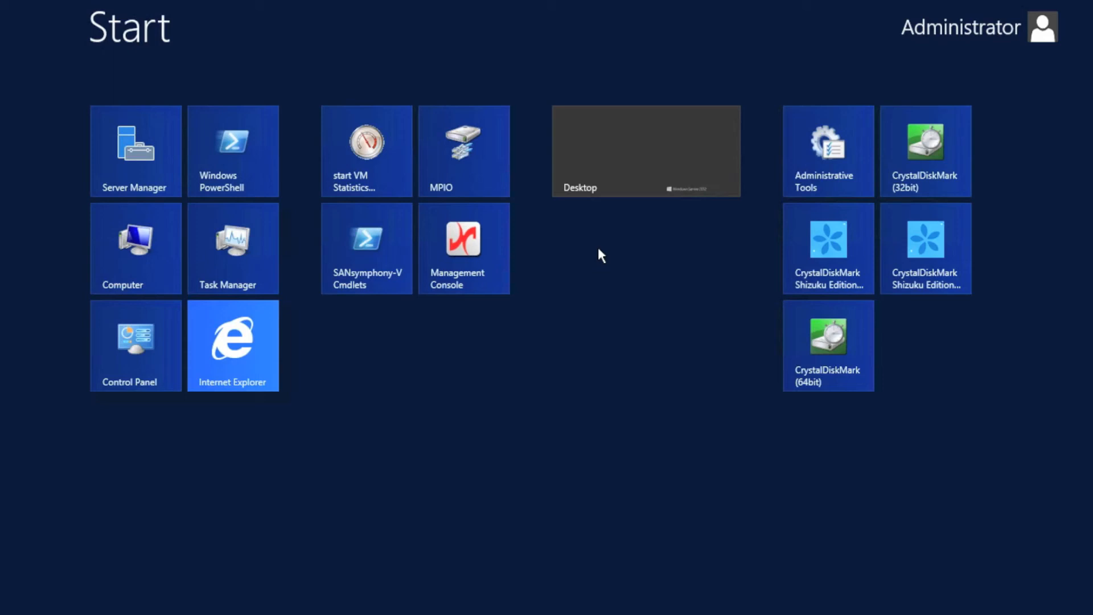
mouse_move(280, 233)
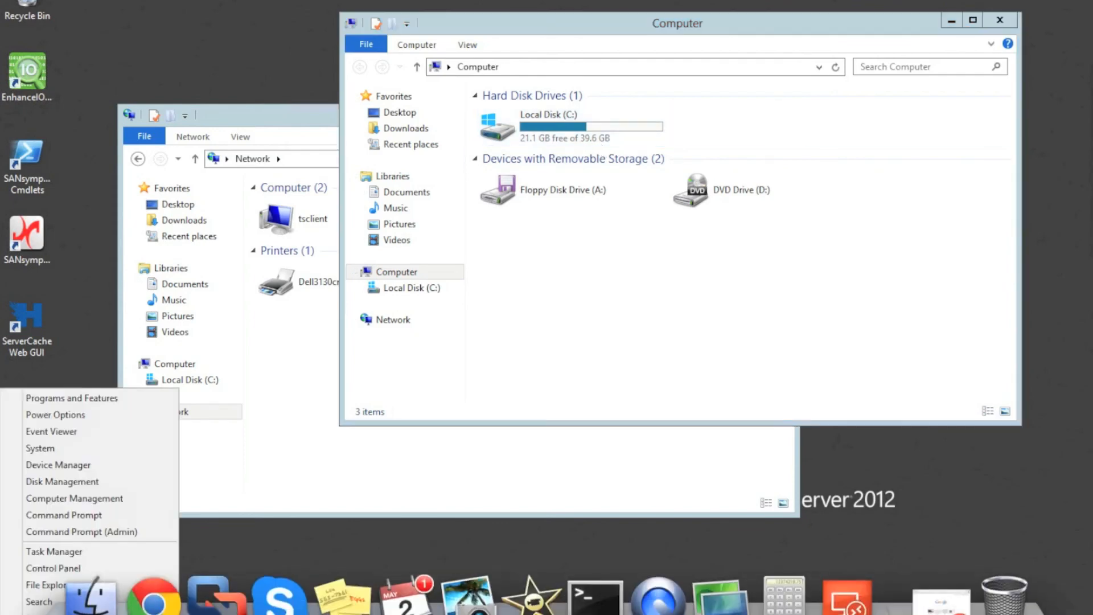
mouse_move(71, 514)
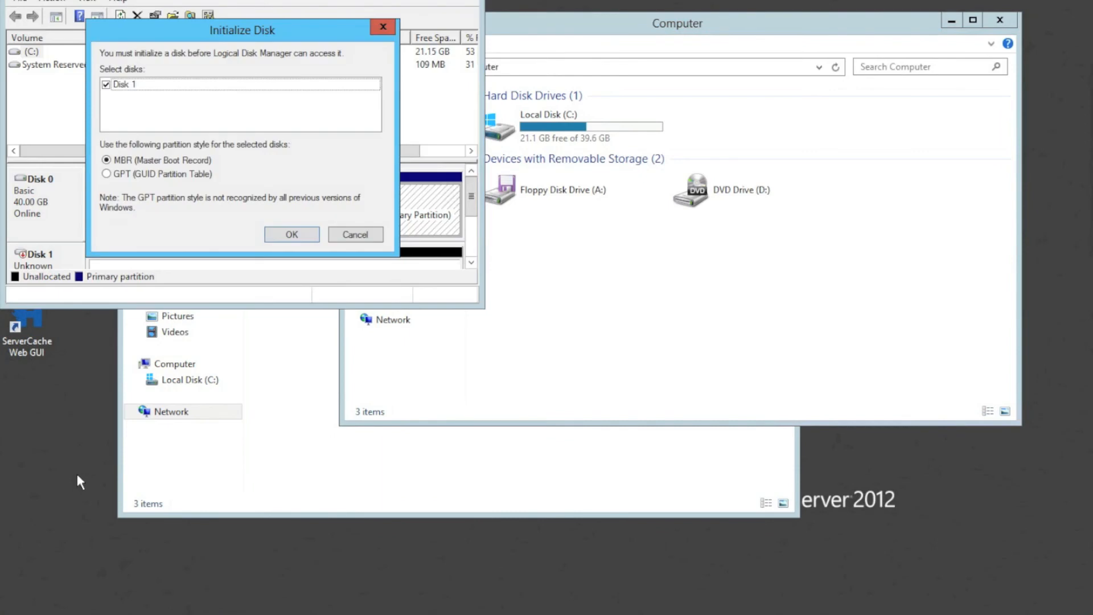
mouse_move(118, 84)
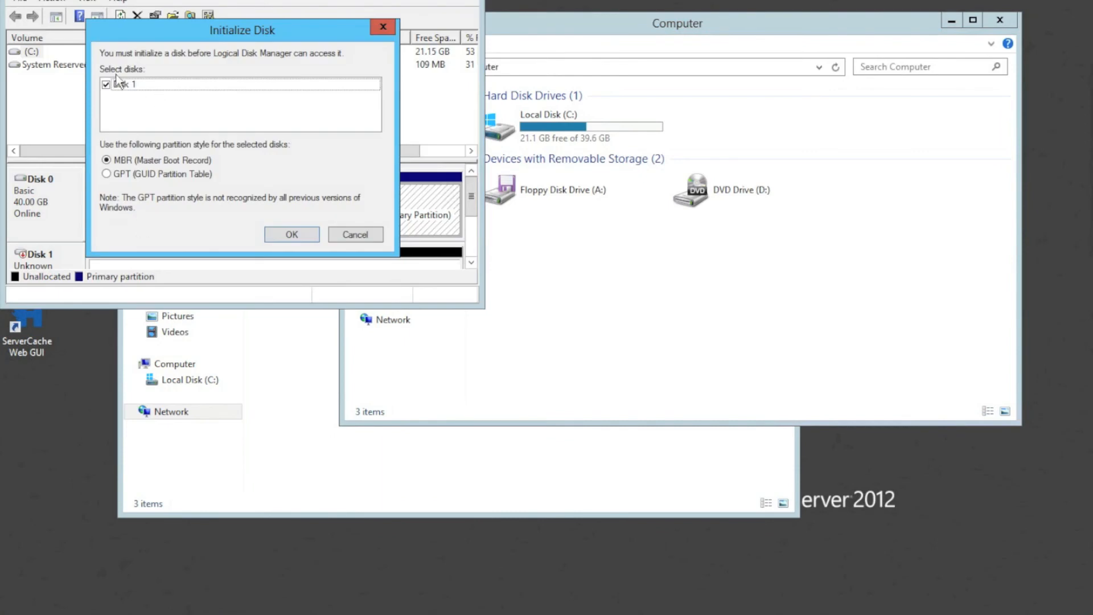
mouse_move(94, 179)
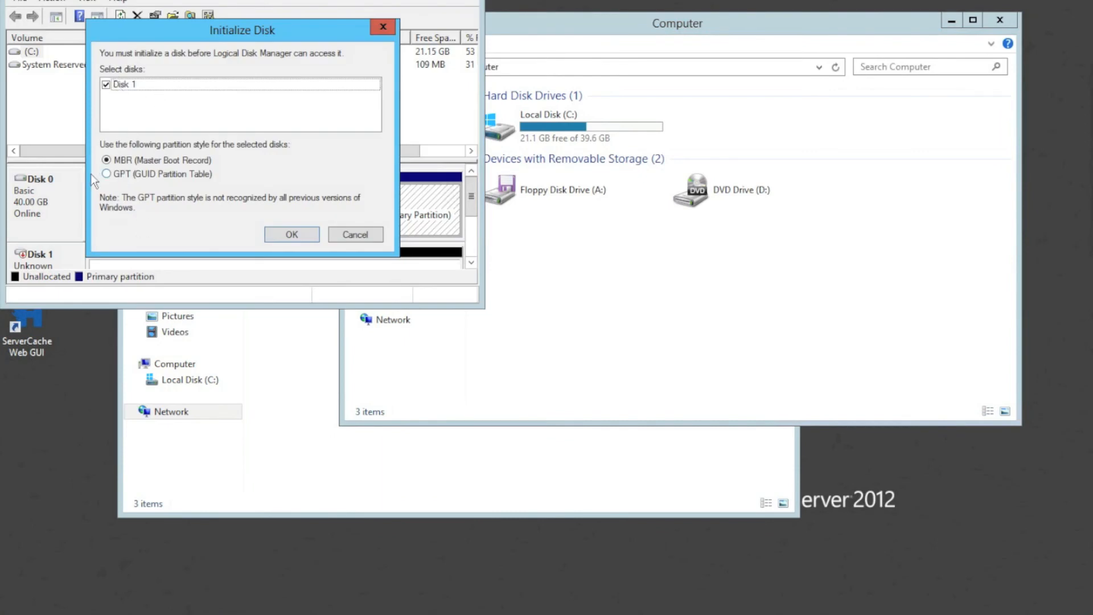
Initialize Disk 1 as MBR and create a quick-formatted NTFS New Volume (E:)
left_click(292, 233)
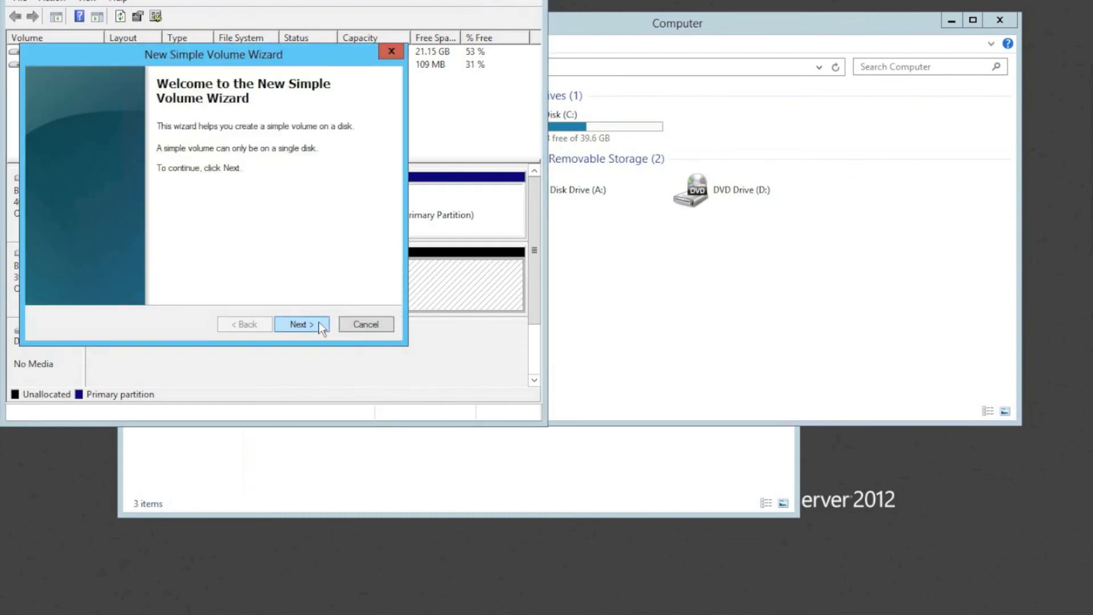
left_click(302, 324)
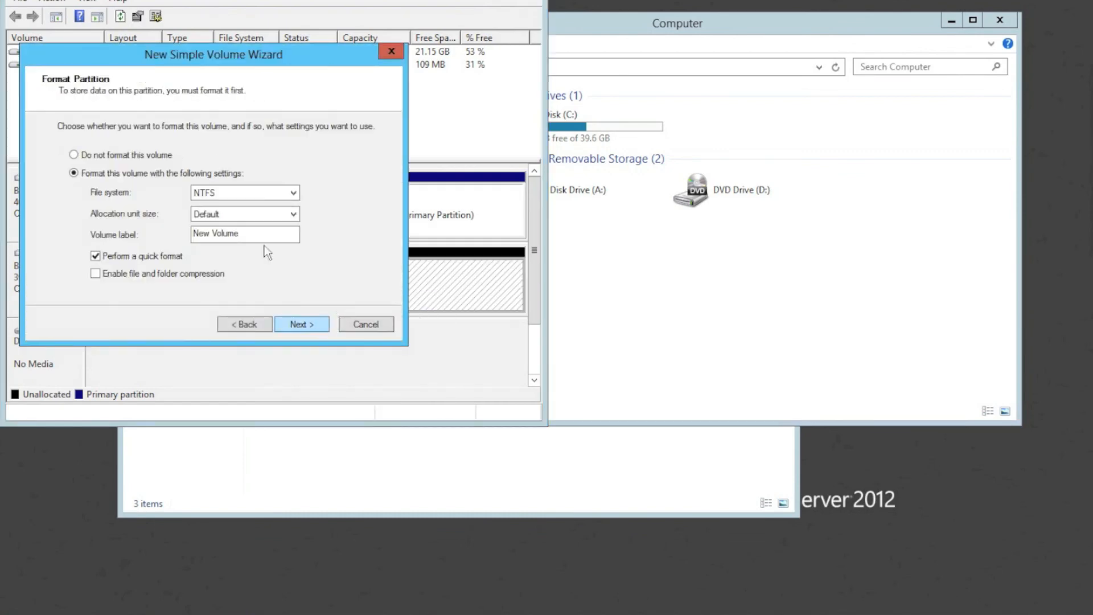
left_click(302, 324)
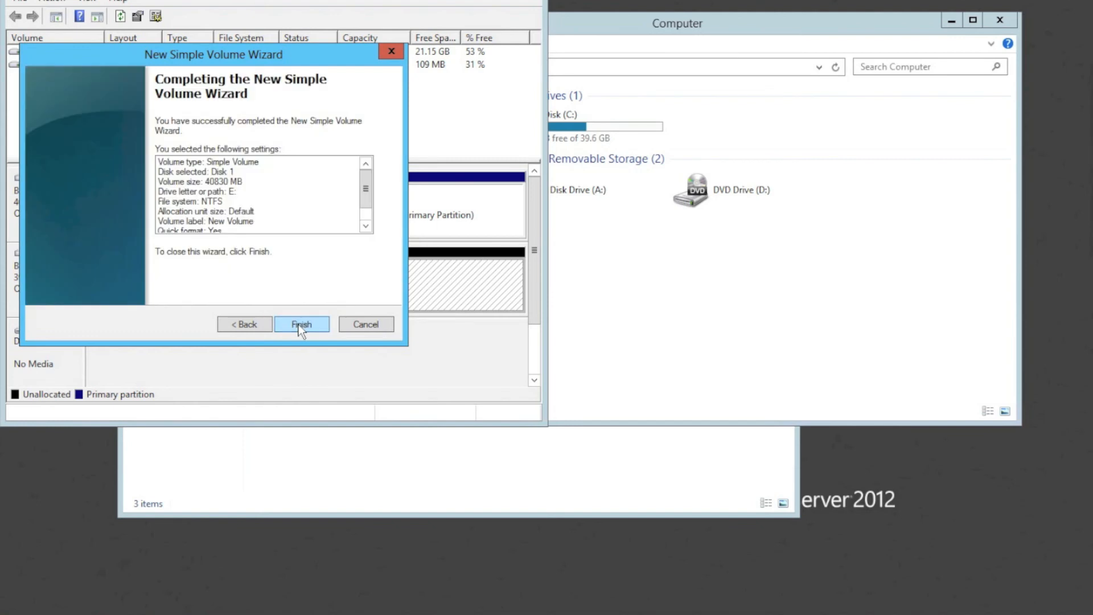
left_click(301, 324)
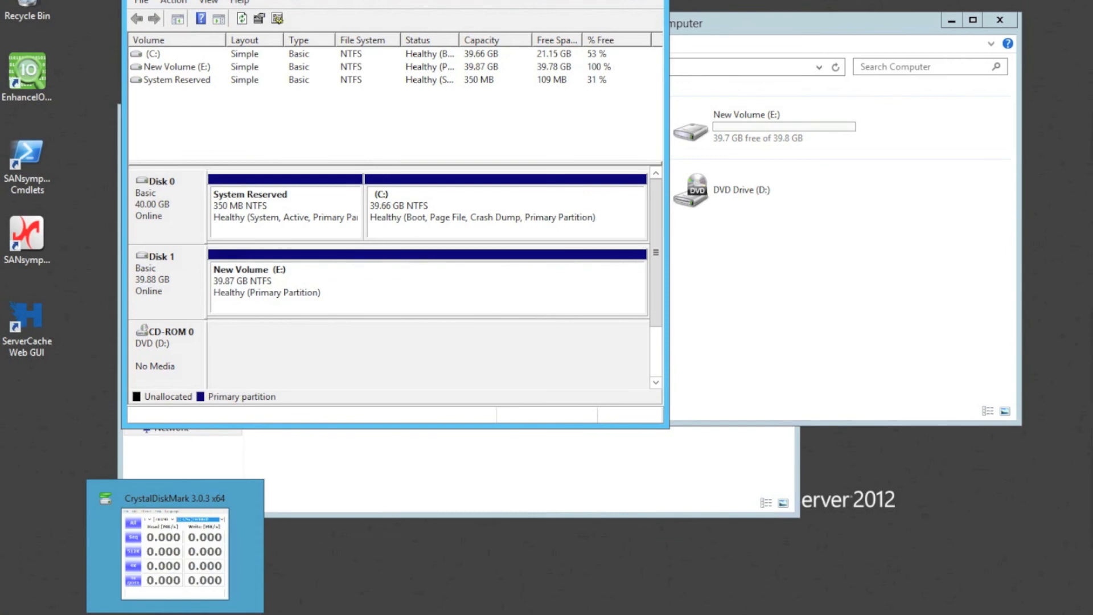
Run all CrystalDiskMark tests on drive E: at 50MB and move the window right
left_click(175, 498)
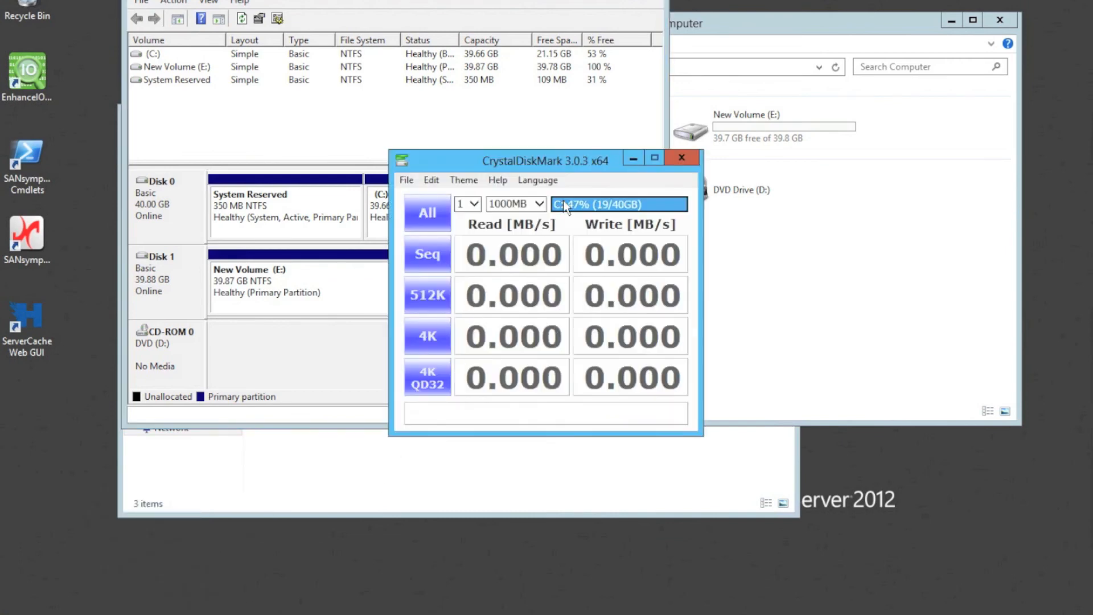
left_click(683, 158)
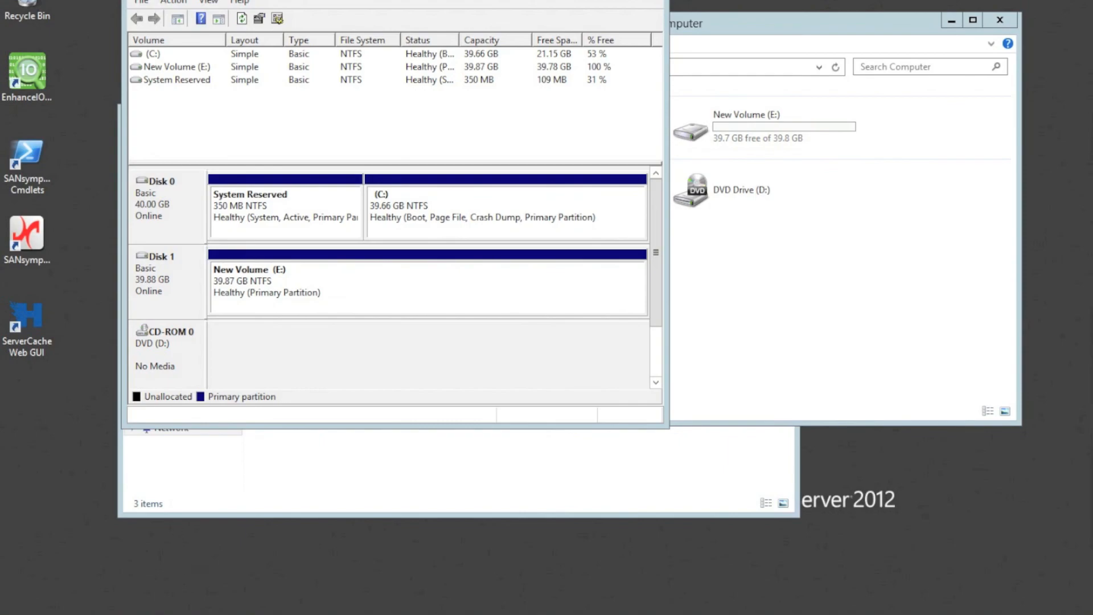
mouse_move(809, 376)
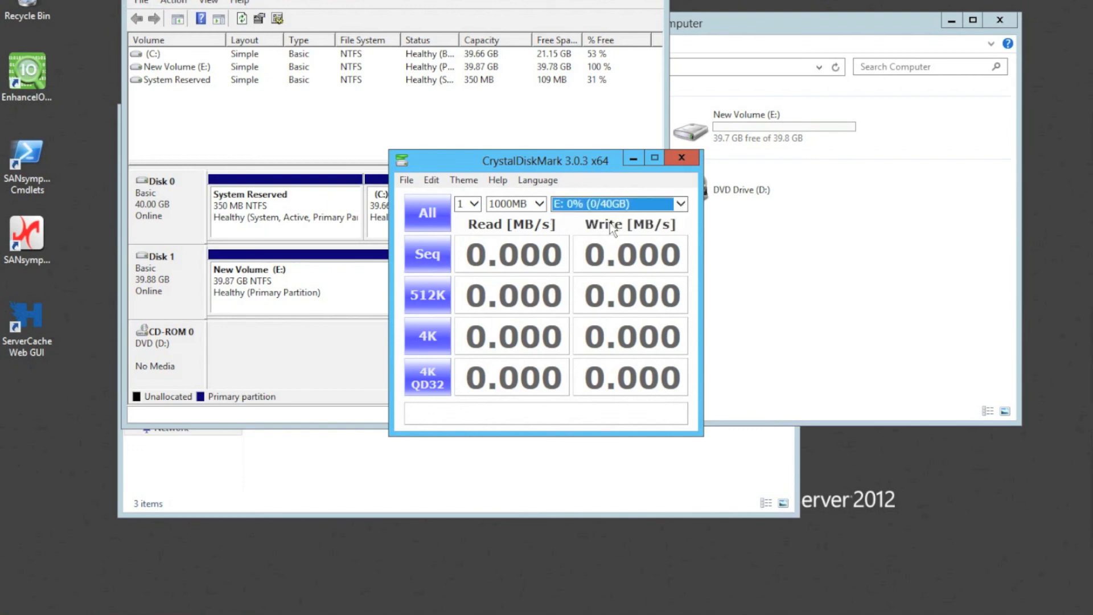
left_click(539, 204)
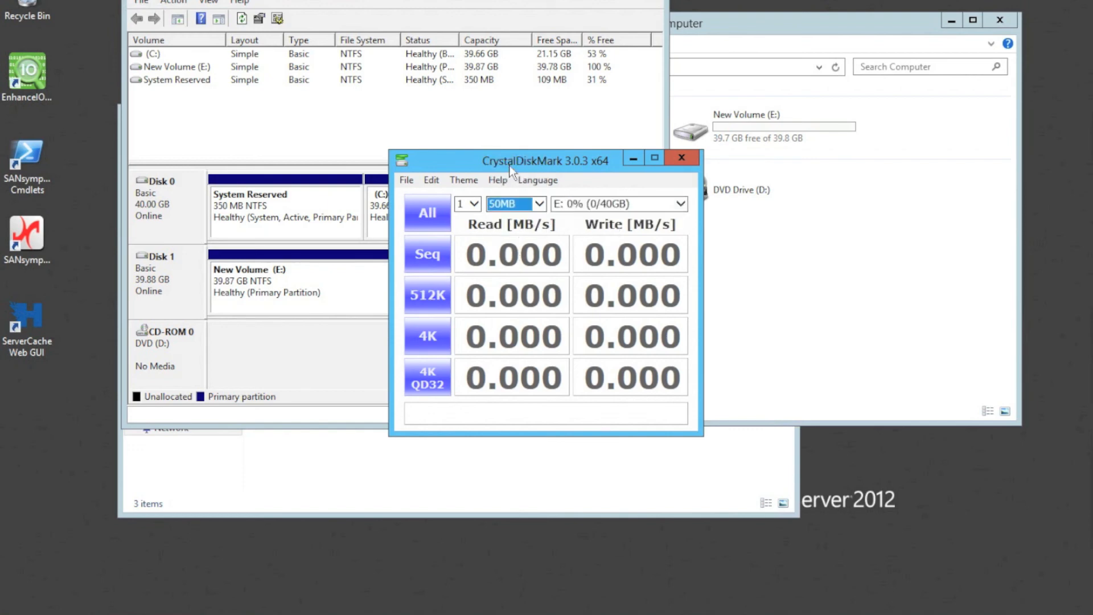
left_click(427, 212)
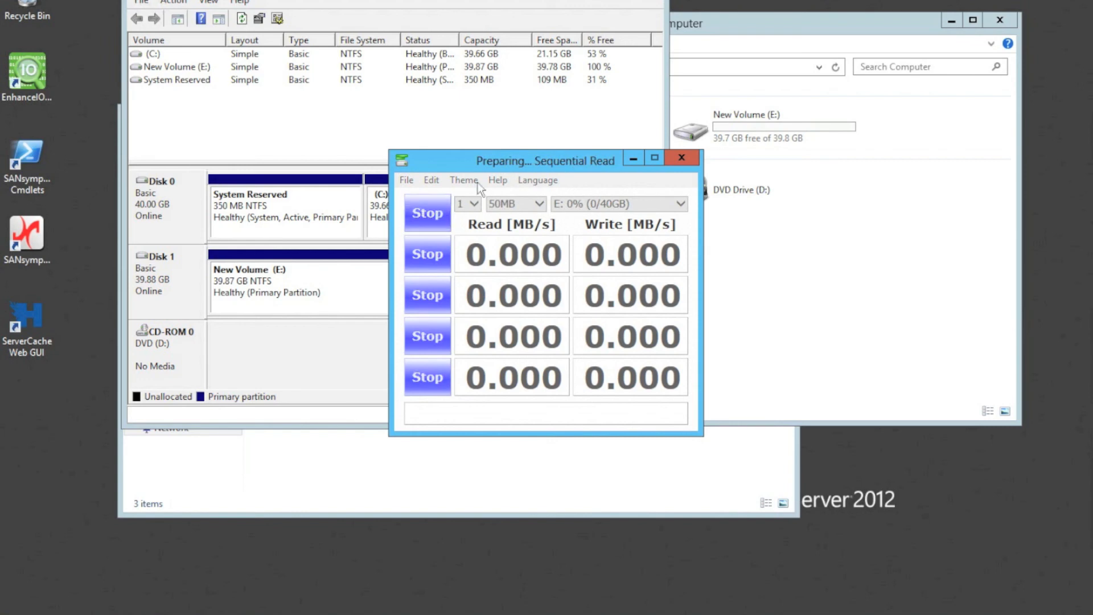
left_click_drag(545, 160, 825, 164)
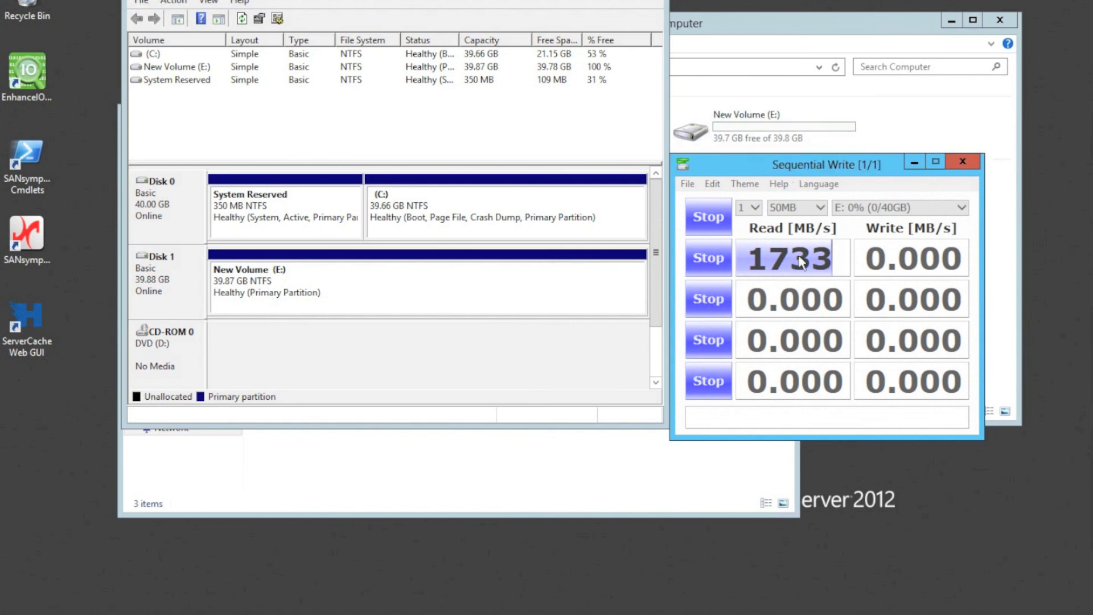
mouse_move(843, 271)
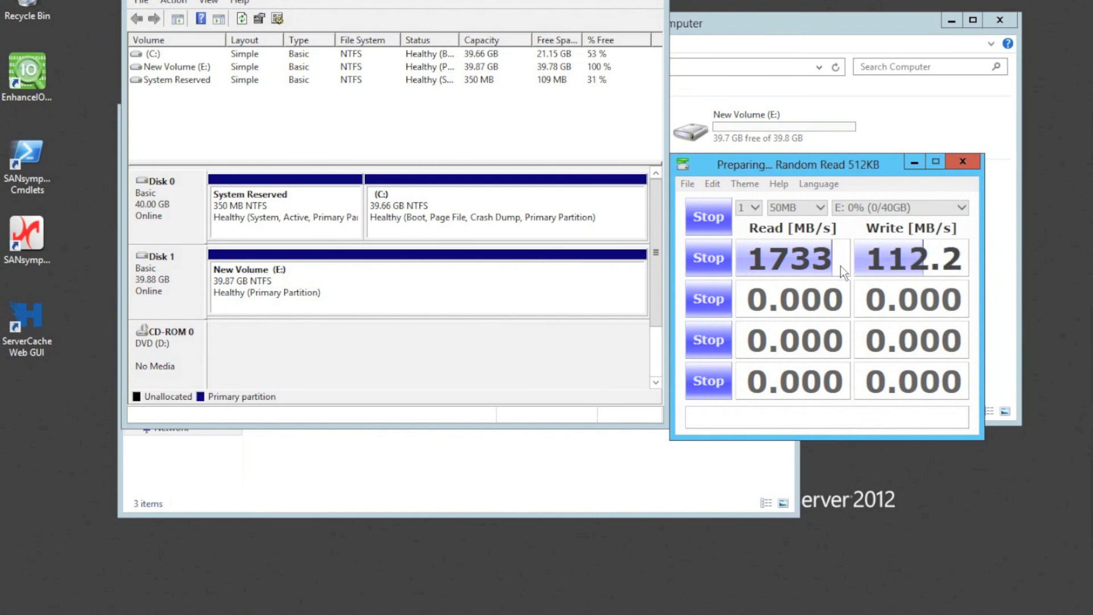
mouse_move(936, 271)
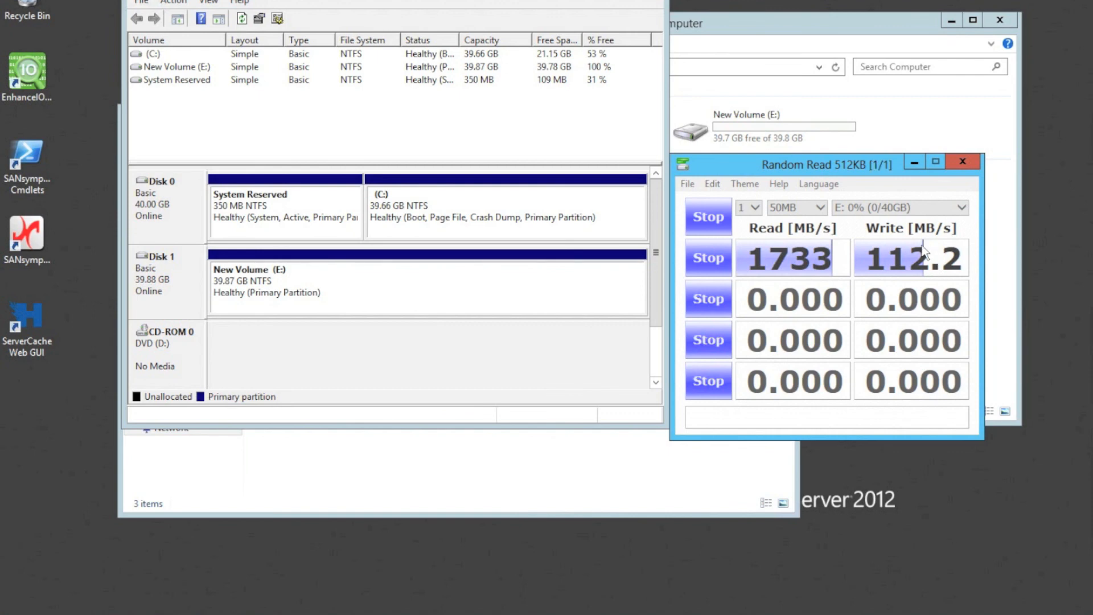
mouse_move(900, 313)
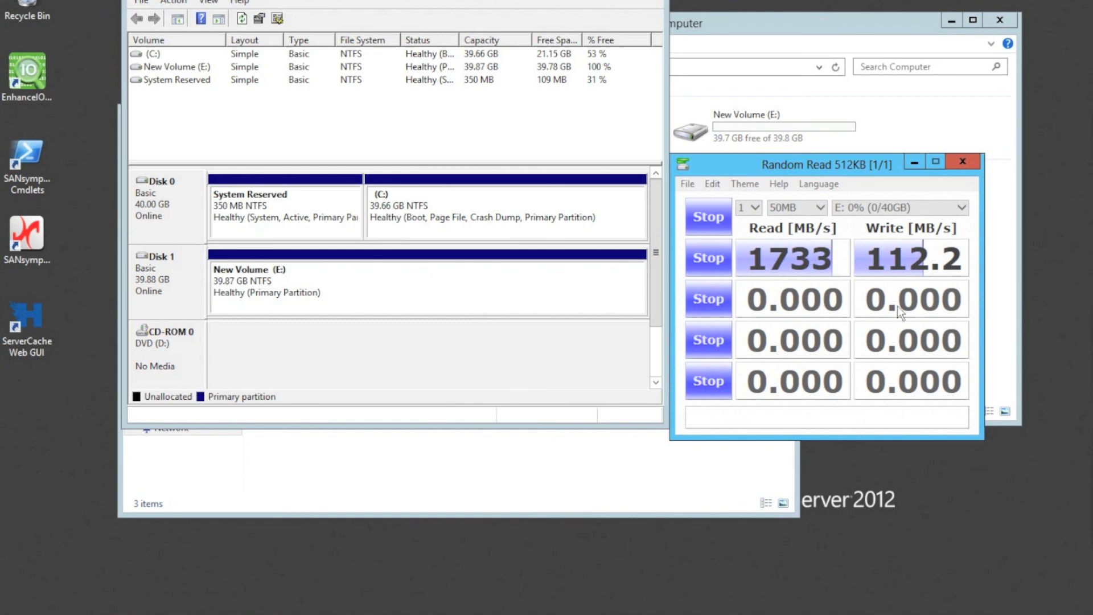
mouse_move(896, 301)
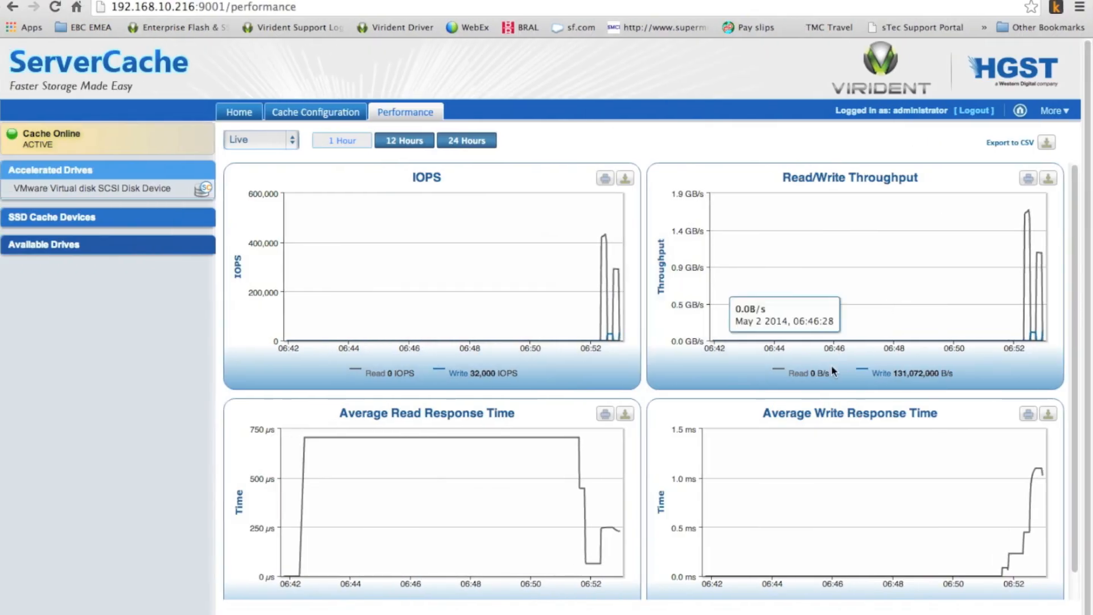
mouse_move(602, 253)
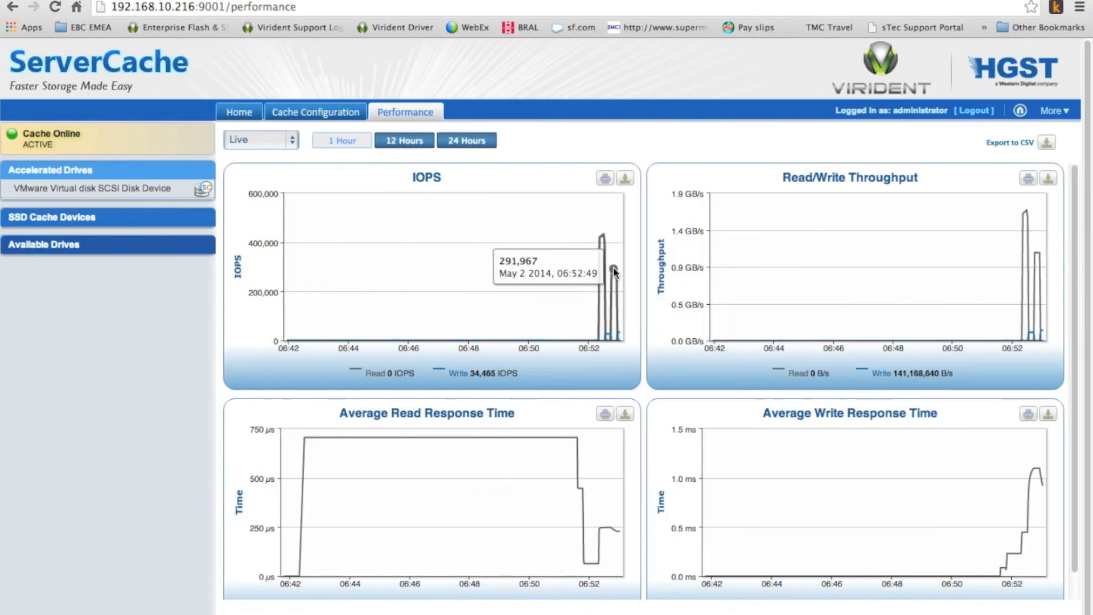
mouse_move(1008, 334)
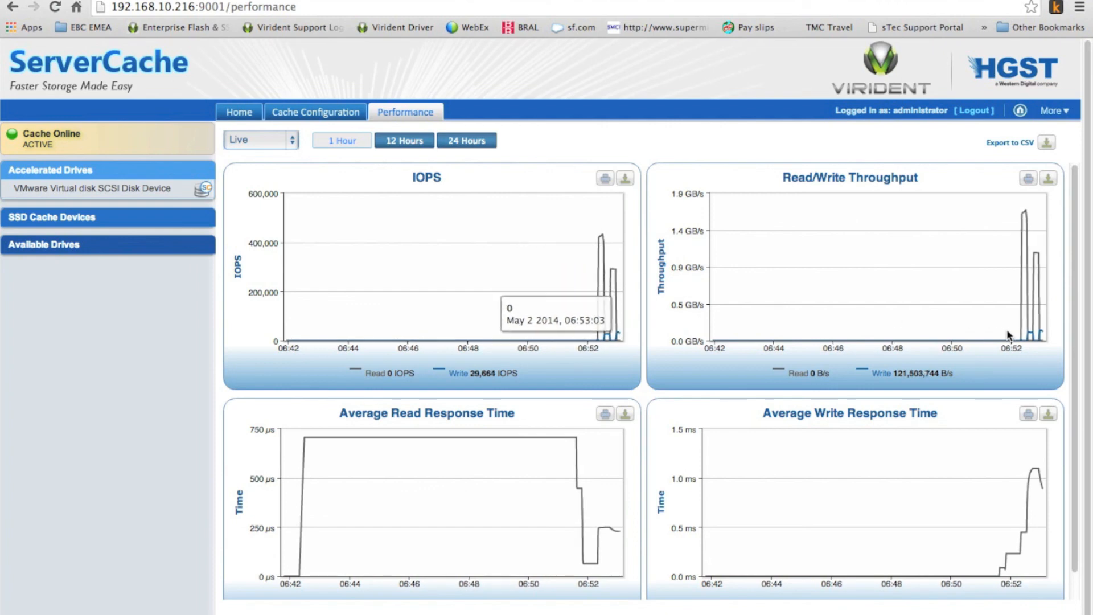
mouse_move(1032, 227)
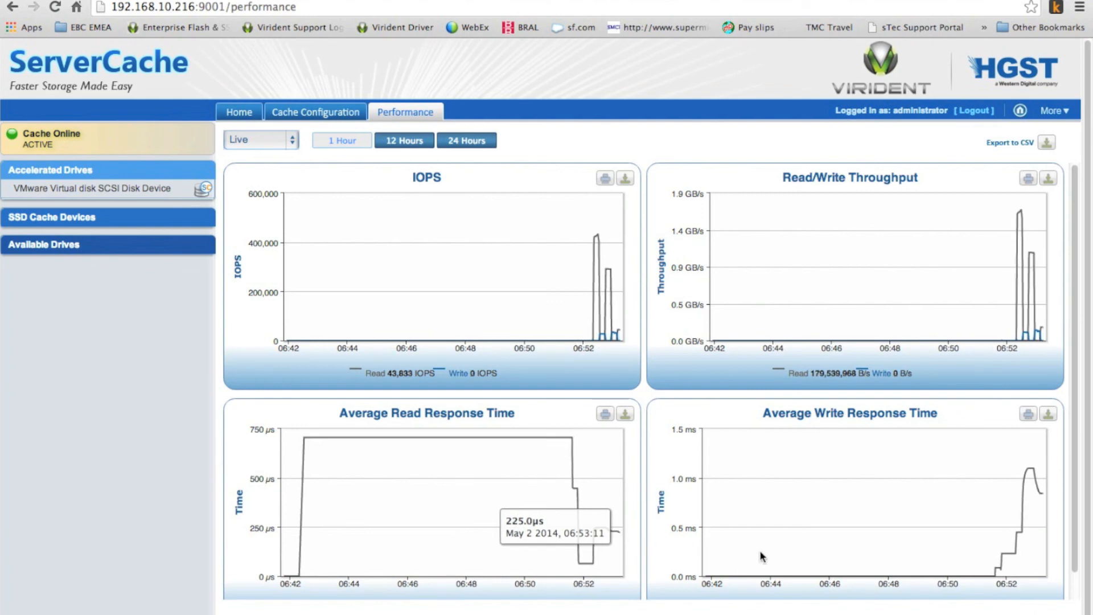
mouse_move(881, 515)
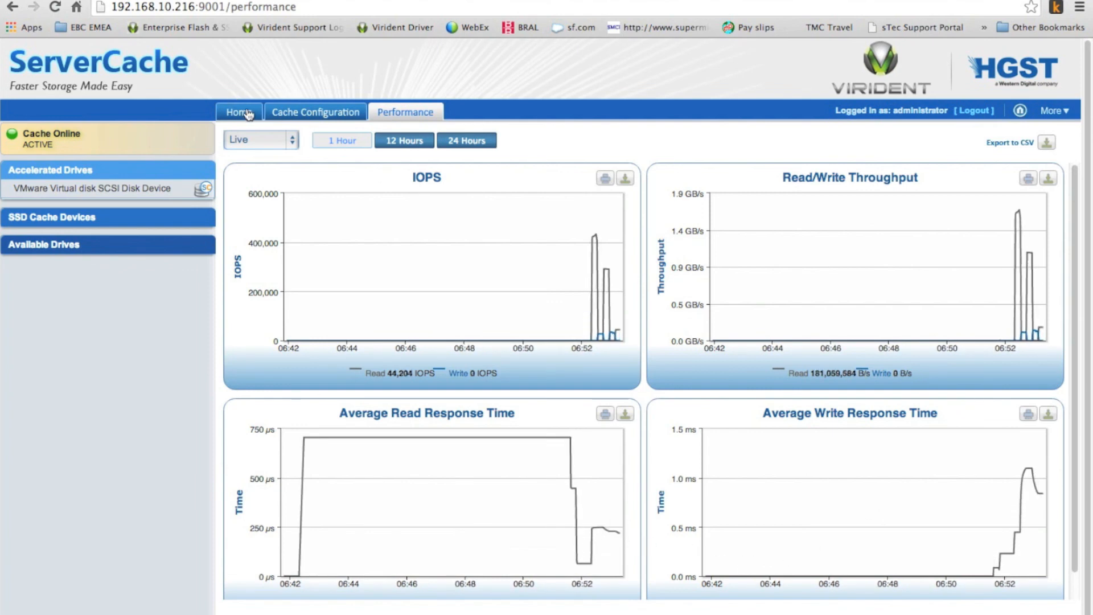
Switch to the Home tab and back to Performance to refresh the graphs
left_click(239, 111)
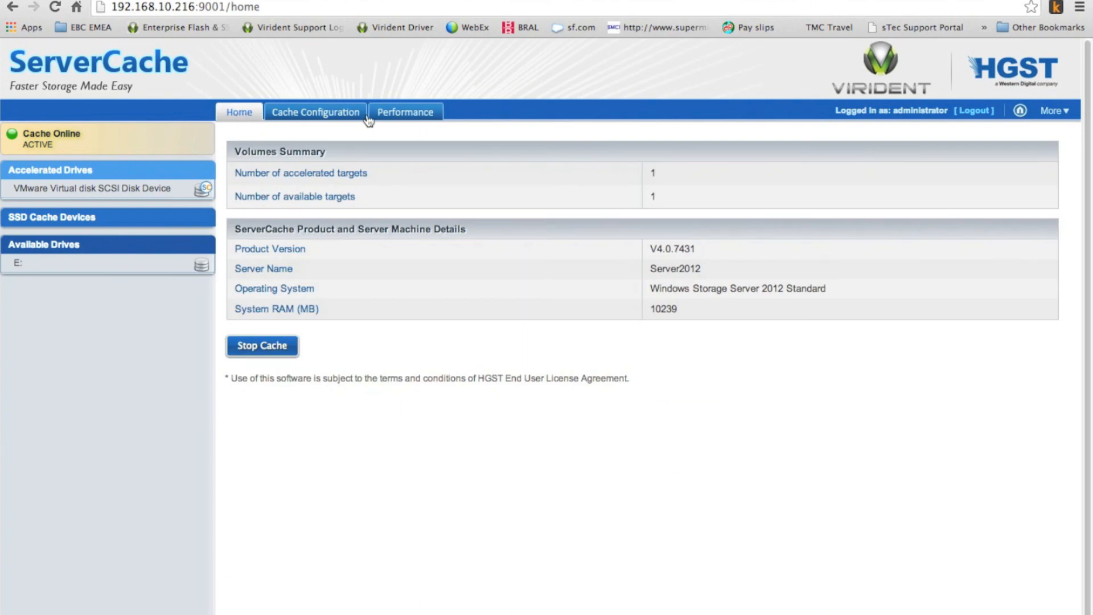
mouse_move(80, 91)
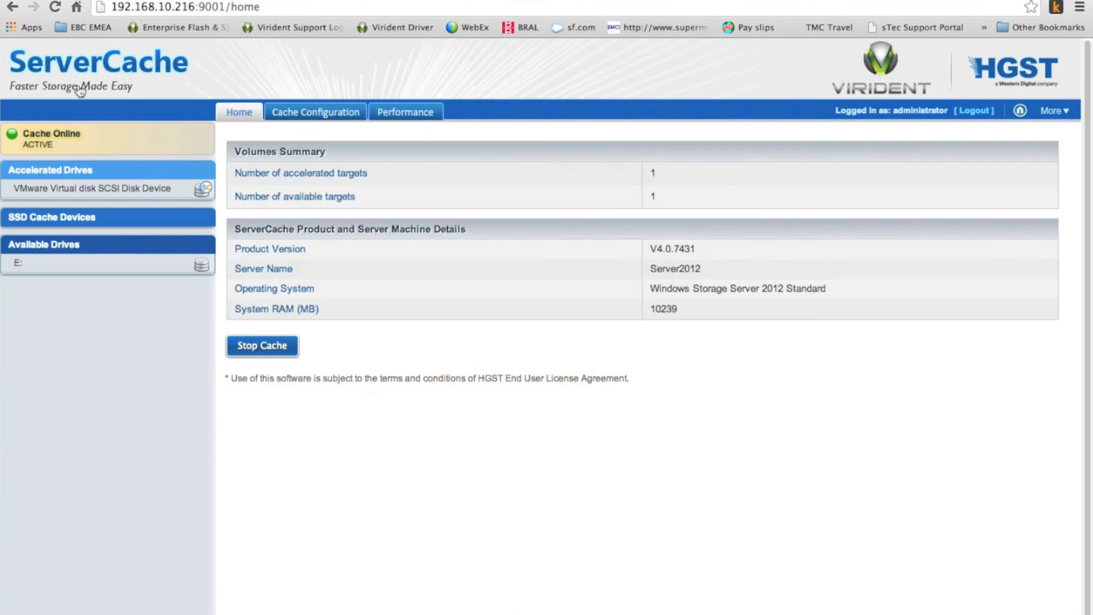
mouse_move(130, 202)
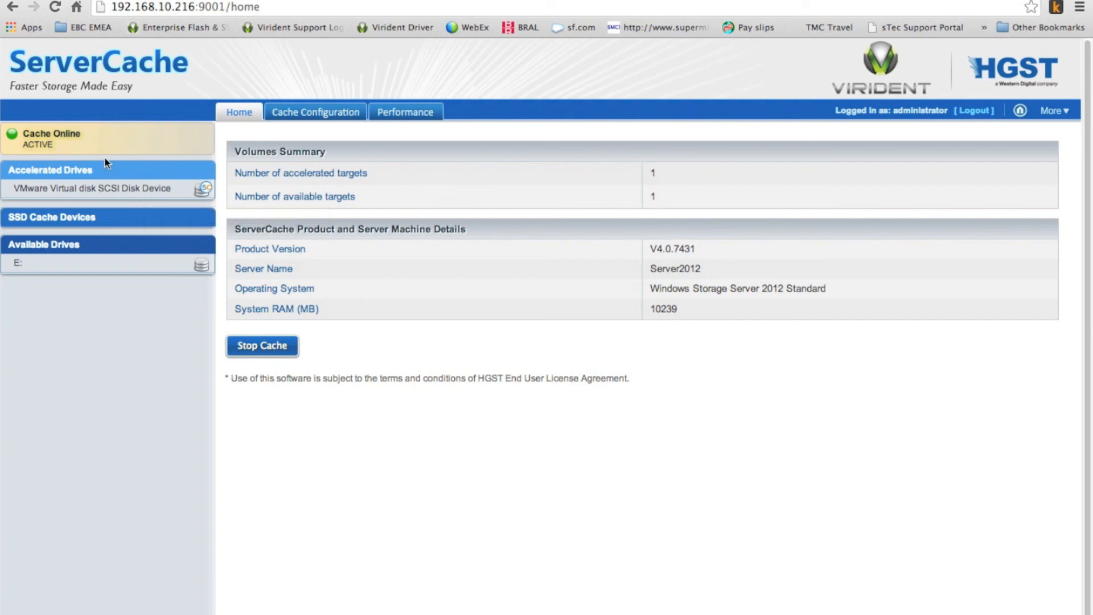
mouse_move(78, 146)
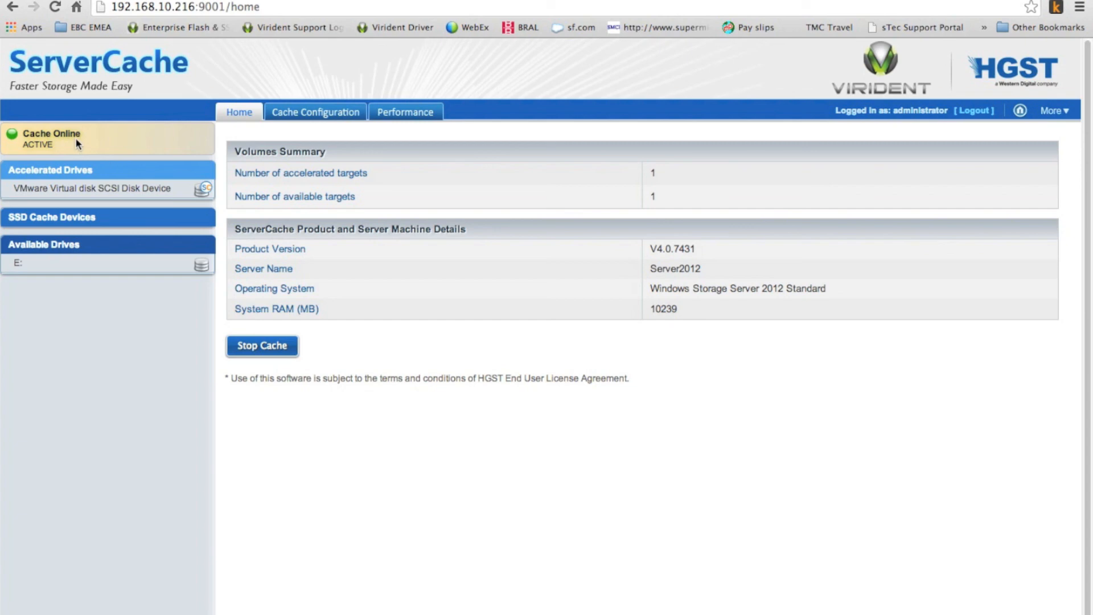
left_click(406, 112)
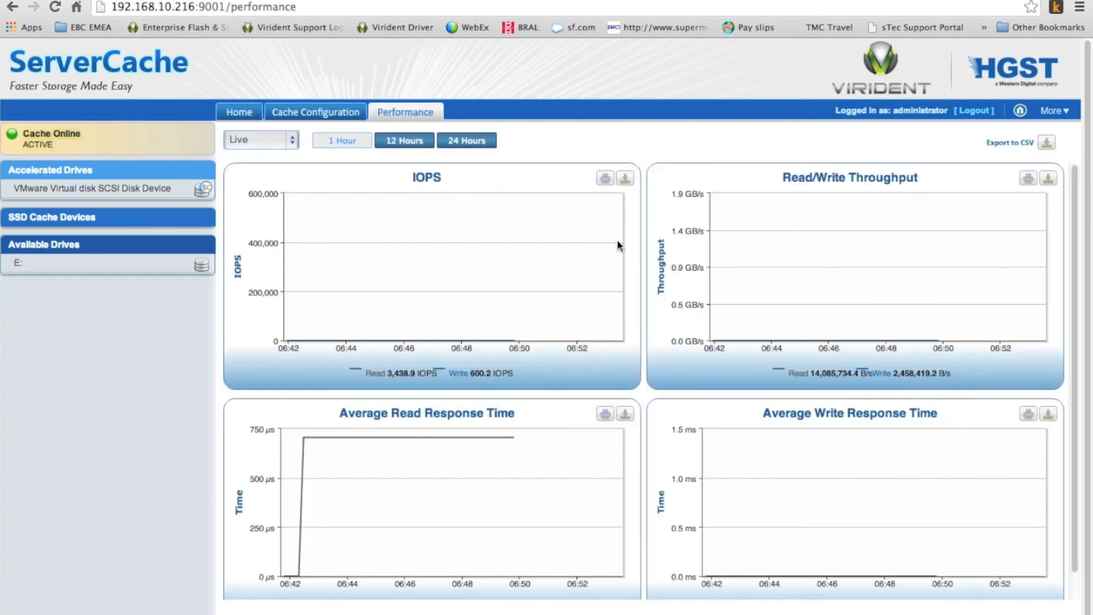